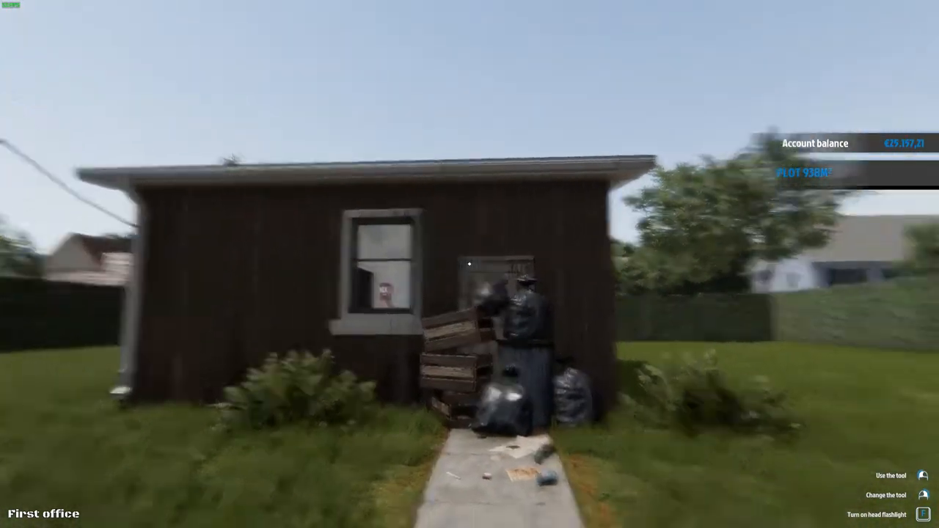
mouse_move(470, 264)
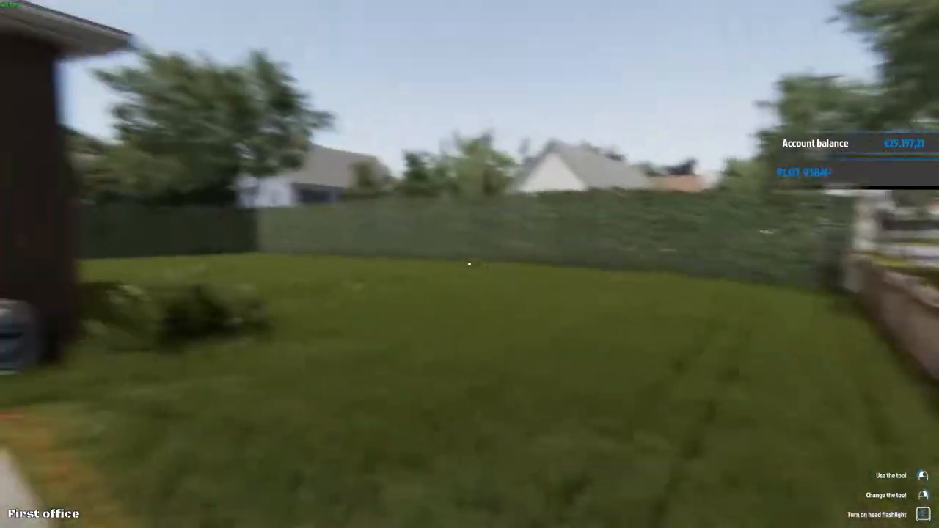
mouse_move(470, 264)
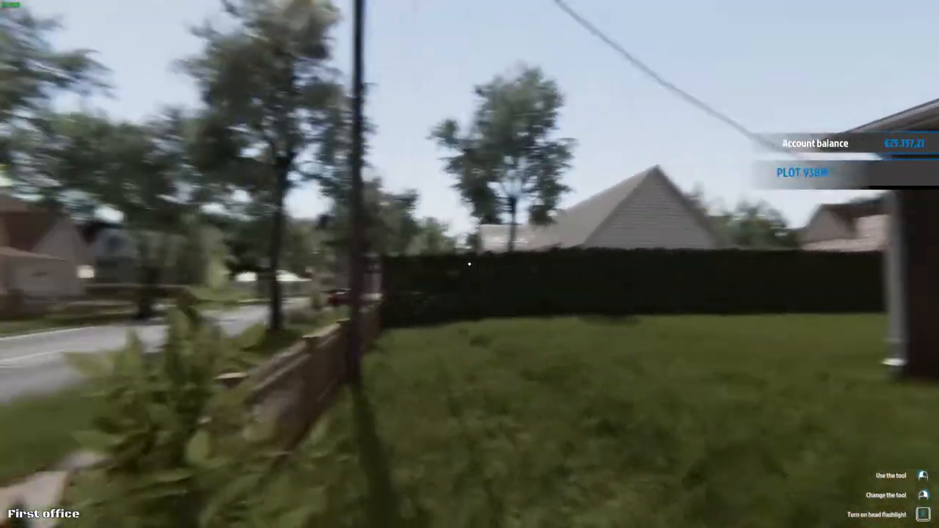
mouse_move(470, 264)
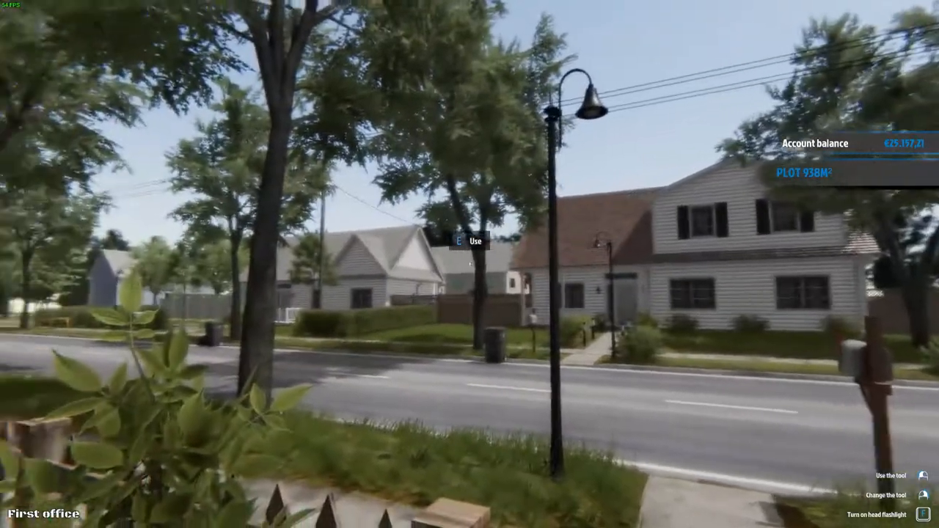
mouse_move(470, 264)
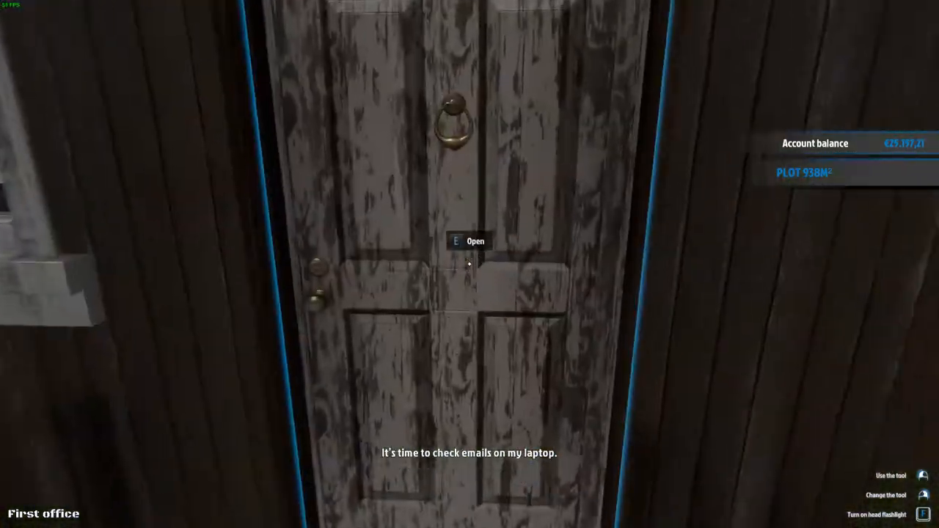
Open the office front door and walk toward the laptop desk
key("e")
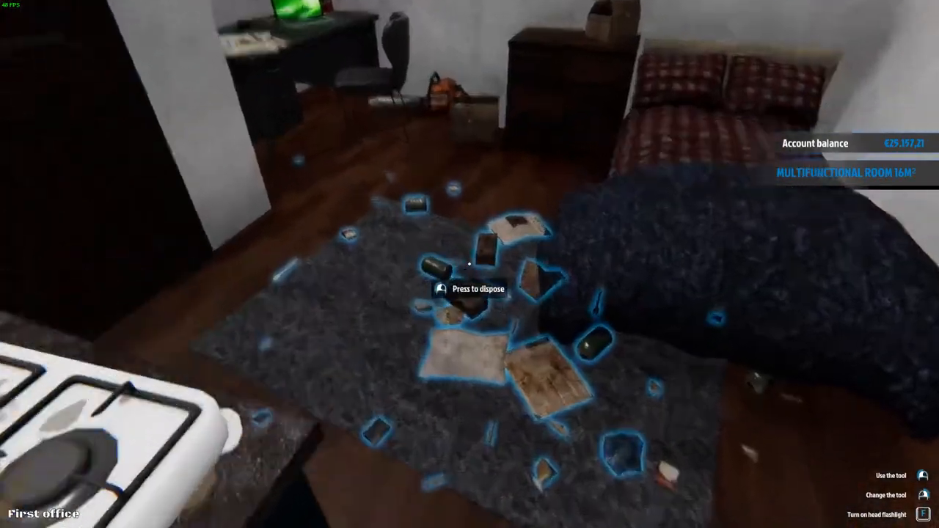
mouse_move(469, 264)
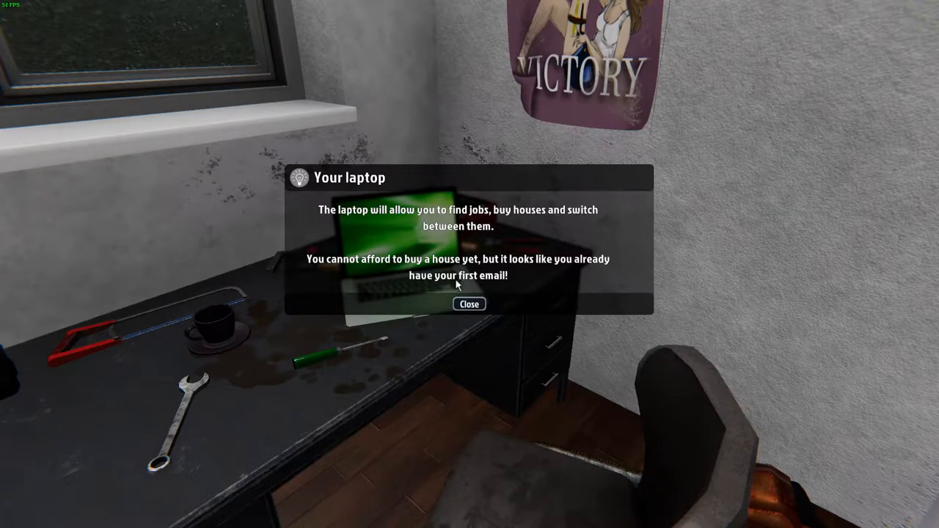
mouse_move(477, 290)
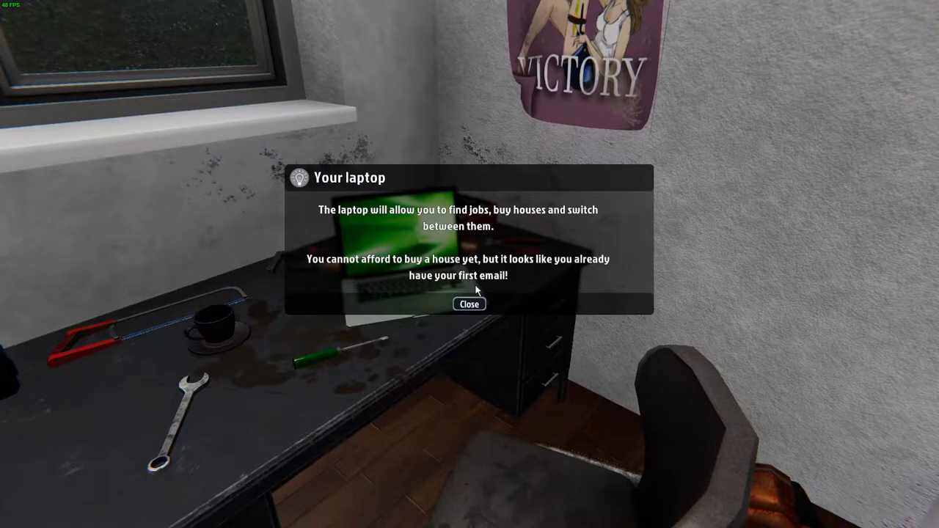
Close the 'Your laptop' introduction tip to reach the laptop desktop
left_click(469, 303)
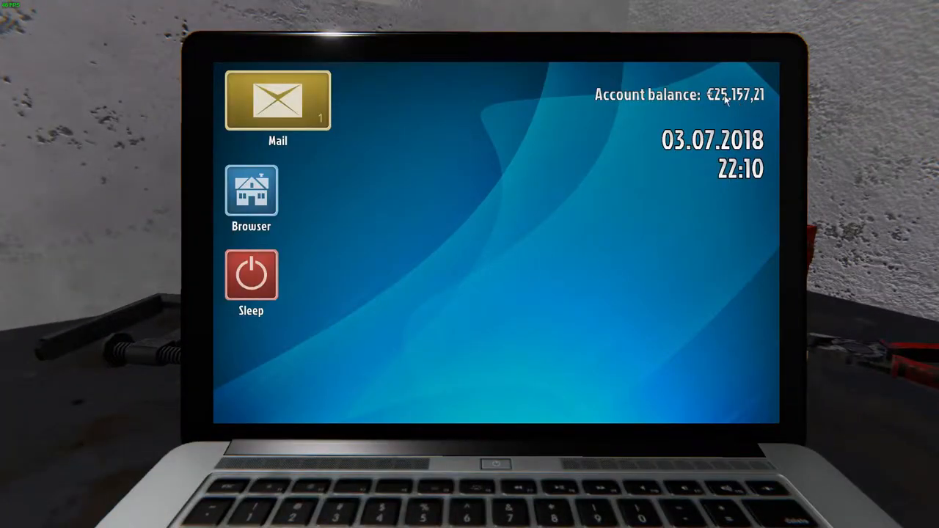
mouse_move(709, 119)
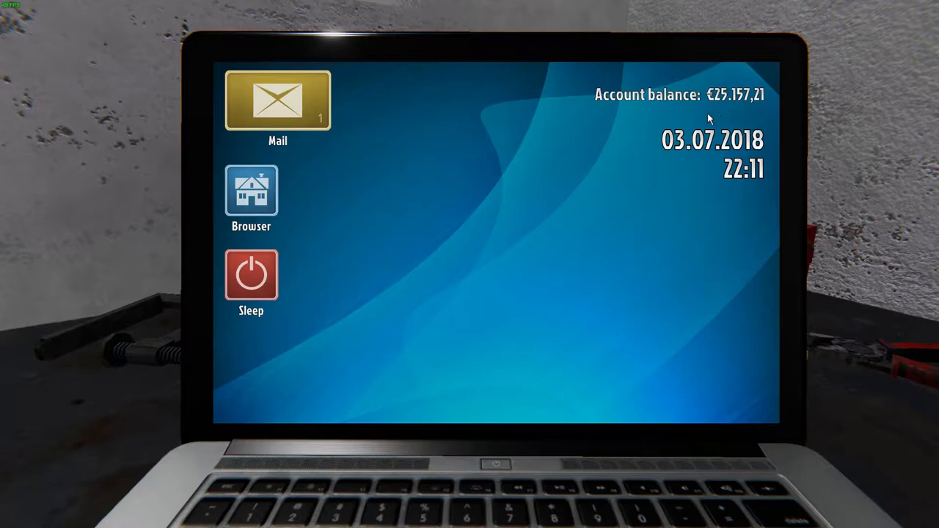
mouse_move(360, 103)
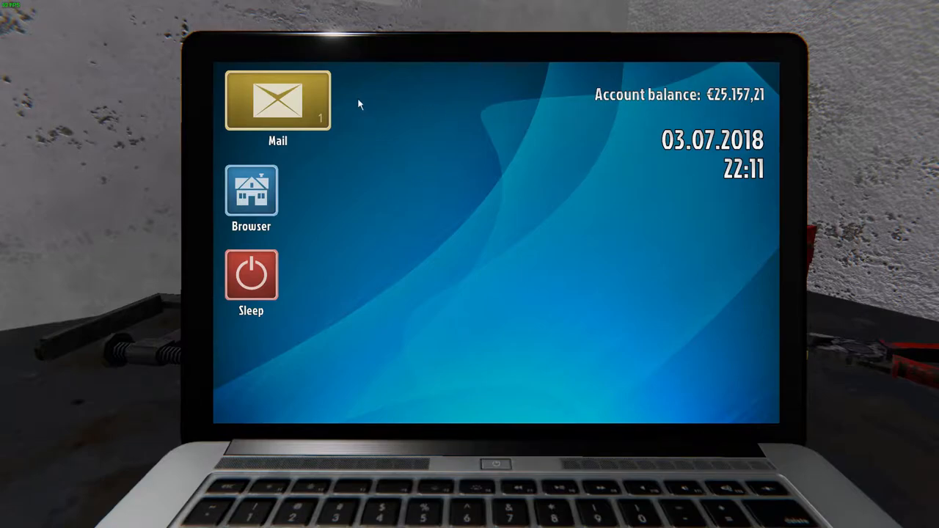
Open the listings website and scroll through all 21 houses for purchase and back
left_click(251, 192)
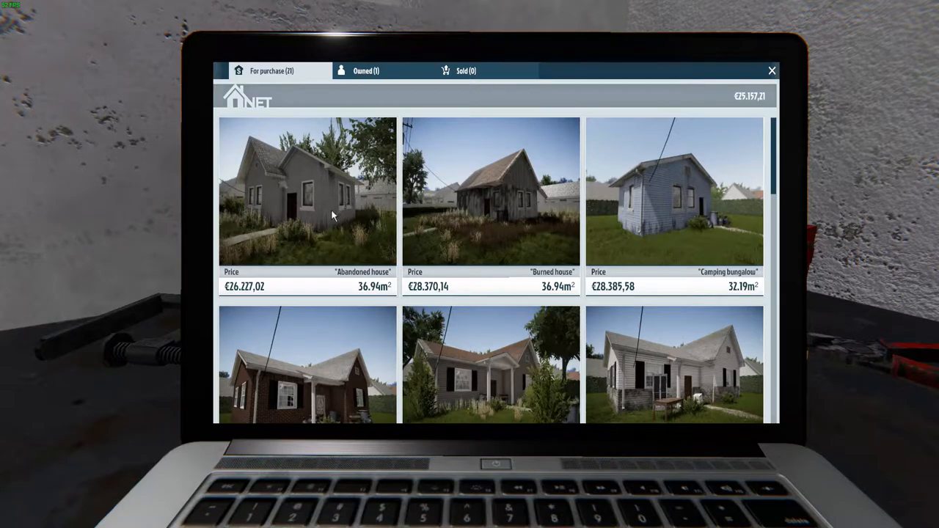
mouse_move(338, 252)
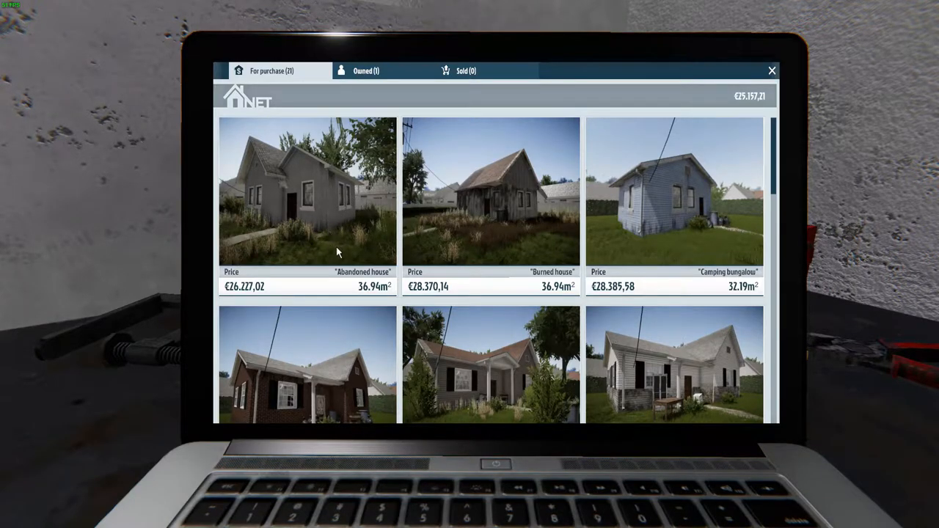
scroll("down", 3)
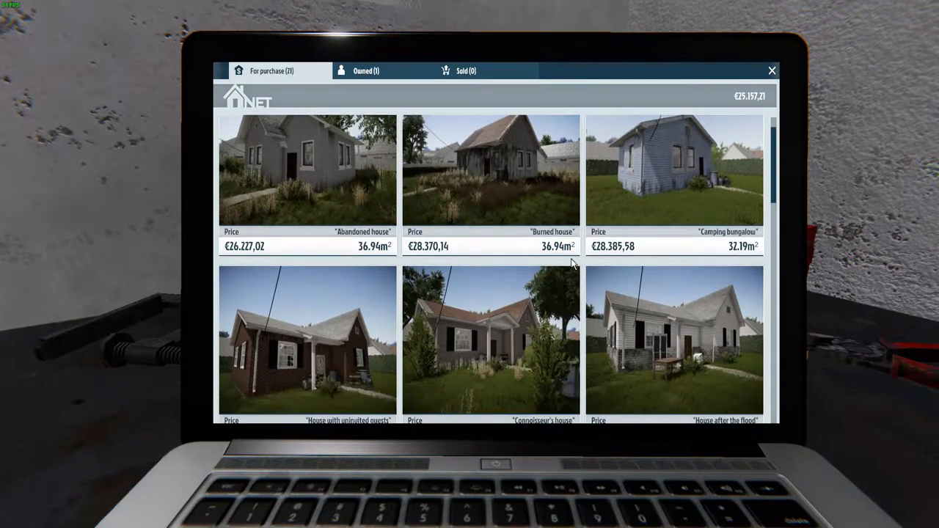
scroll("up", 3)
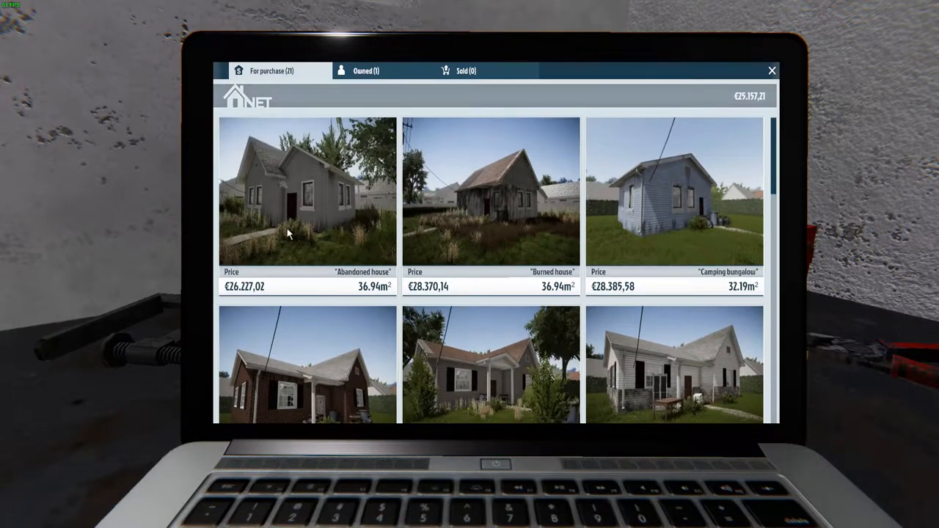
scroll("down", 3)
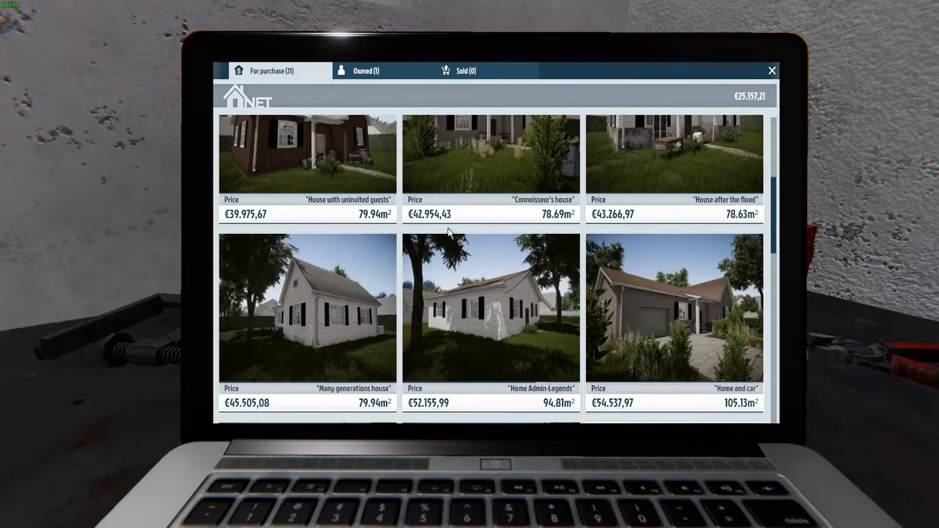
mouse_move(502, 216)
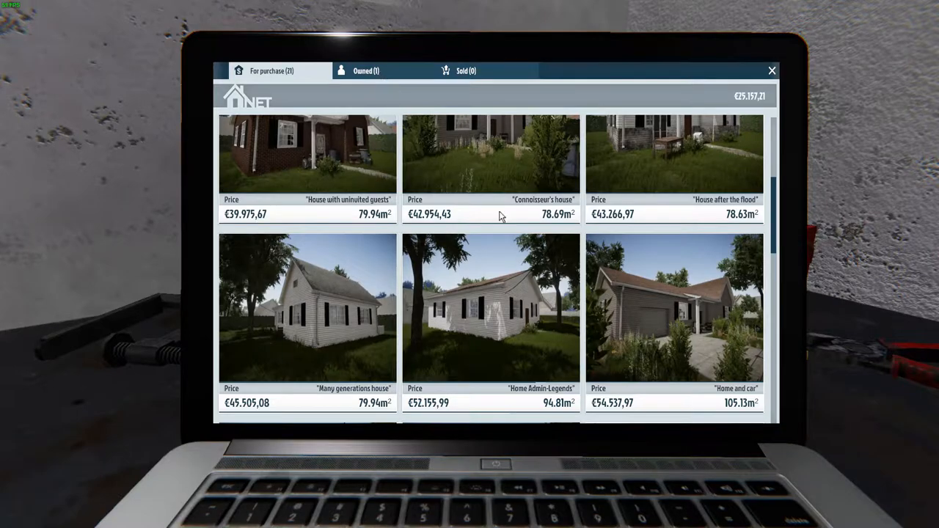
scroll("down", 3)
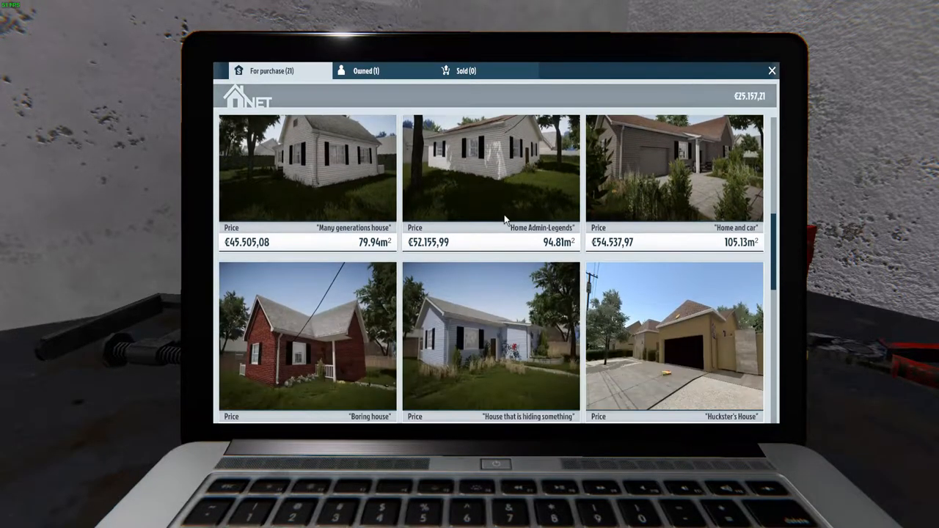
scroll("down", 3)
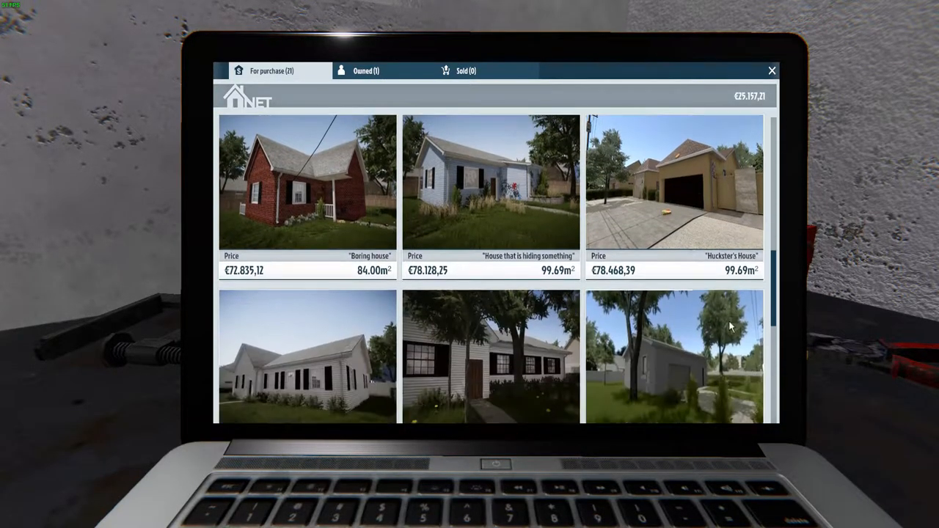
scroll("down", 3)
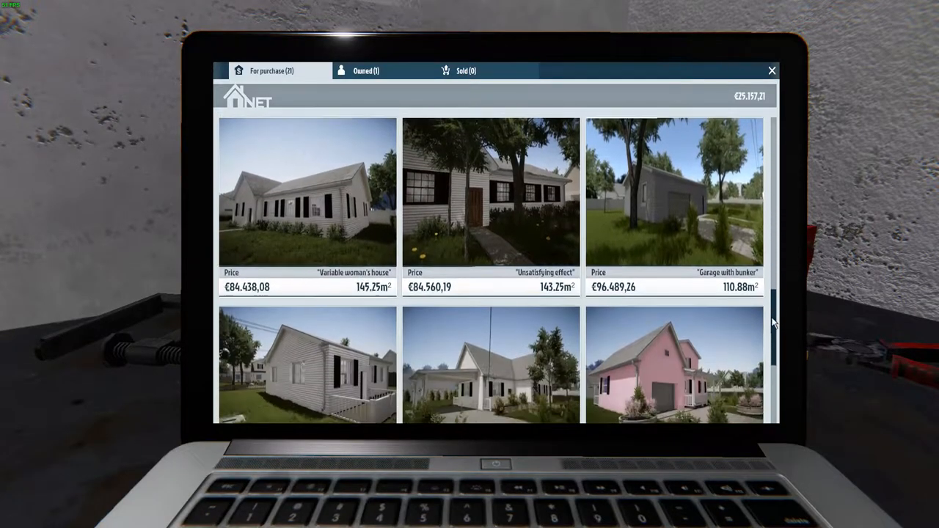
scroll("down", 3)
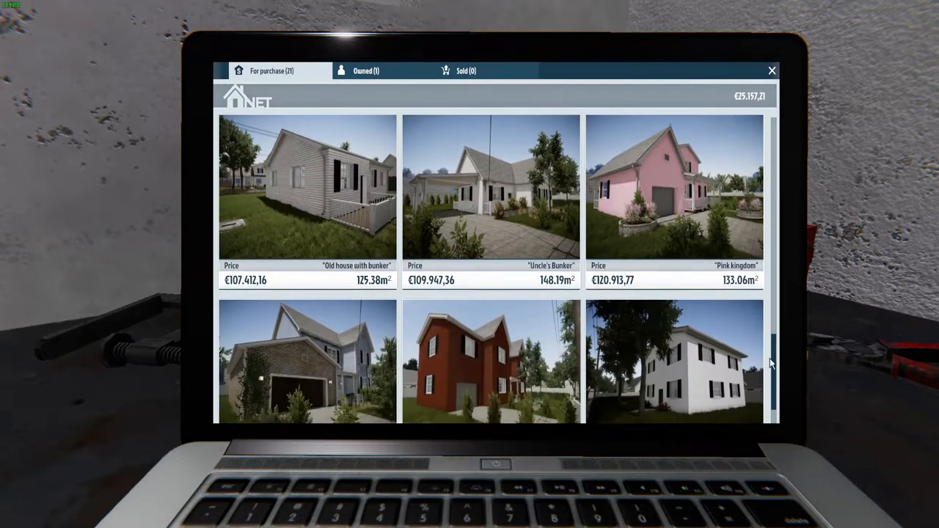
scroll("up", 3)
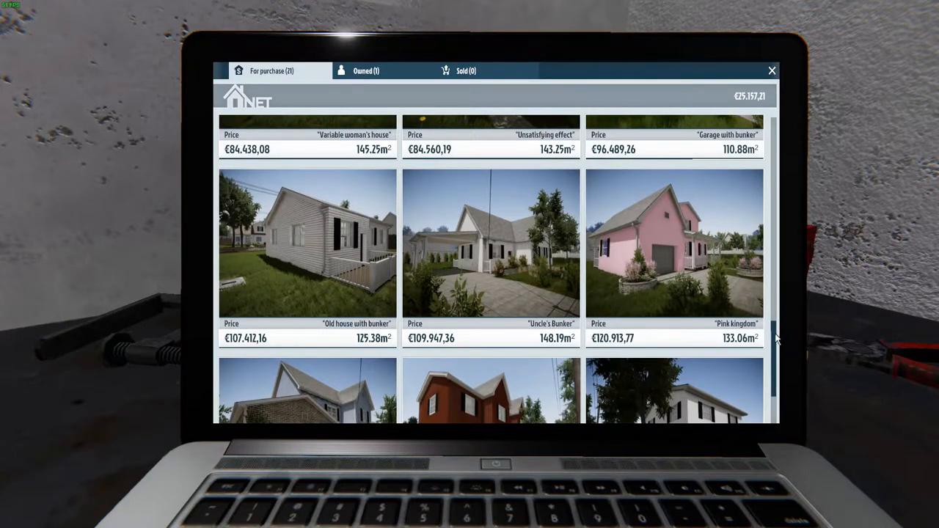
scroll("down", 3)
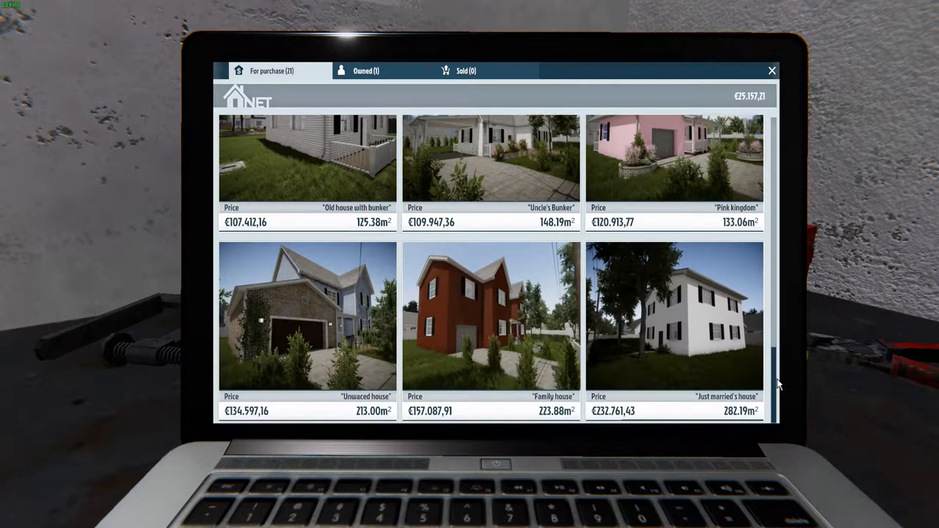
mouse_move(776, 373)
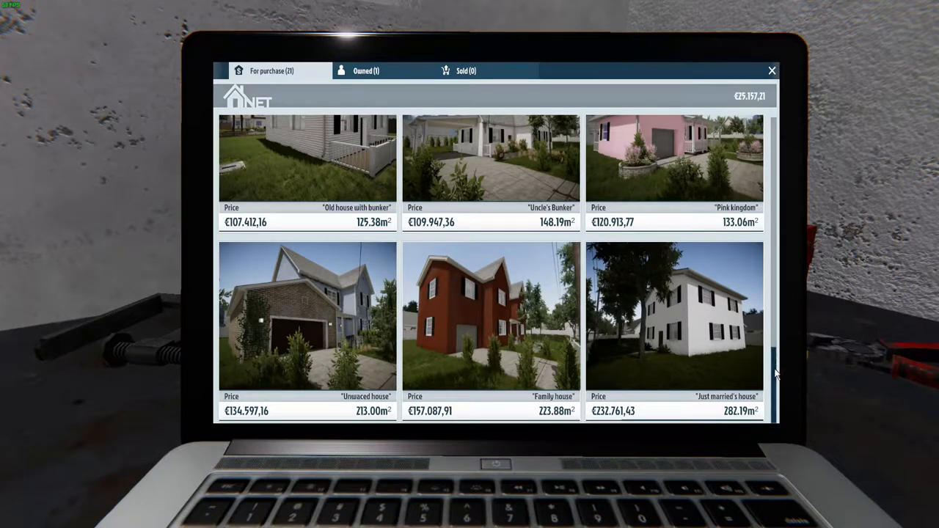
scroll("up", 3)
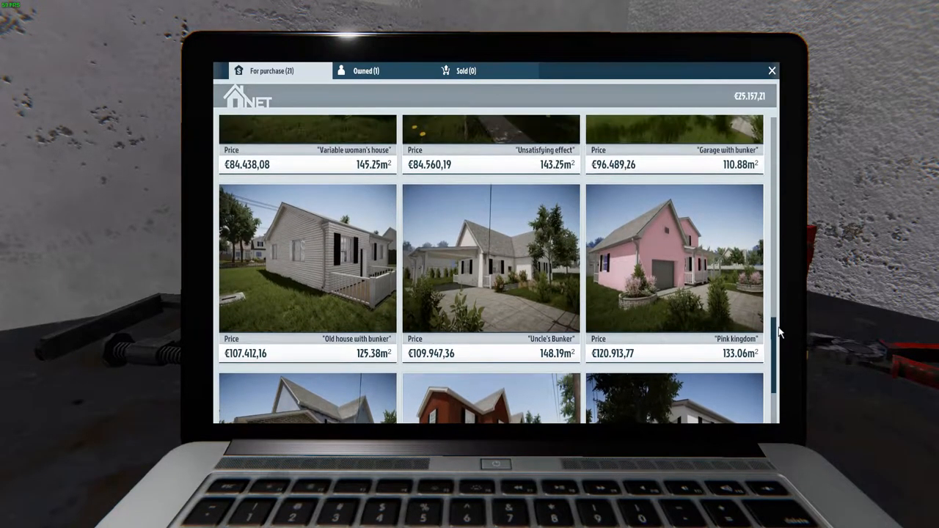
scroll("up", 3)
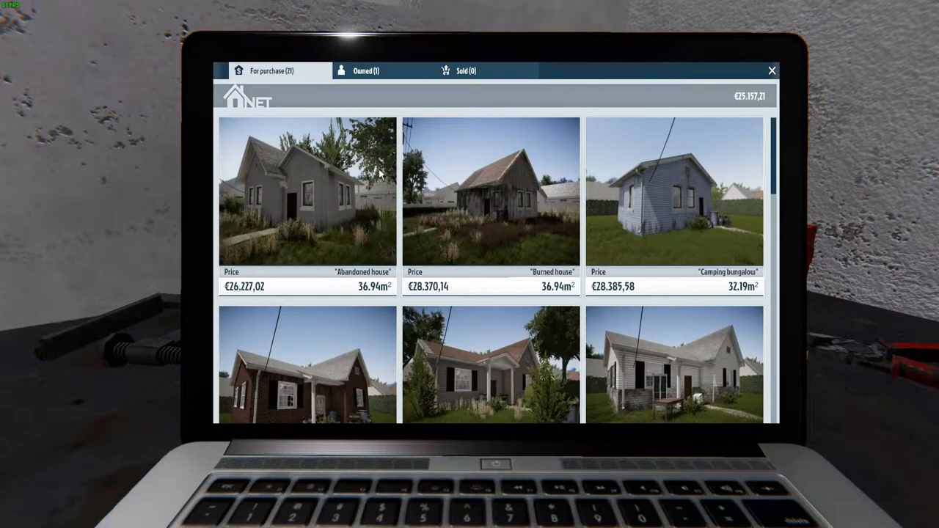
Open the €26,227.02 Abandoned house listing details and view a photo
left_click(307, 191)
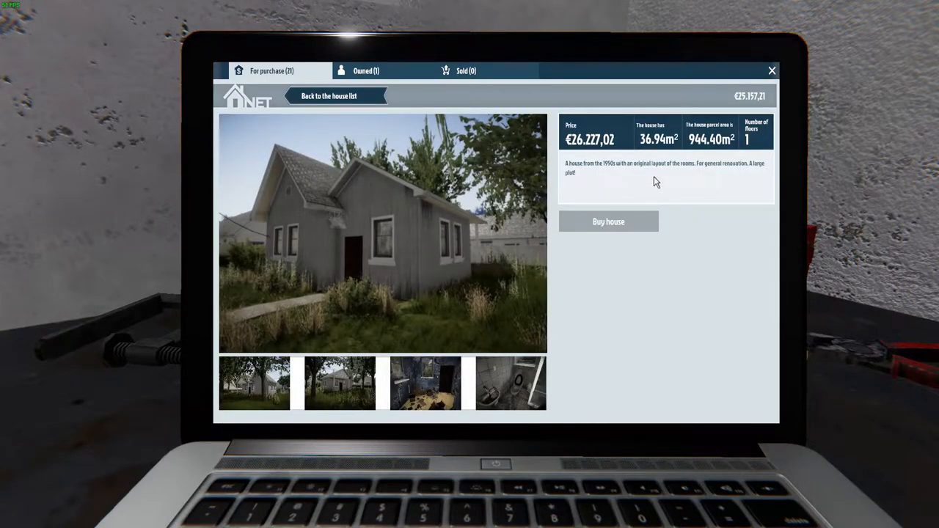
mouse_move(600, 236)
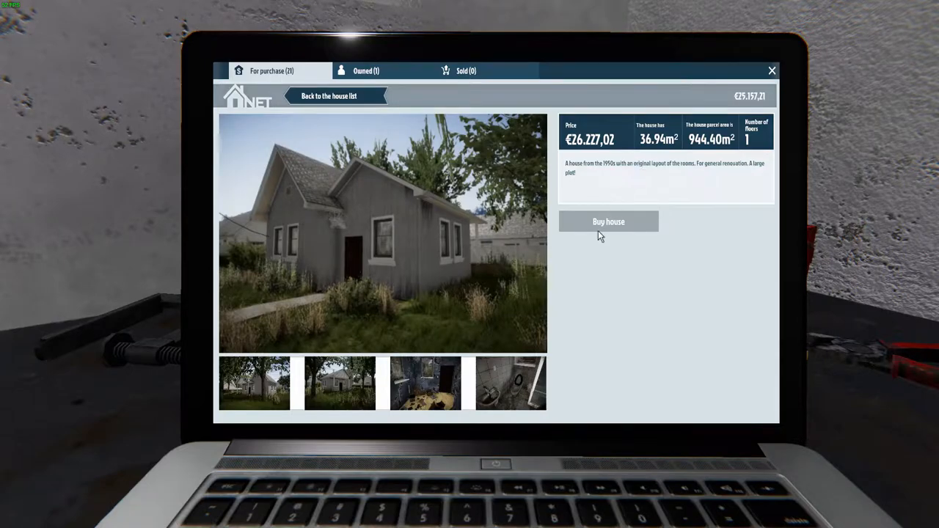
mouse_move(425, 389)
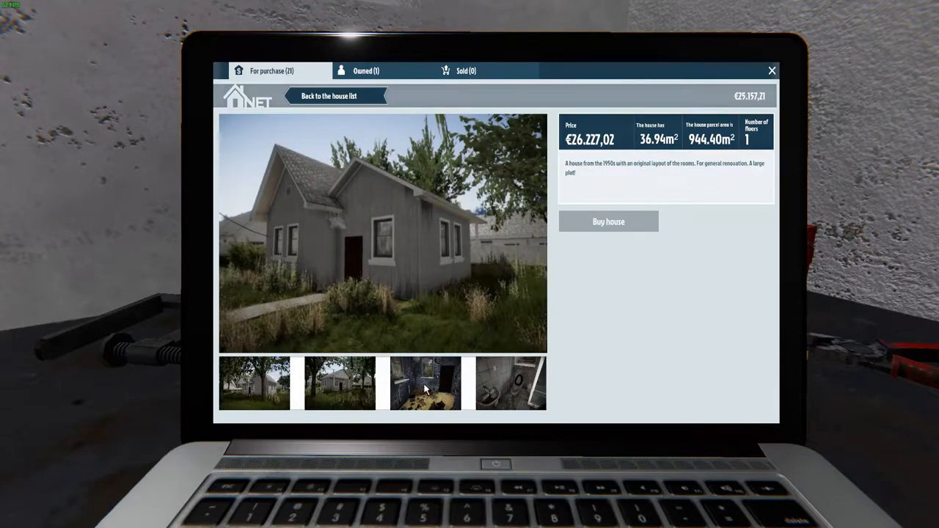
left_click(772, 71)
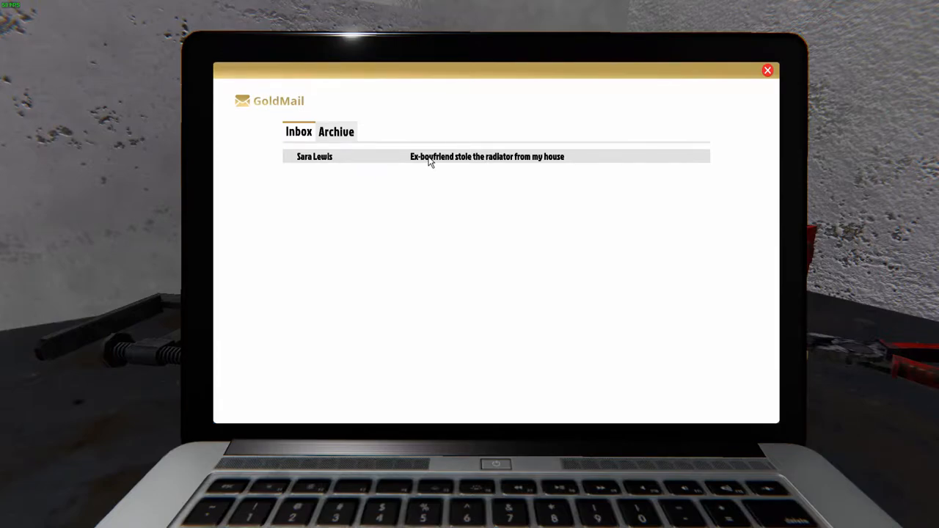
Open the 'Ex-boyfriend stole the radiator from my house' email and accept the job
left_click(487, 157)
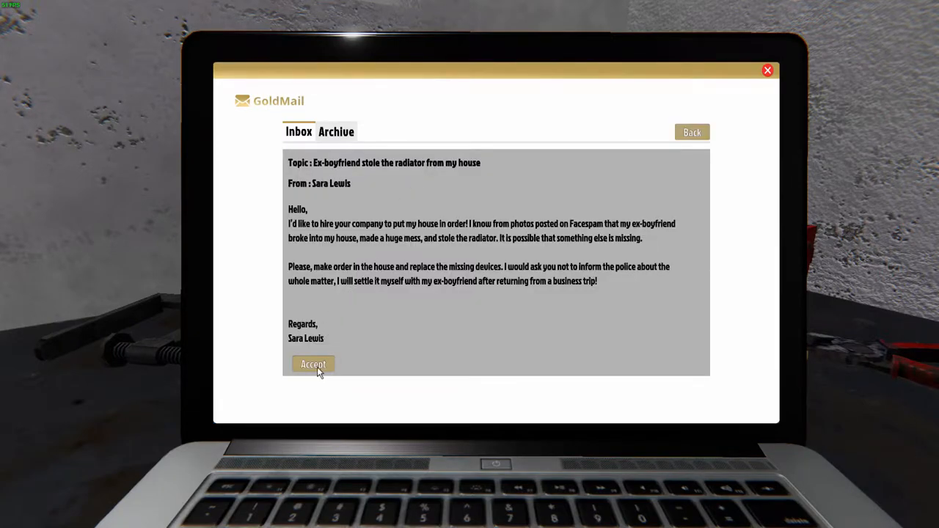
mouse_move(320, 345)
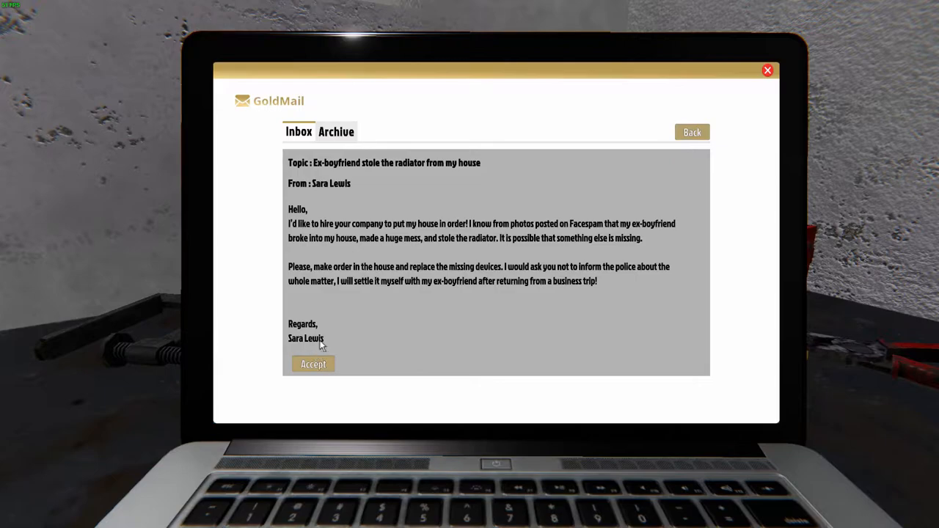
mouse_move(405, 235)
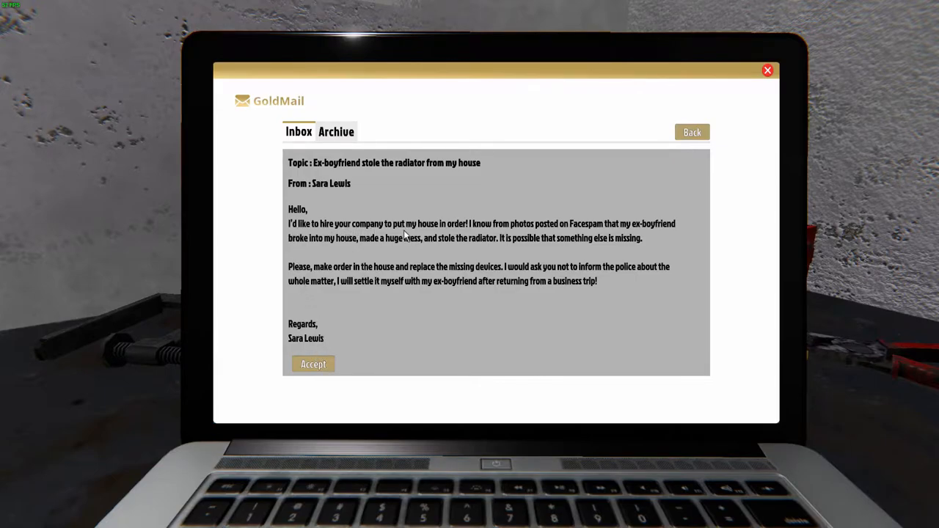
mouse_move(498, 237)
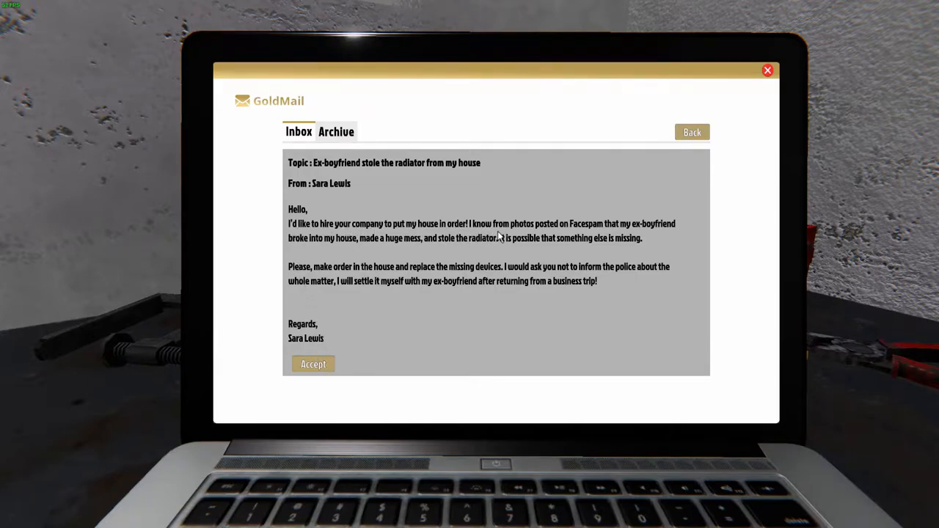
mouse_move(565, 237)
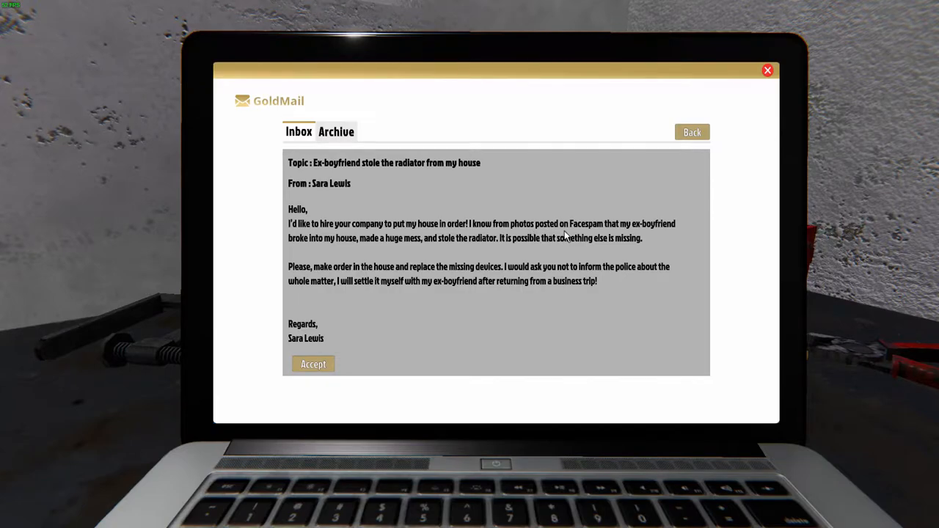
mouse_move(625, 236)
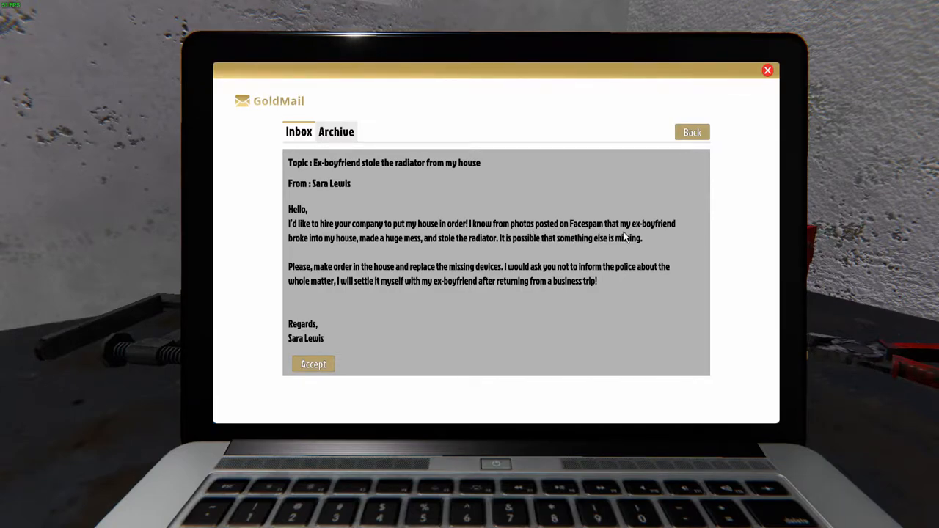
mouse_move(416, 255)
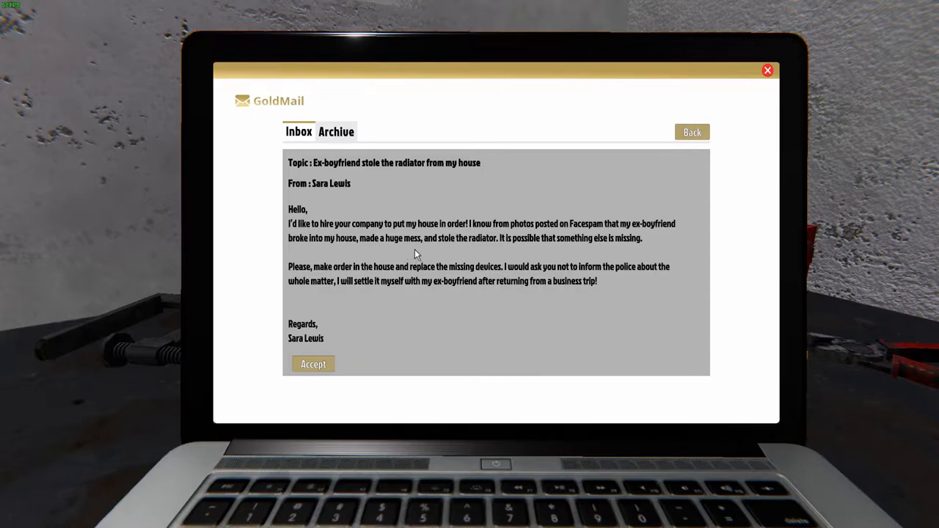
mouse_move(489, 253)
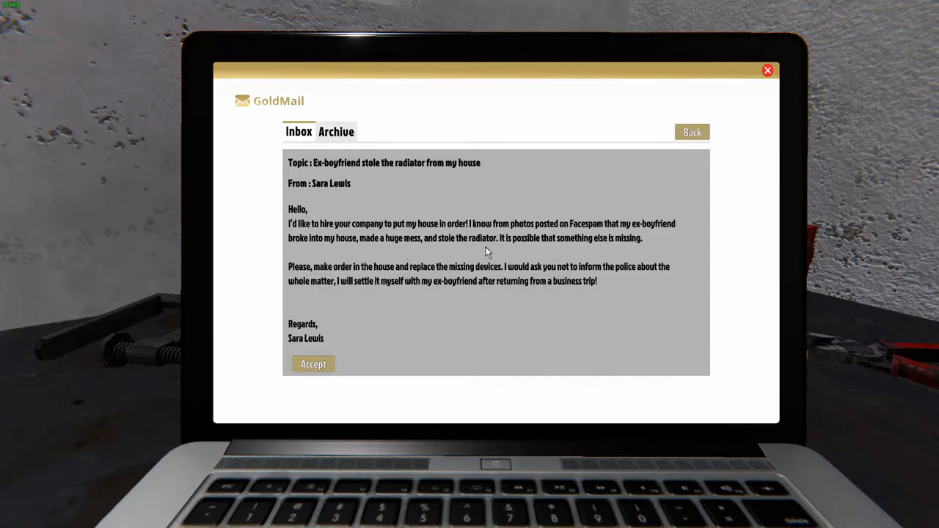
mouse_move(562, 245)
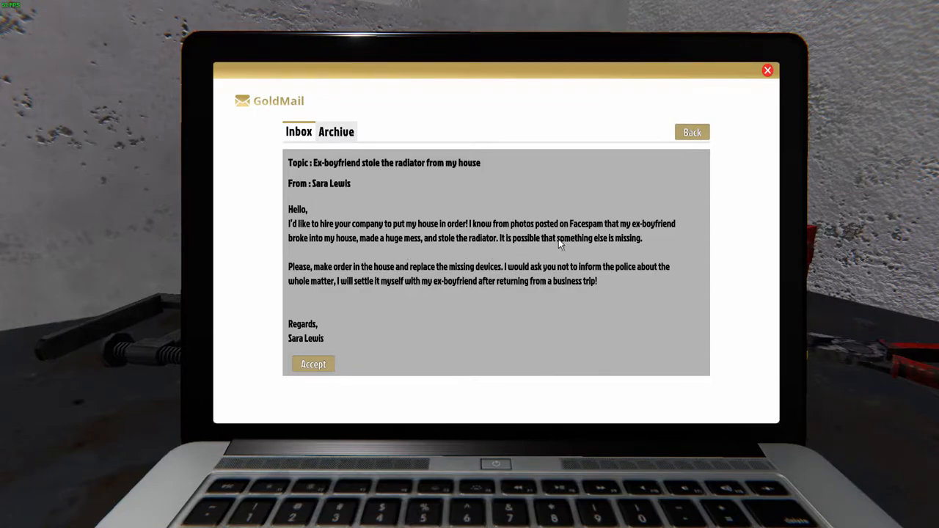
mouse_move(606, 249)
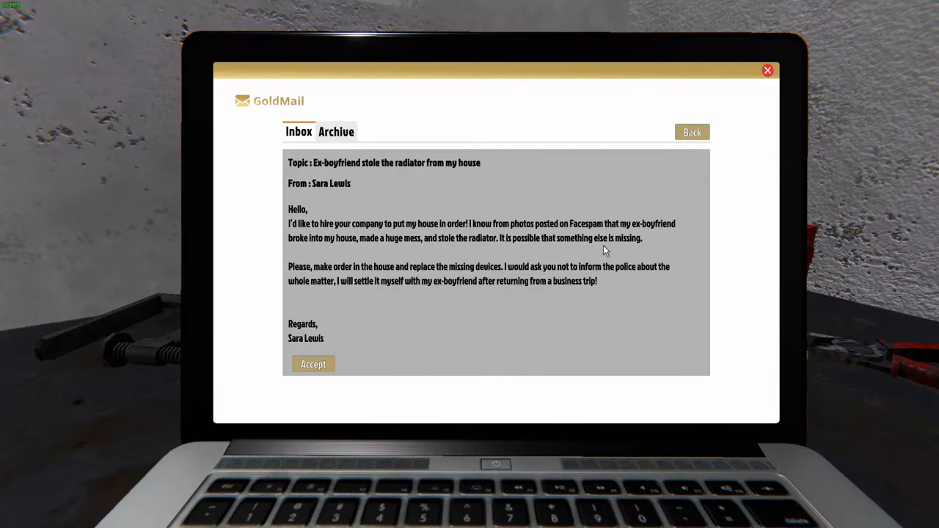
mouse_move(360, 287)
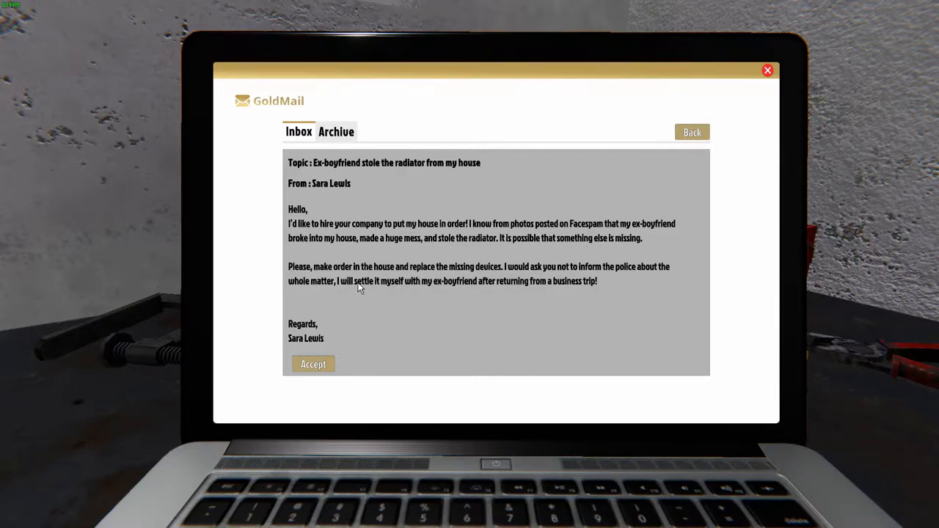
mouse_move(403, 284)
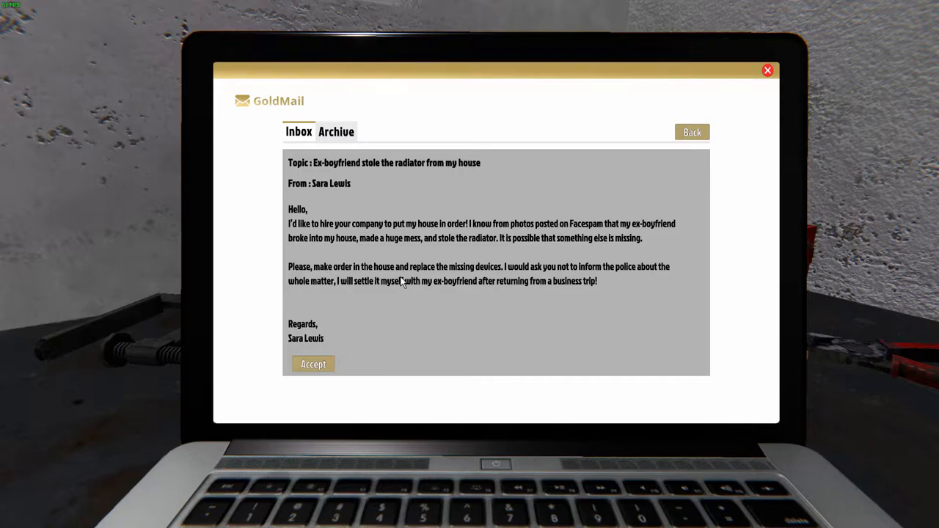
mouse_move(524, 292)
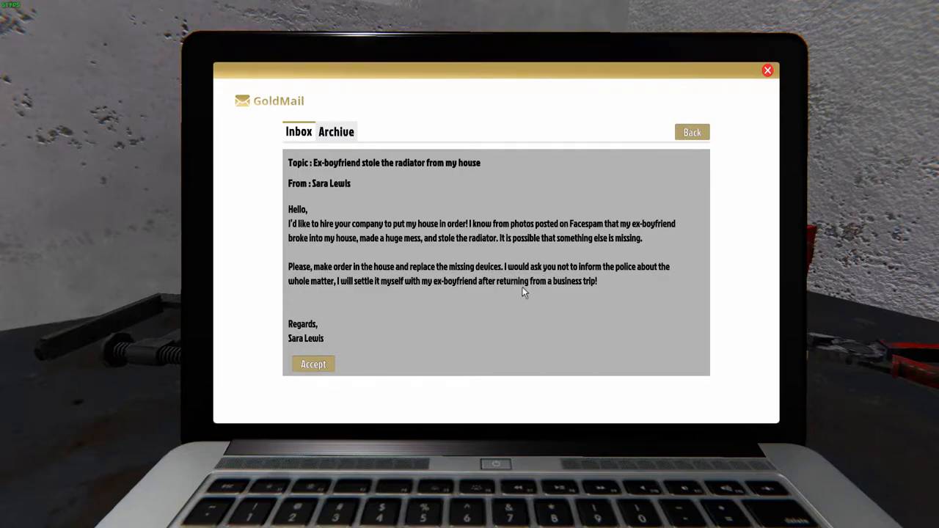
left_click(314, 364)
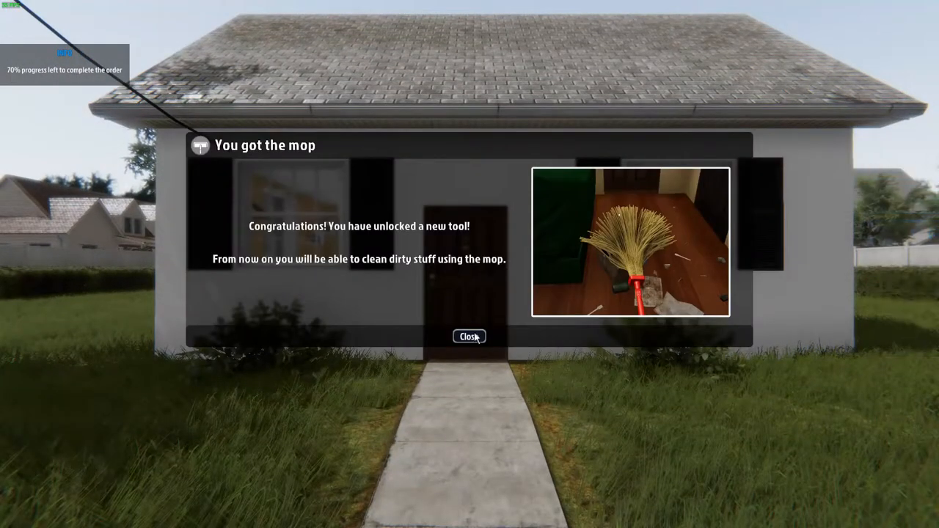
Dismiss the new mop notice and pick up the bathroom nightstand
left_click(469, 336)
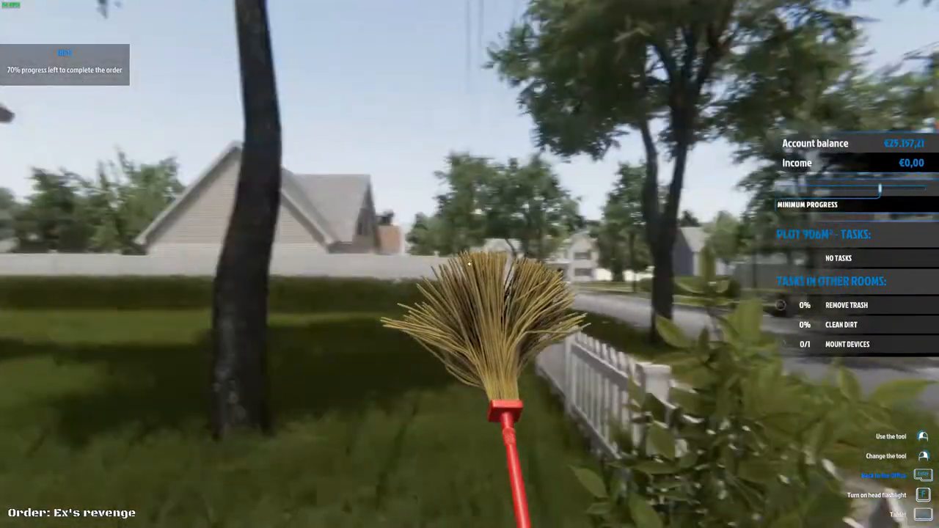
mouse_move(469, 264)
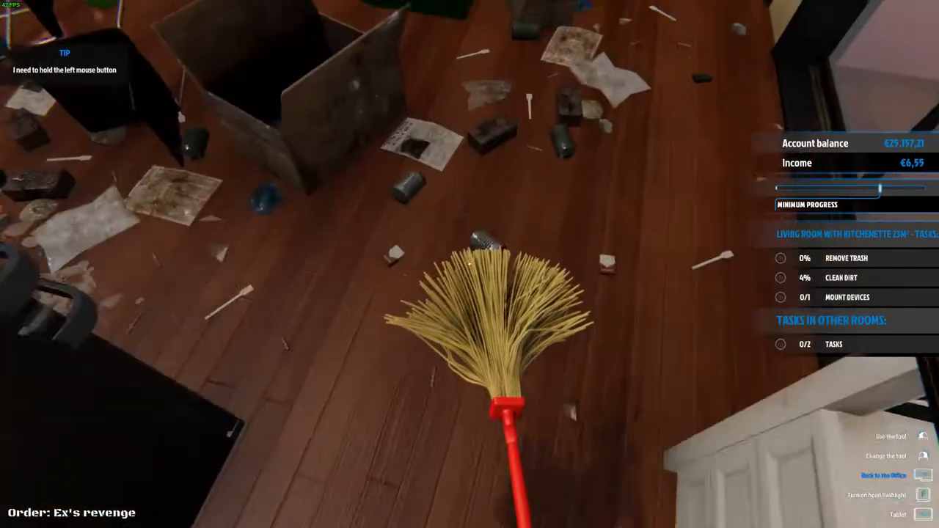
mouse_move(470, 264)
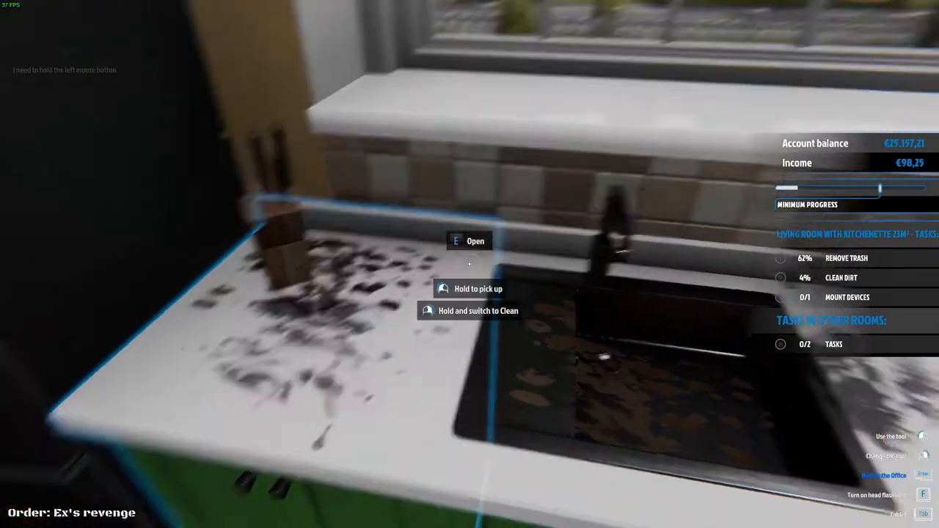
mouse_move(470, 264)
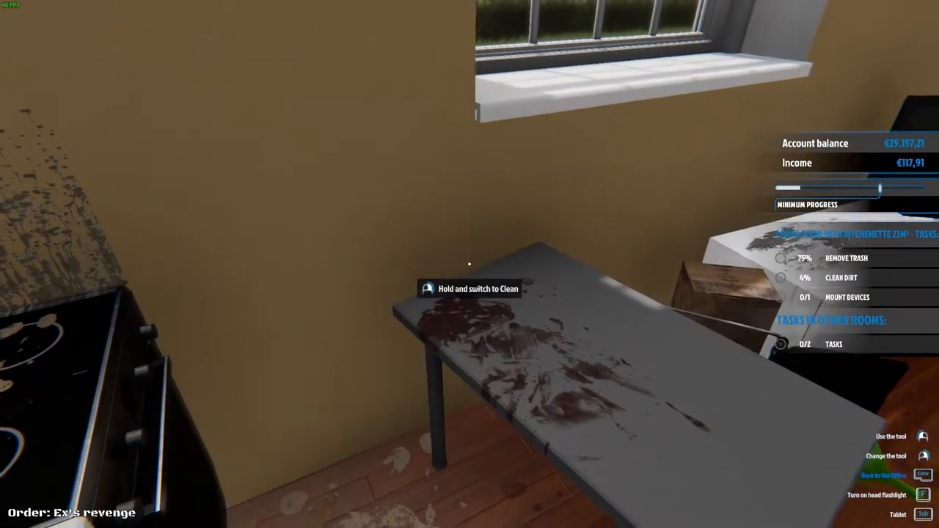
mouse_move(470, 265)
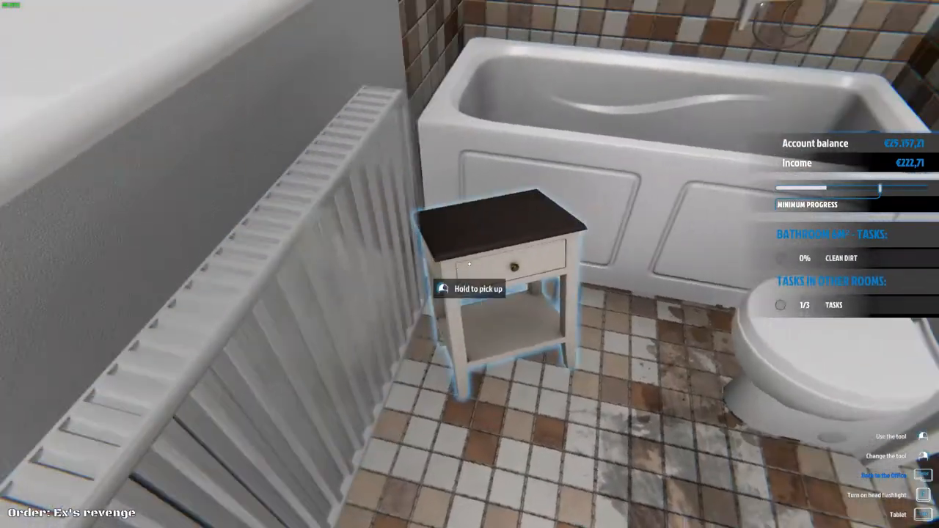
left_click(469, 265)
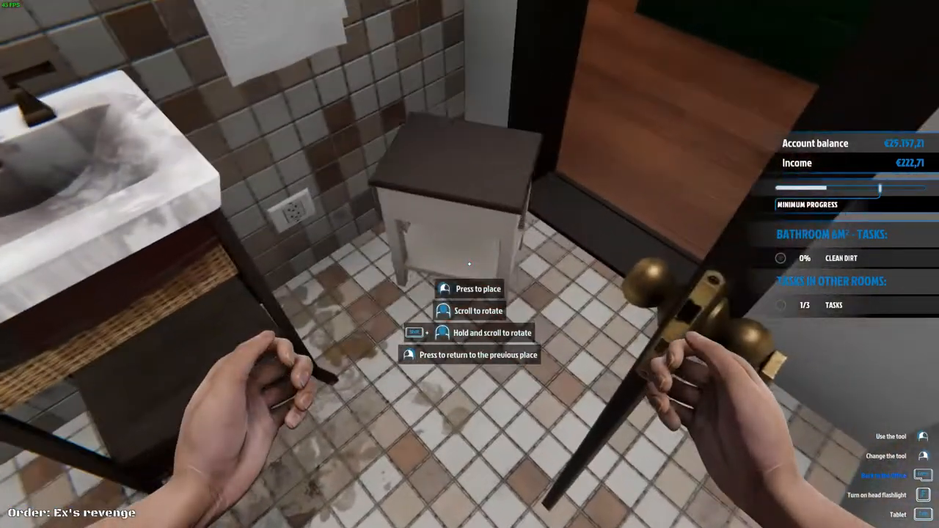
mouse_move(469, 264)
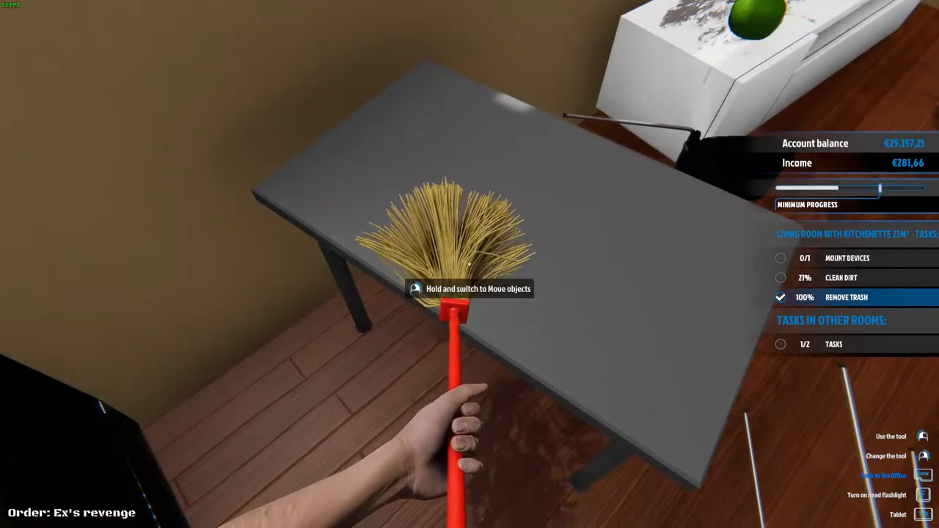
mouse_move(470, 264)
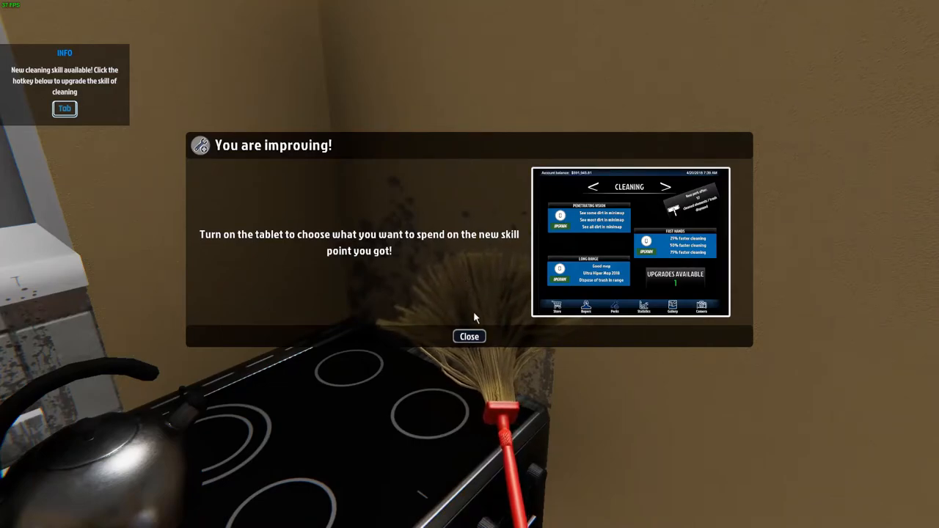
Dismiss the improvement notice and upgrade Fast Hands for 25% faster cleaning
left_click(469, 336)
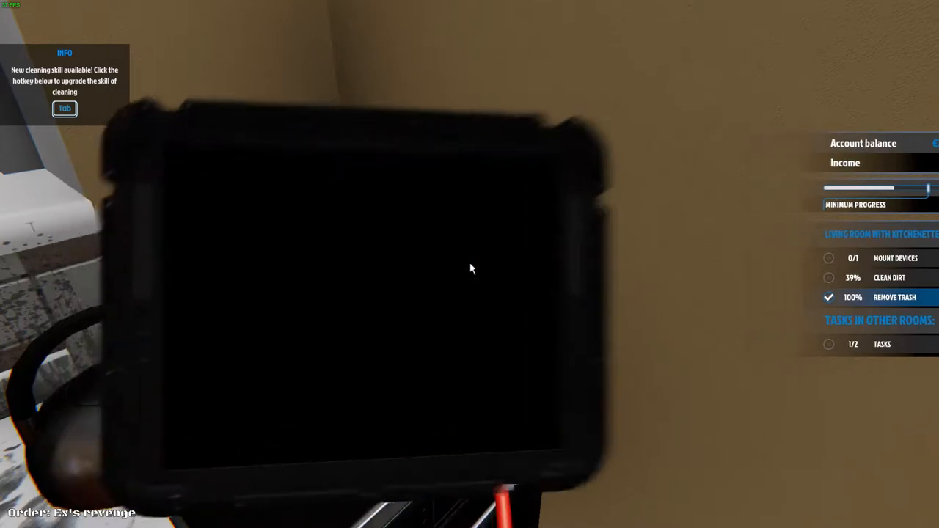
key("Tab")
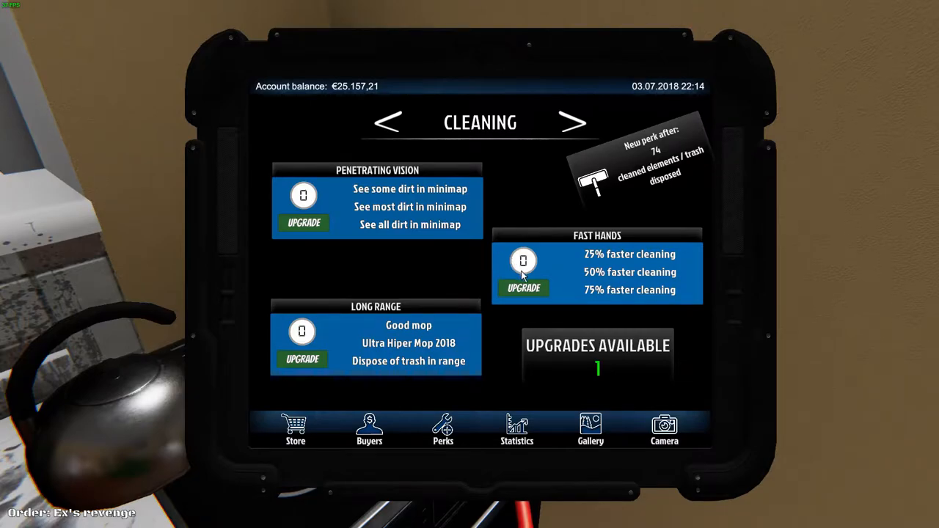
left_click(524, 288)
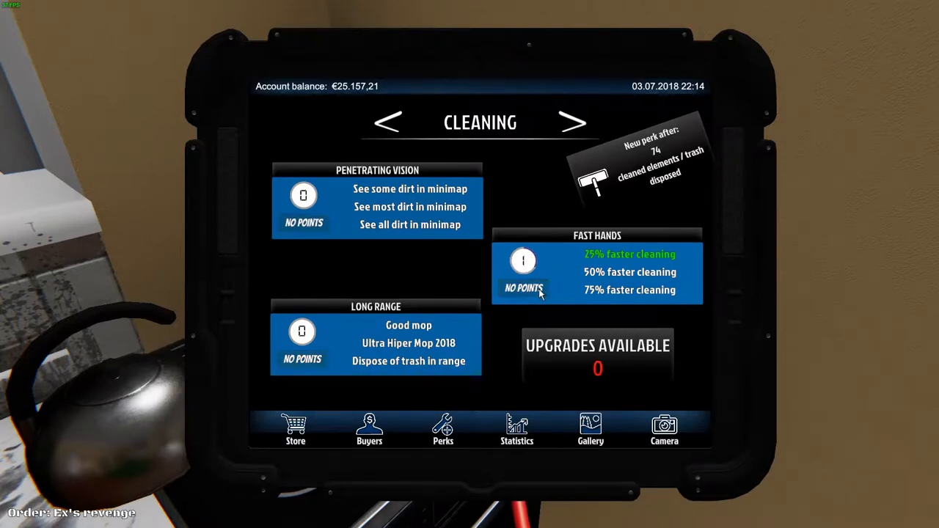
mouse_move(613, 231)
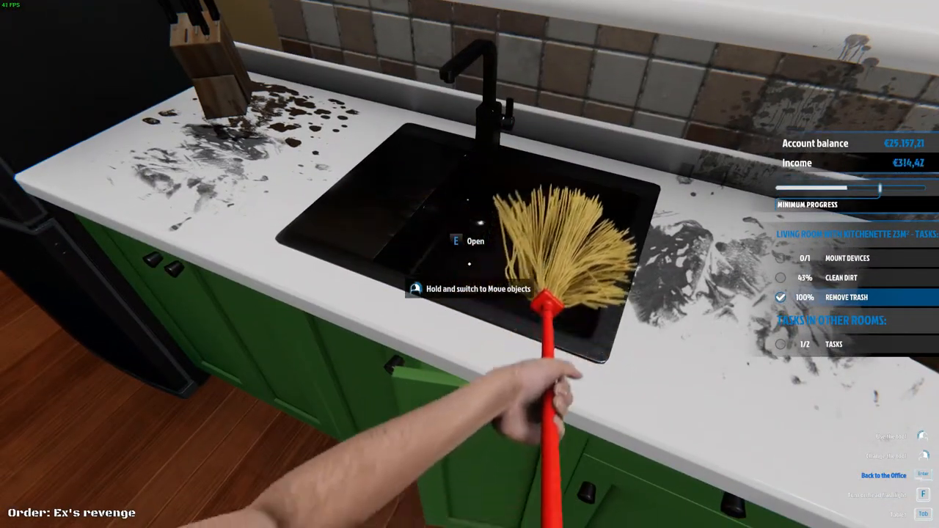
mouse_move(469, 264)
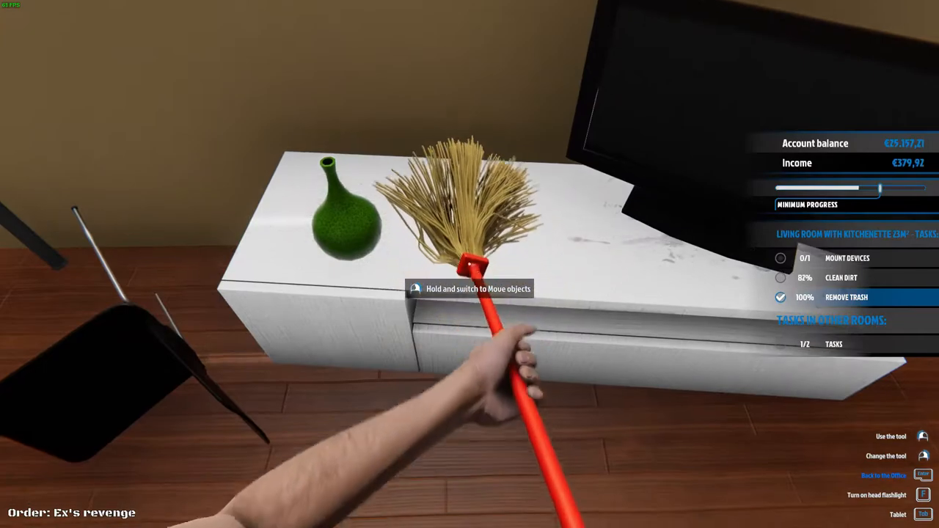
Choose the Mountable Big Radiator from the tablet store's Installations category
key("tab")
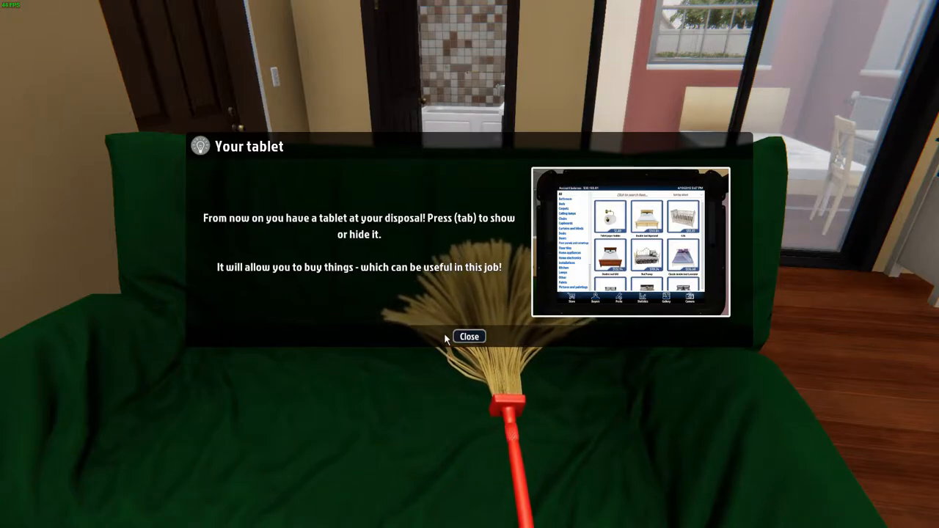
left_click(469, 336)
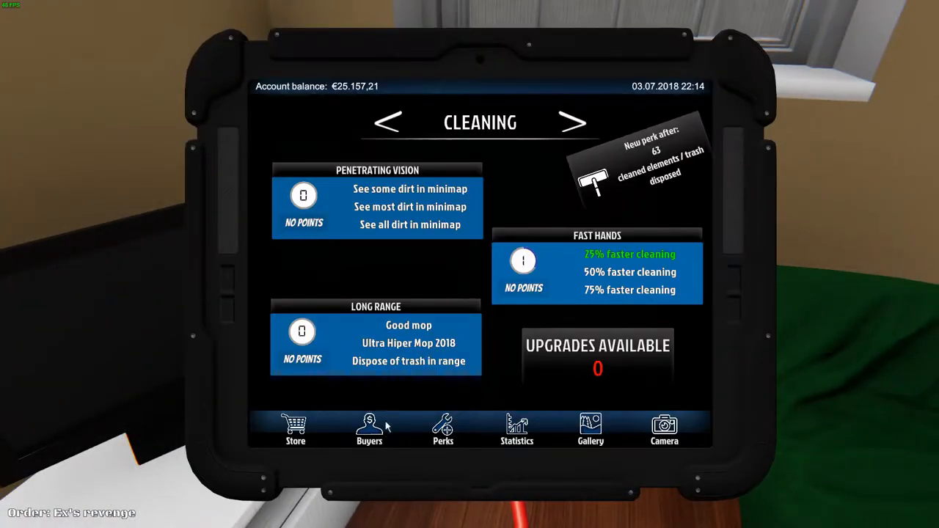
left_click(295, 429)
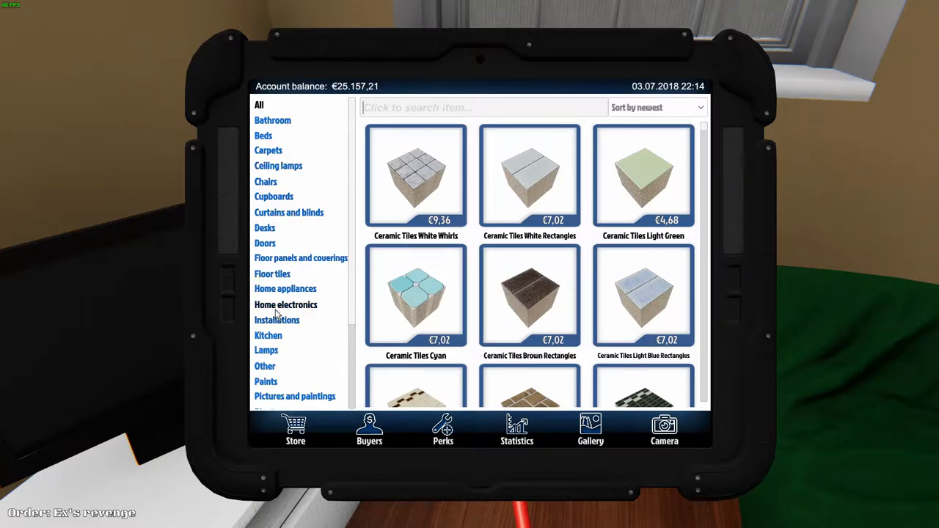
left_click(277, 320)
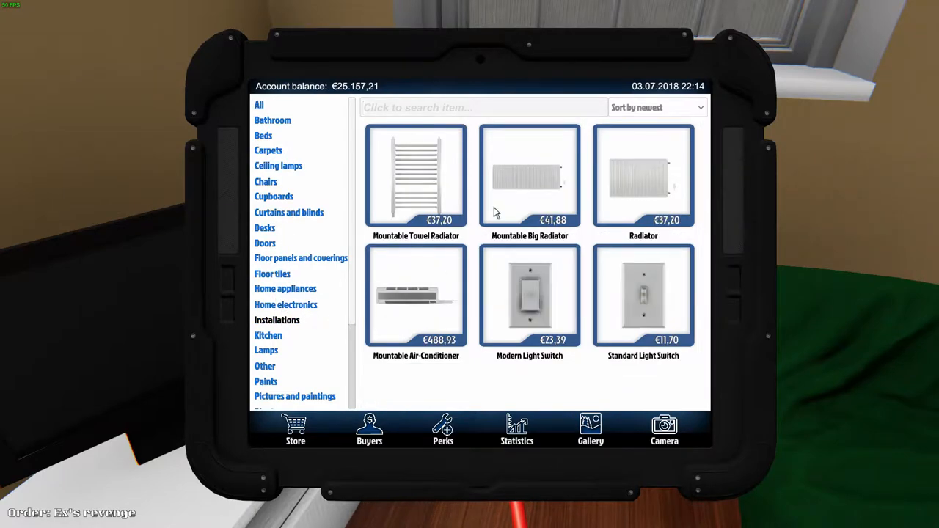
mouse_move(626, 194)
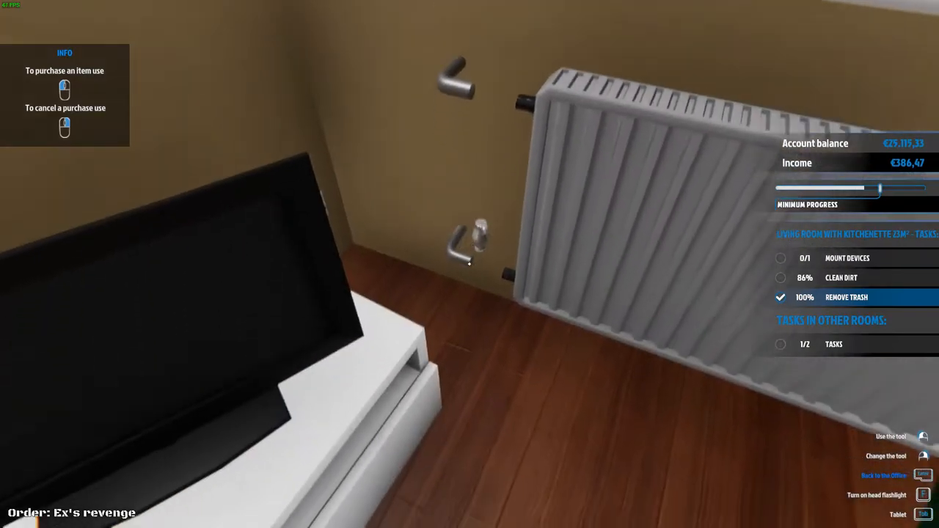
mouse_move(469, 268)
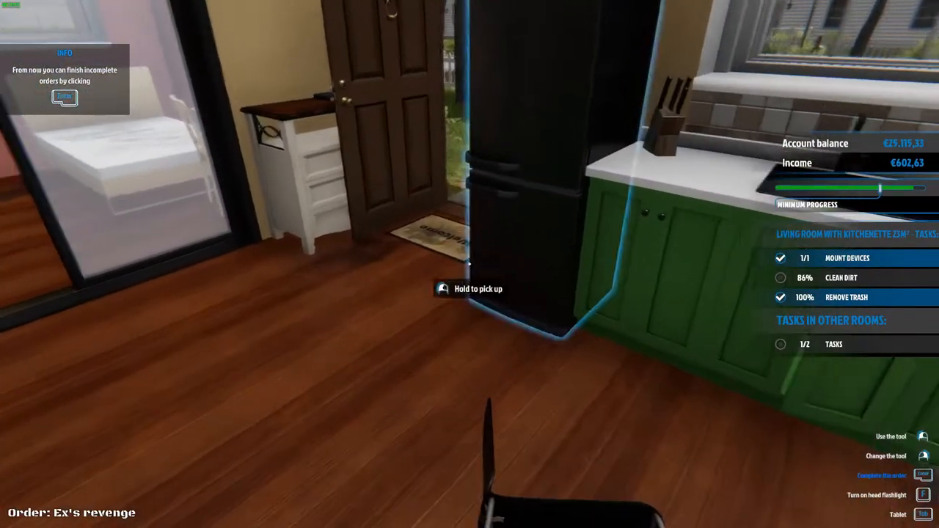
mouse_move(469, 264)
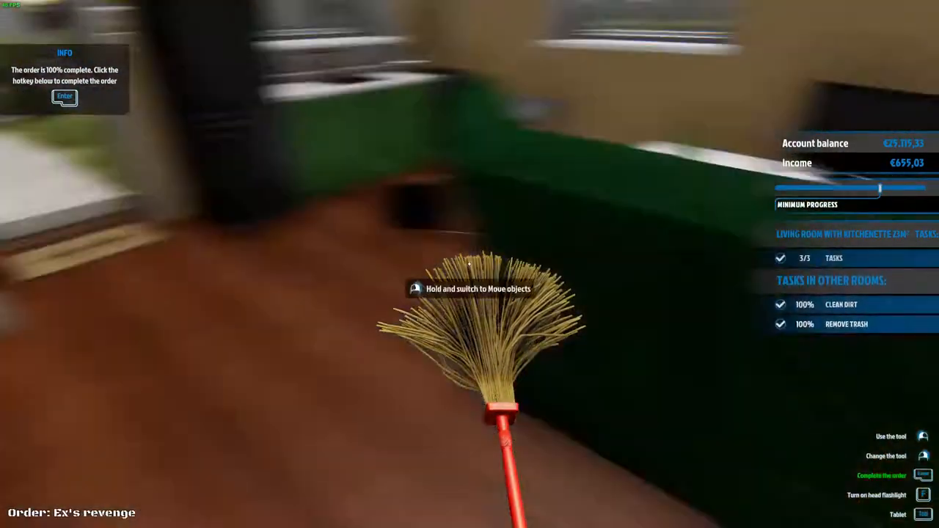
Finish the Ex's revenge order for €655.03 and confirm completion
key("enter")
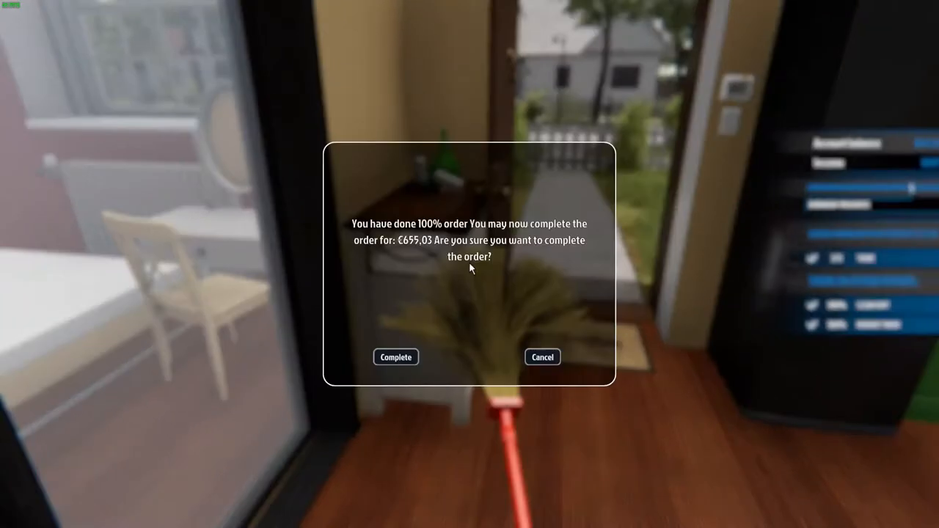
left_click(395, 357)
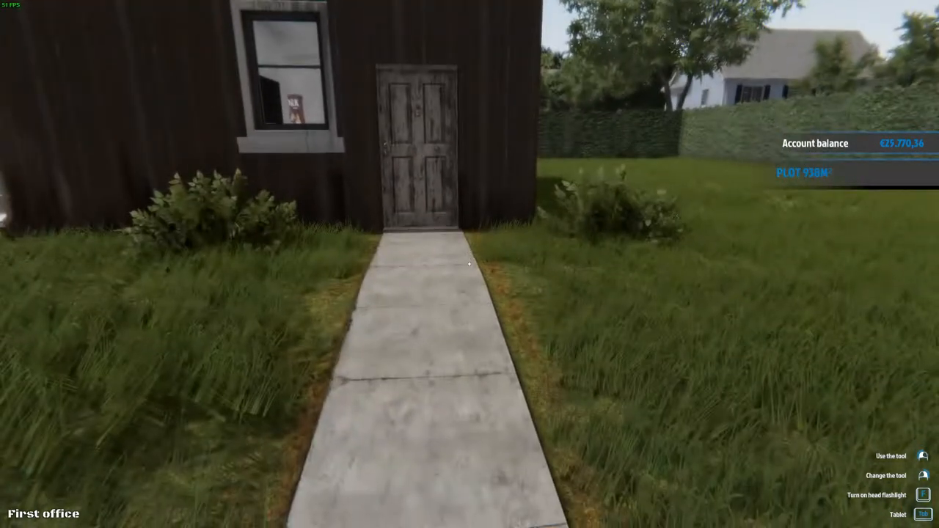
Enter the office and accept Caroline Smith's 'Cleaning the garage' email job
key("w")
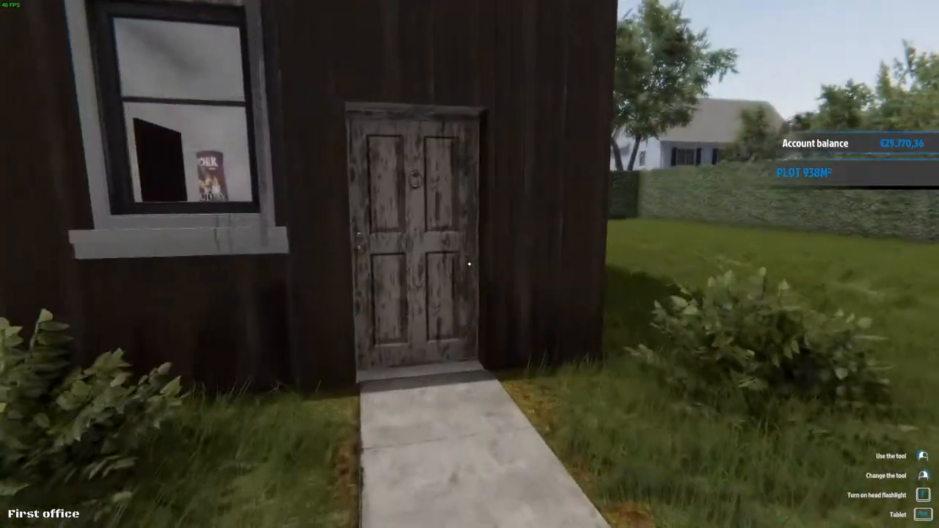
key("w")
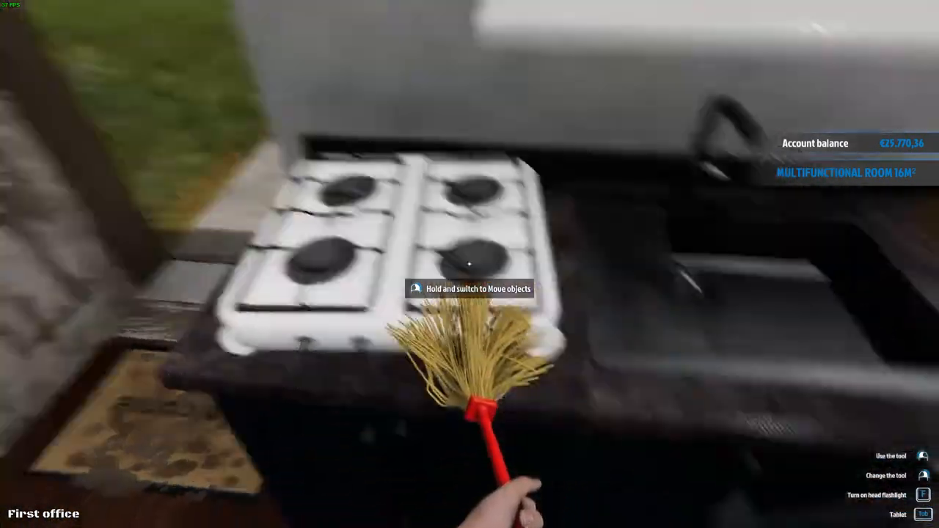
mouse_move(470, 264)
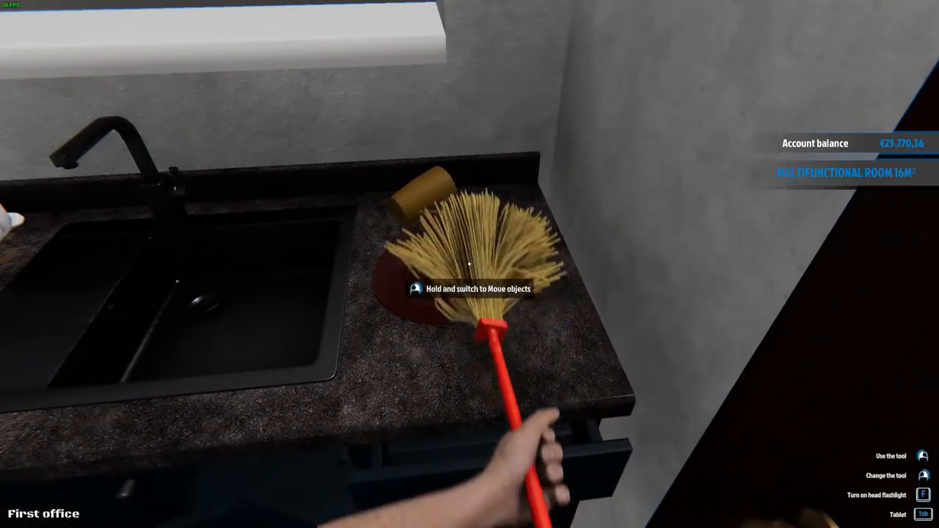
mouse_move(470, 264)
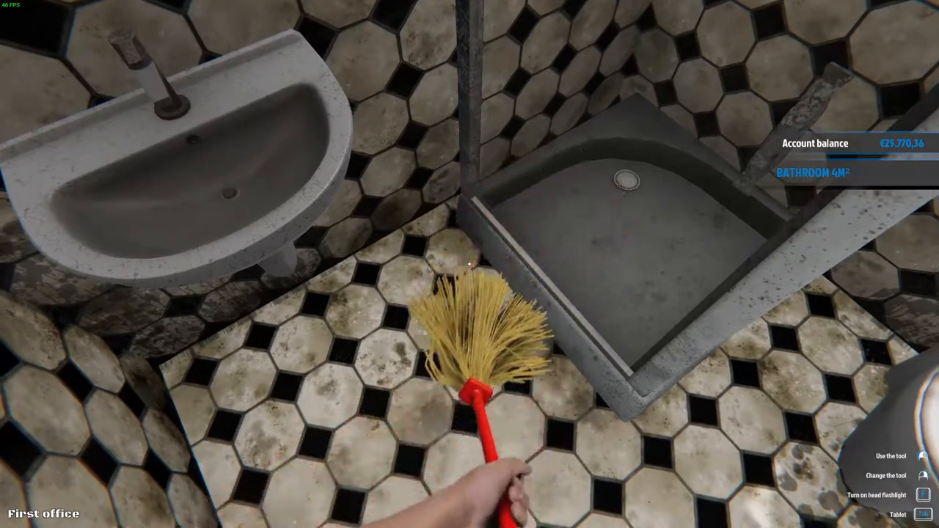
mouse_move(470, 265)
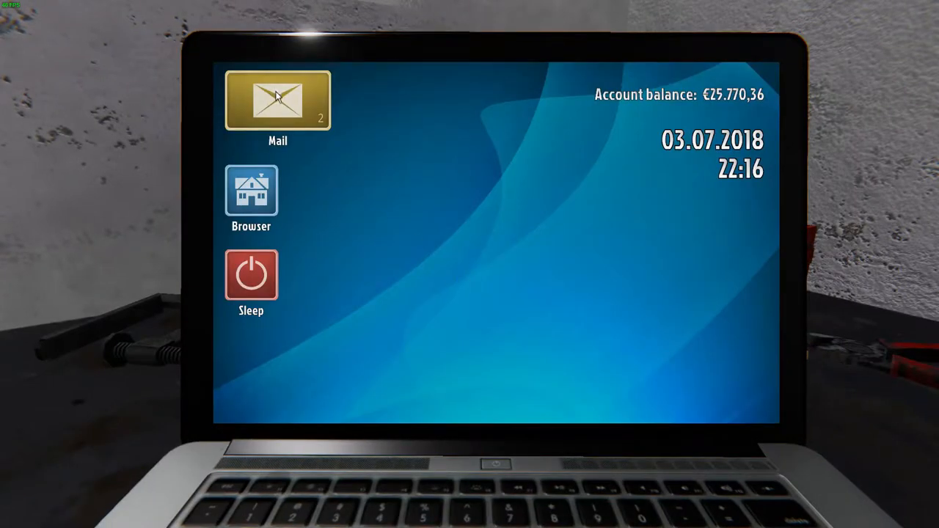
left_click(277, 100)
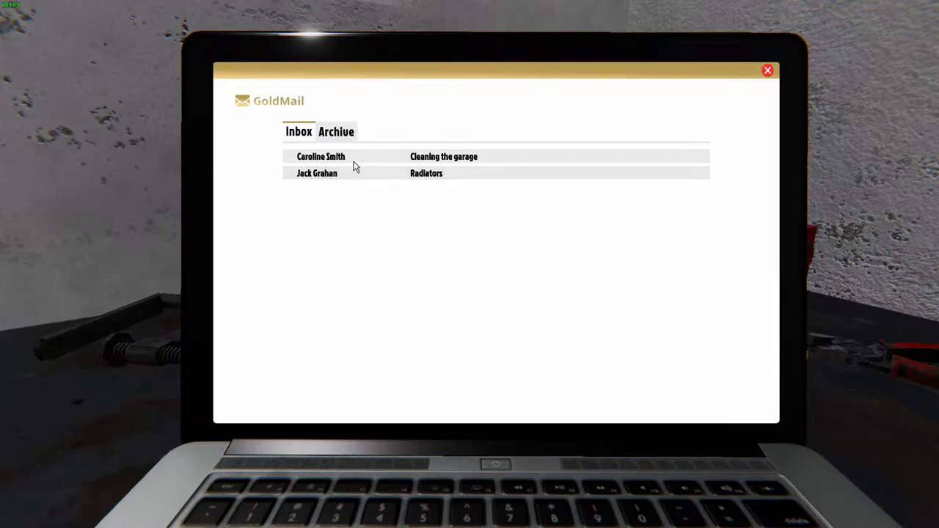
left_click(443, 156)
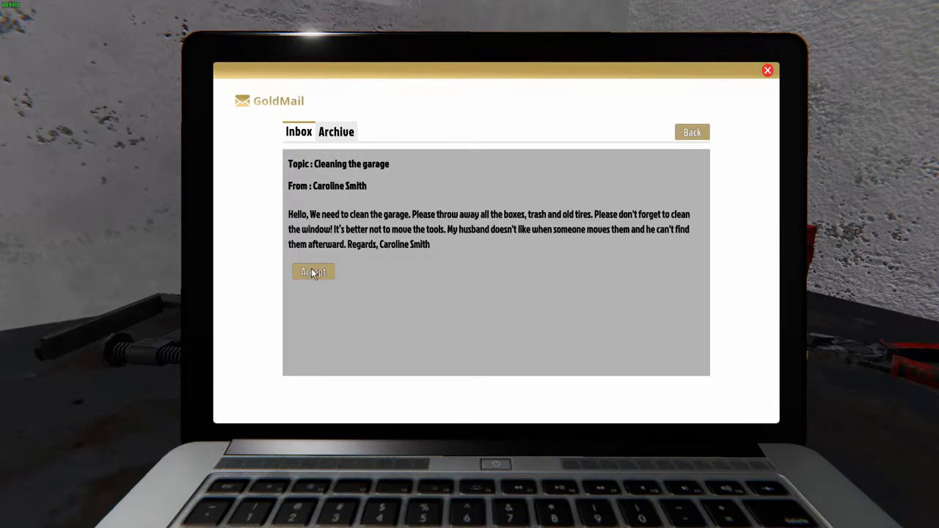
left_click(313, 272)
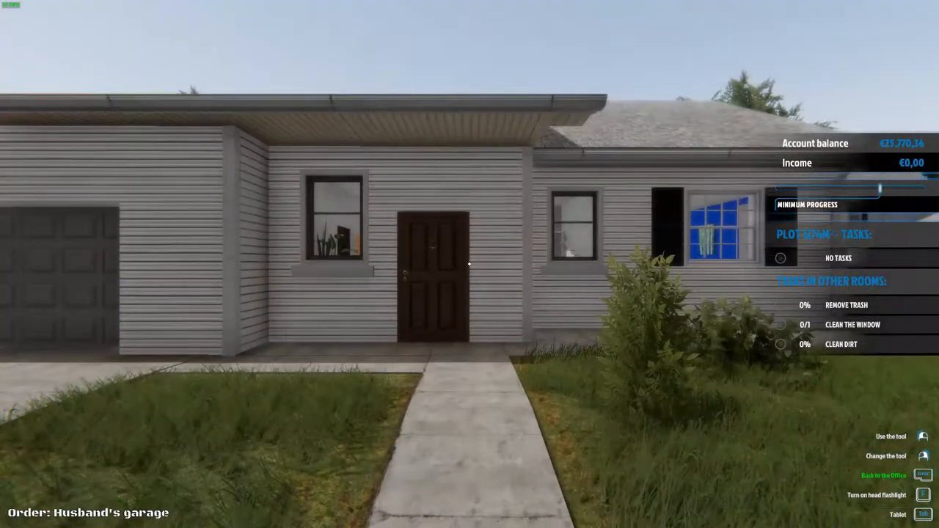
mouse_move(470, 264)
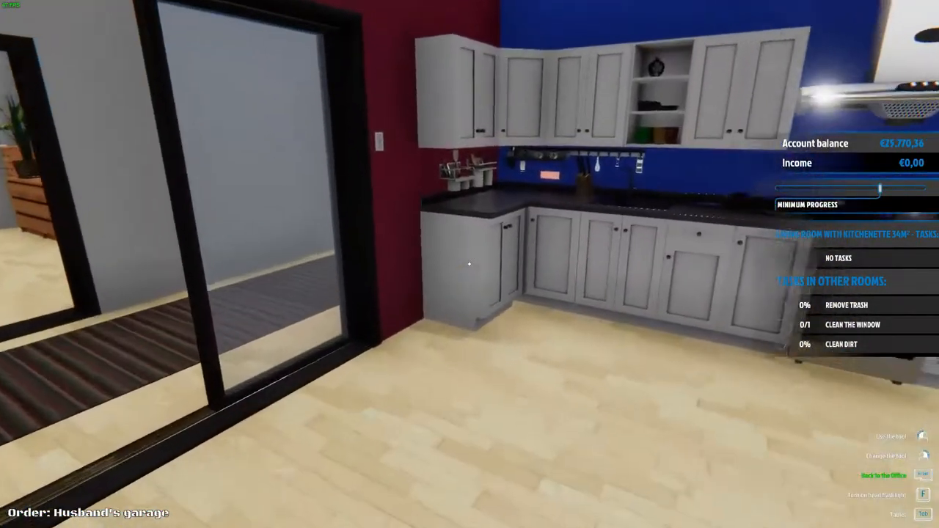
mouse_move(469, 264)
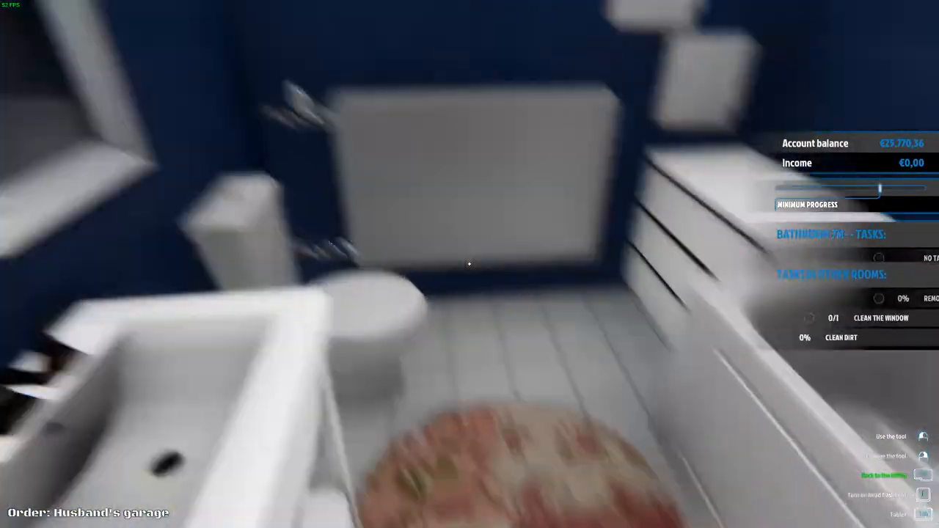
mouse_move(470, 265)
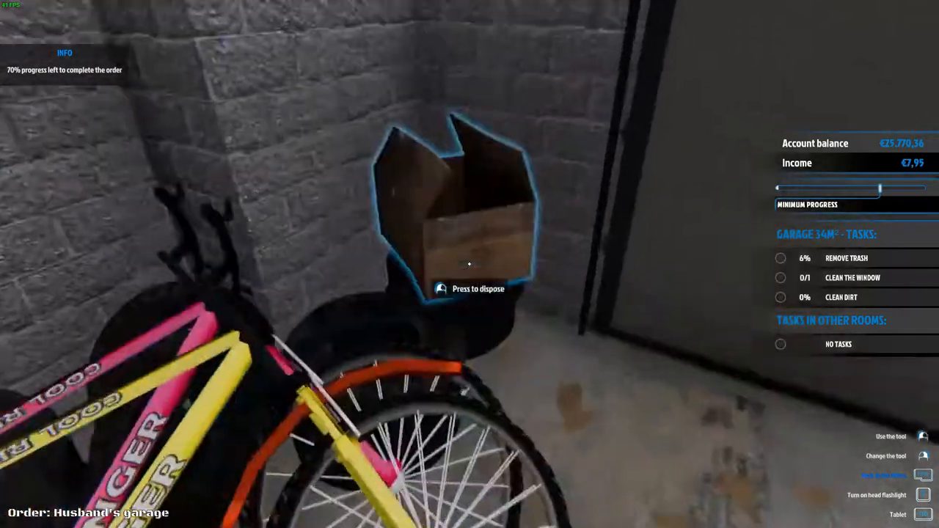
Throw away the cardboard box by the bikes and the open cardboard box
left_click(469, 264)
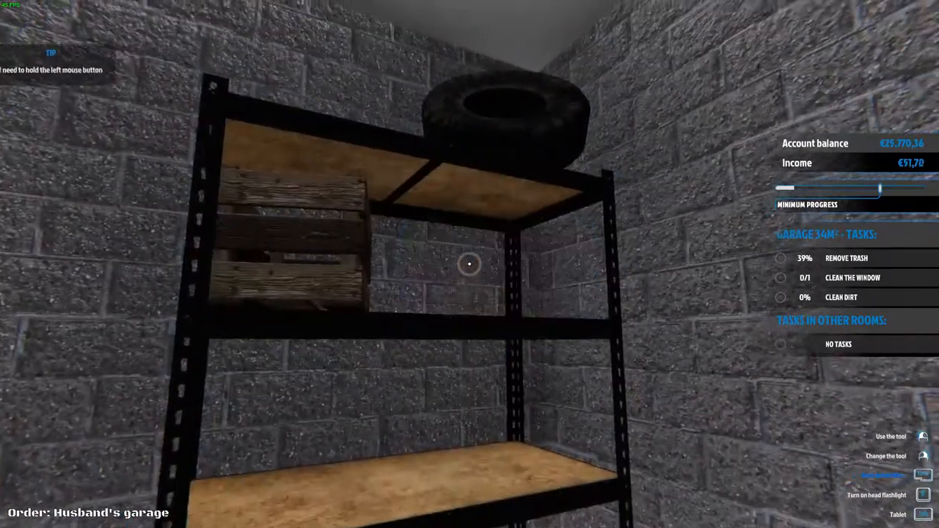
mouse_move(470, 264)
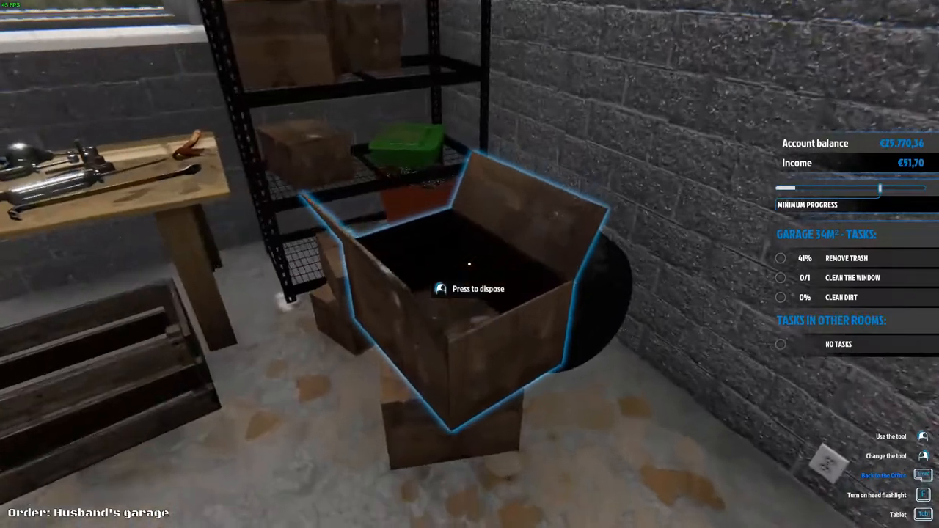
left_click(469, 264)
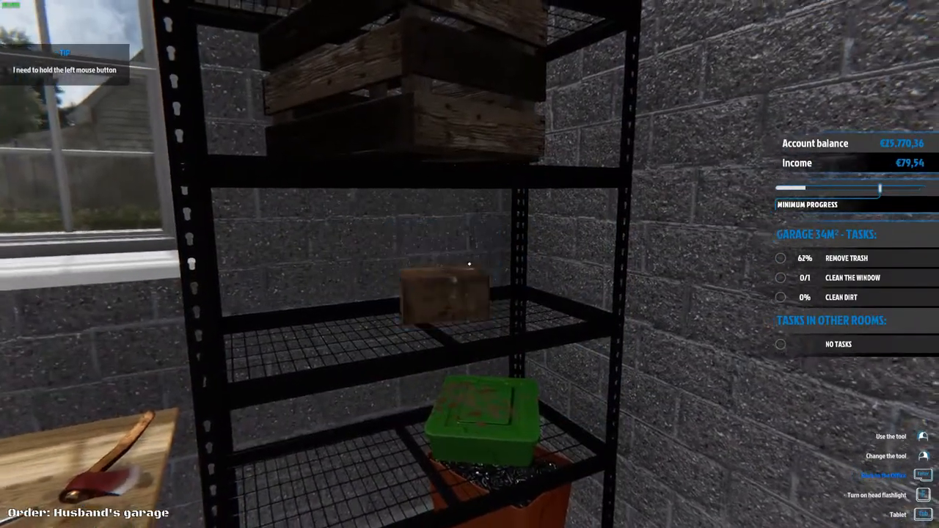
mouse_move(470, 264)
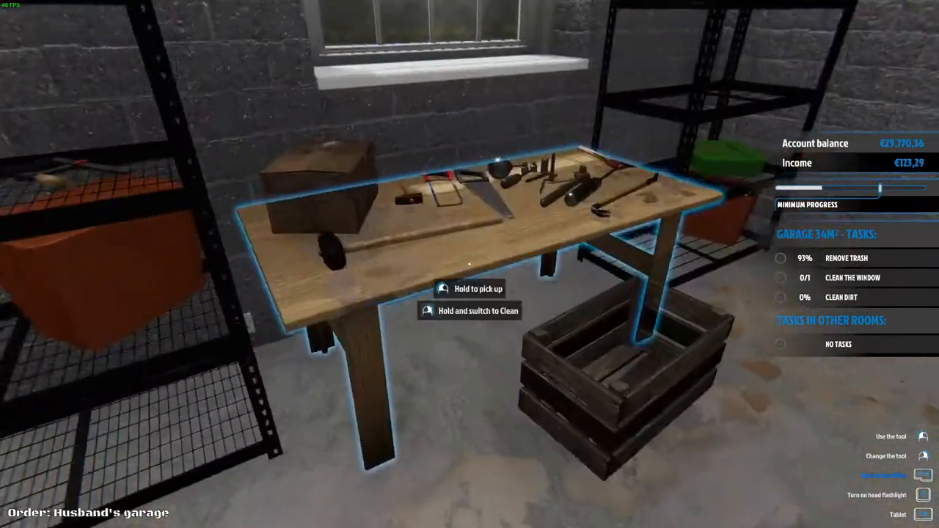
mouse_move(470, 264)
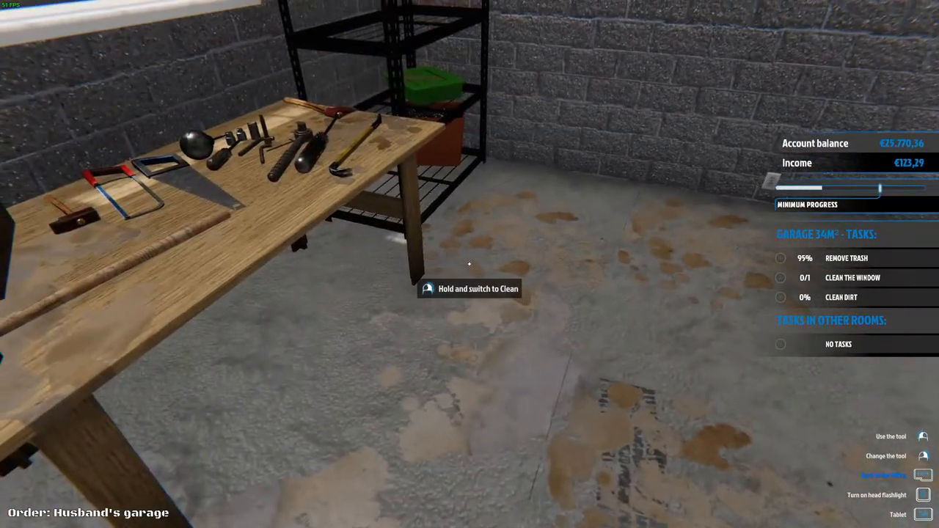
mouse_move(470, 264)
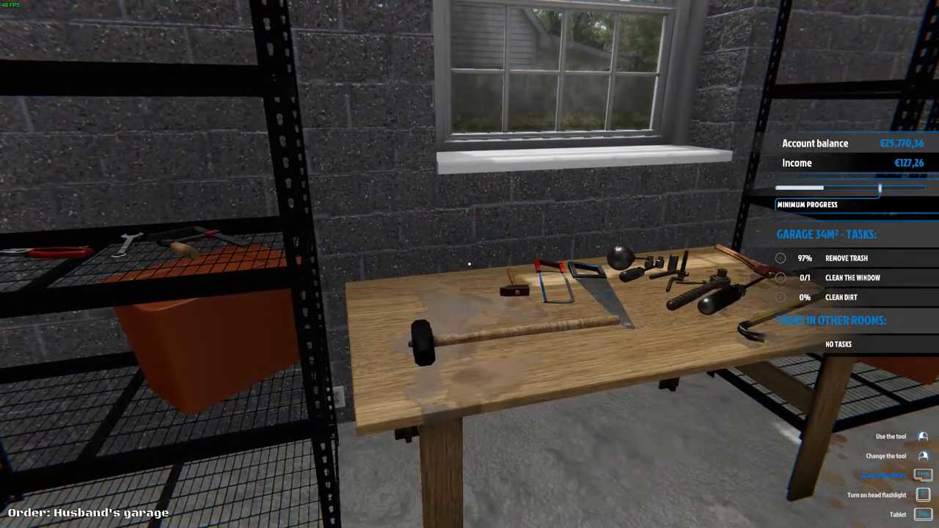
mouse_move(470, 264)
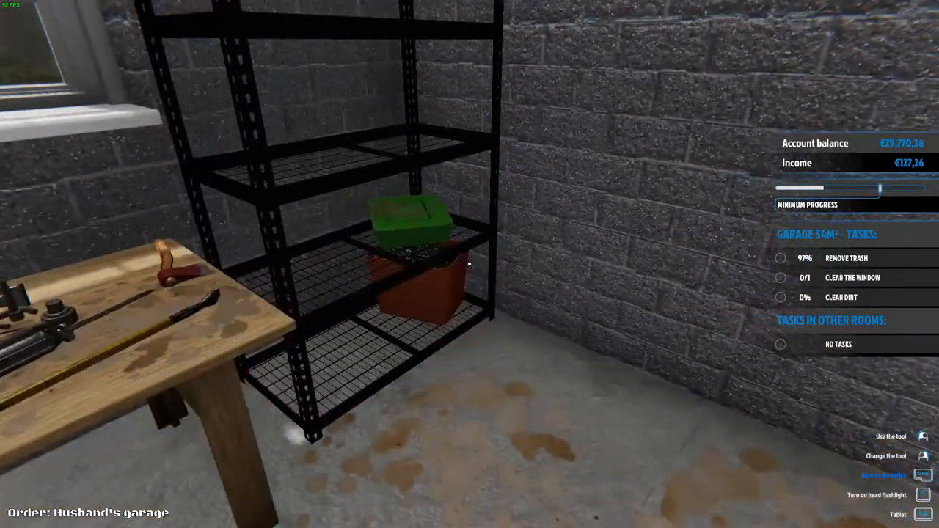
mouse_move(469, 264)
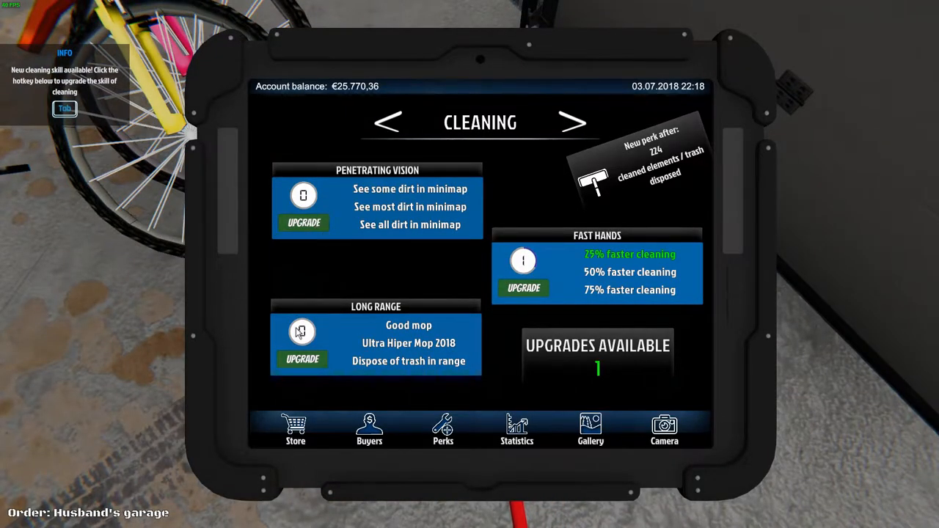
key("Tab")
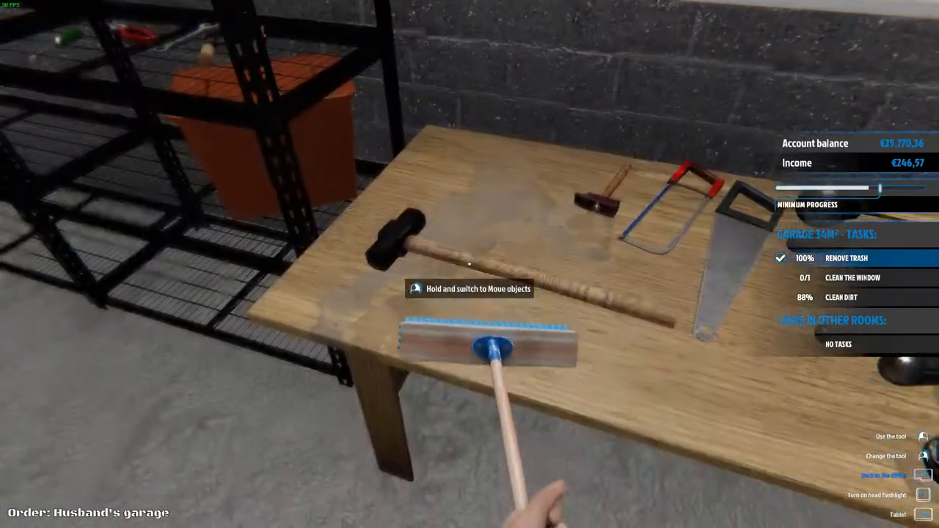
mouse_move(469, 264)
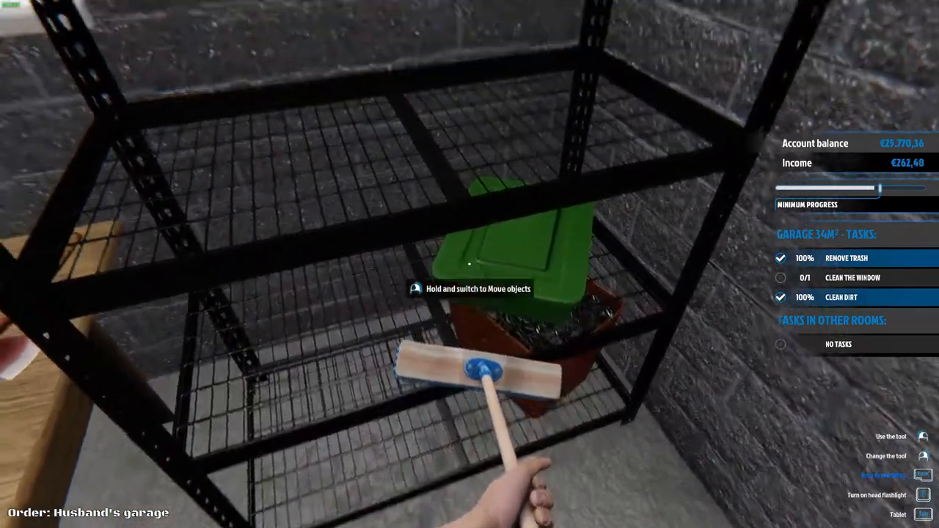
mouse_move(469, 264)
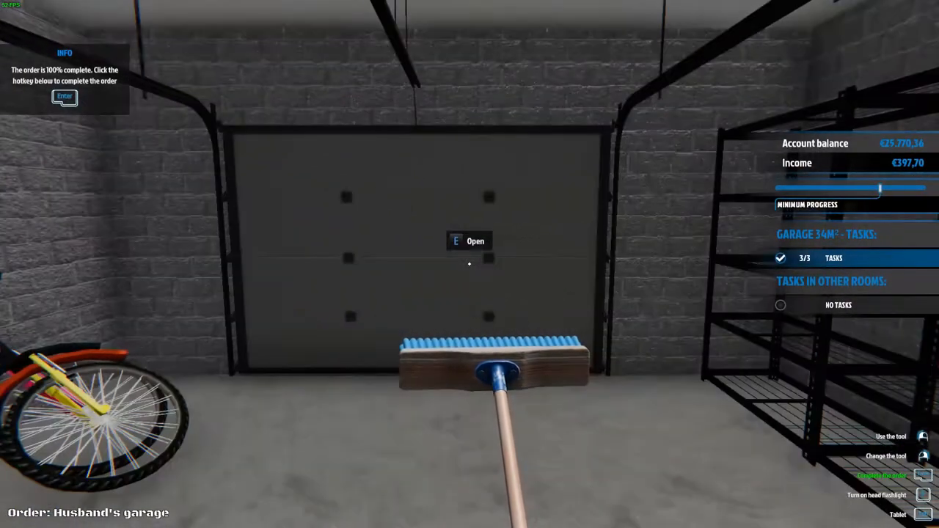
Confirm completion of the Husband's garage order for €397.70
key("enter")
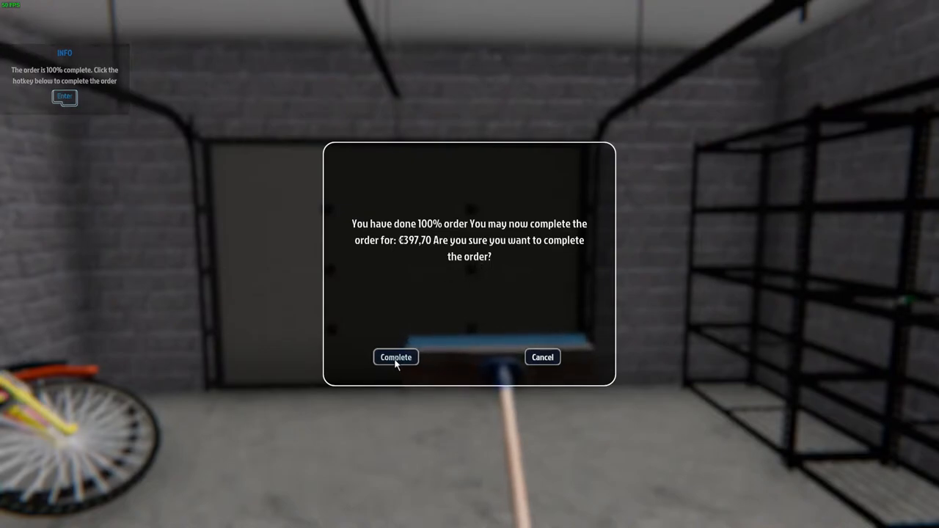
left_click(395, 358)
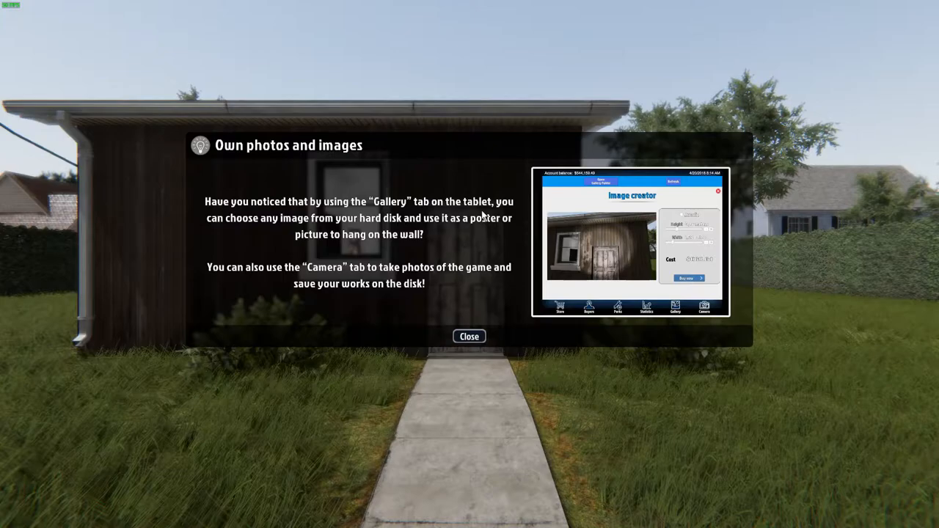
mouse_move(400, 233)
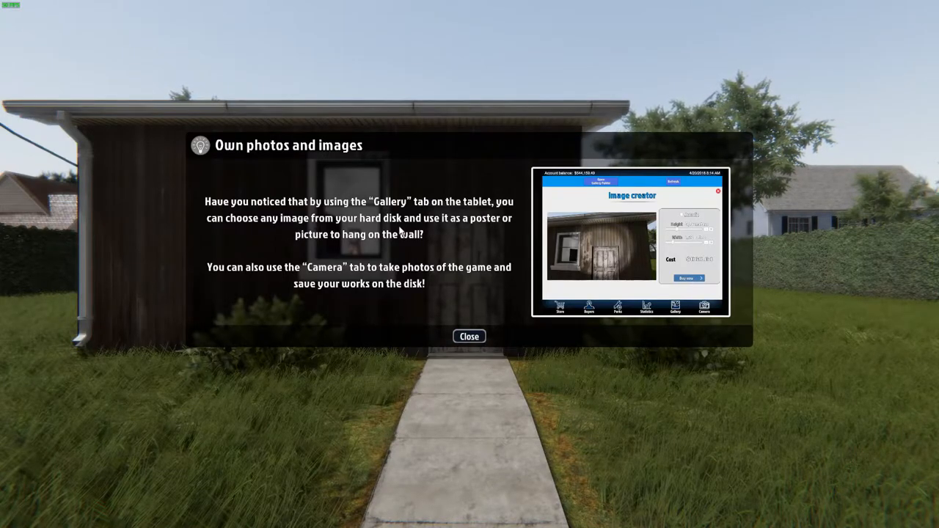
mouse_move(387, 246)
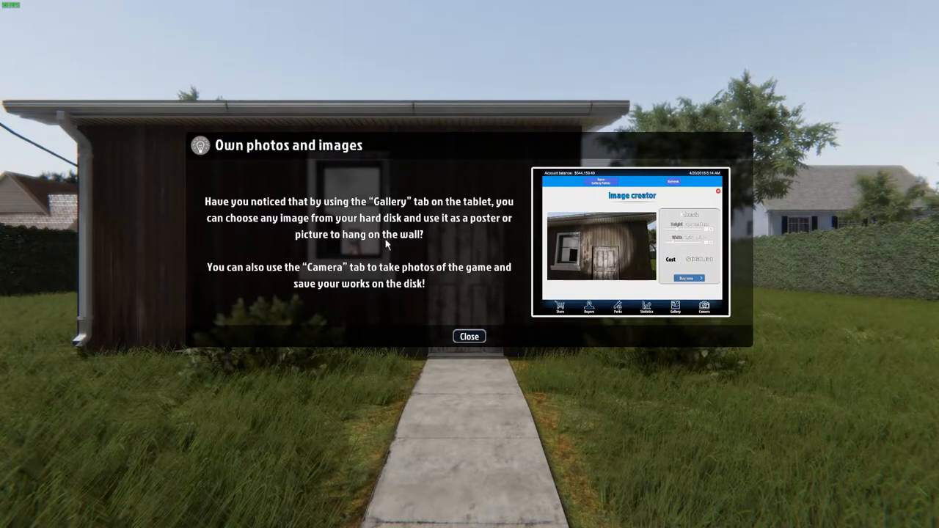
Dismiss the photos tip and accept the Baby on the way order from the office laptop's mail
left_click(469, 336)
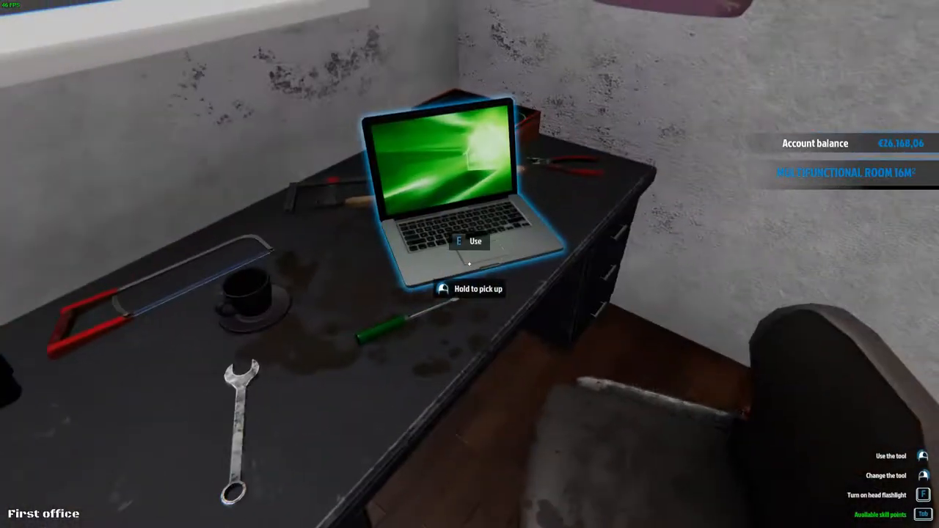
key("e")
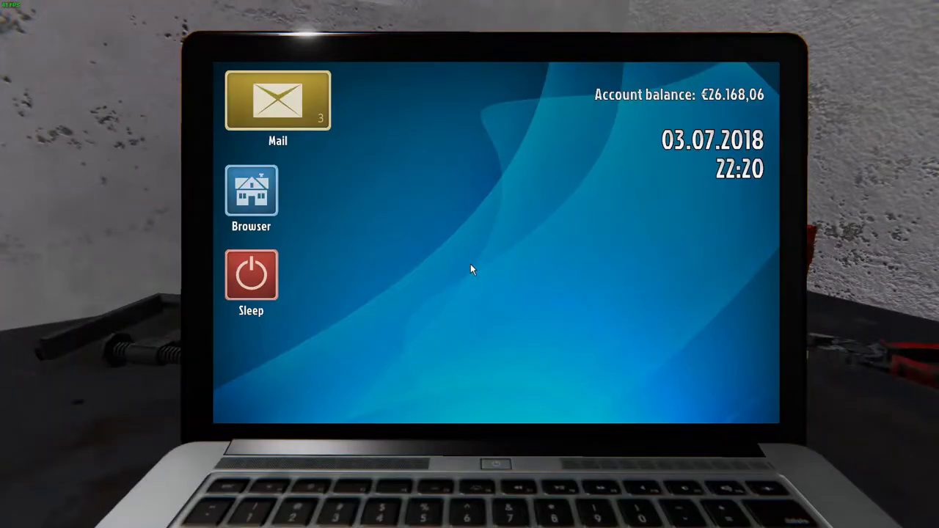
left_click(277, 101)
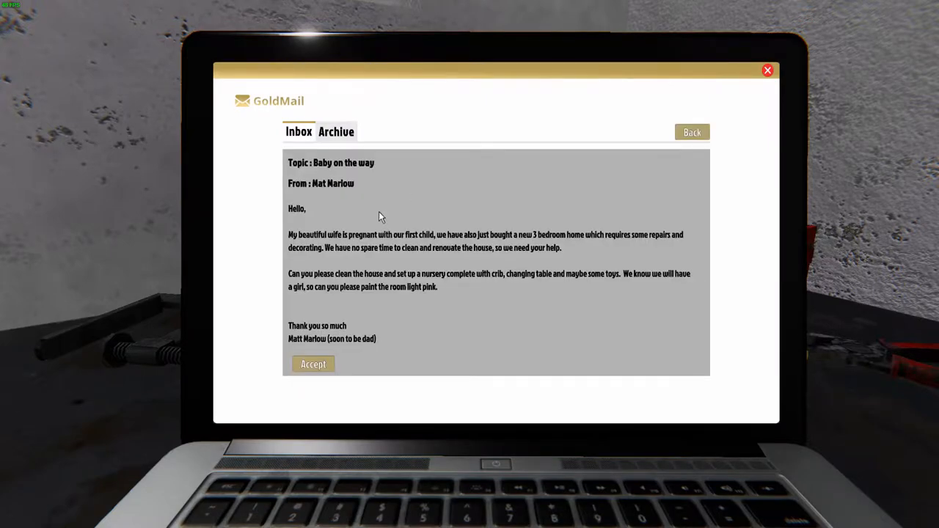
mouse_move(400, 245)
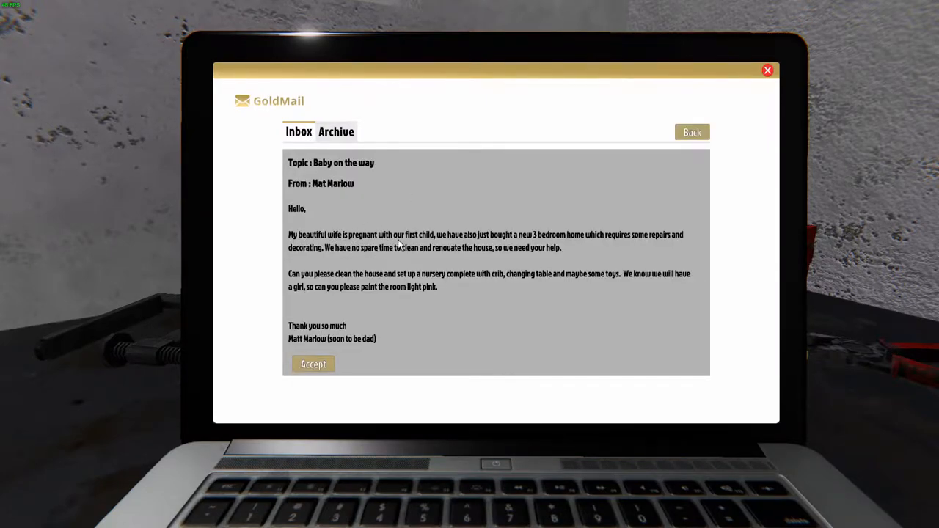
mouse_move(477, 243)
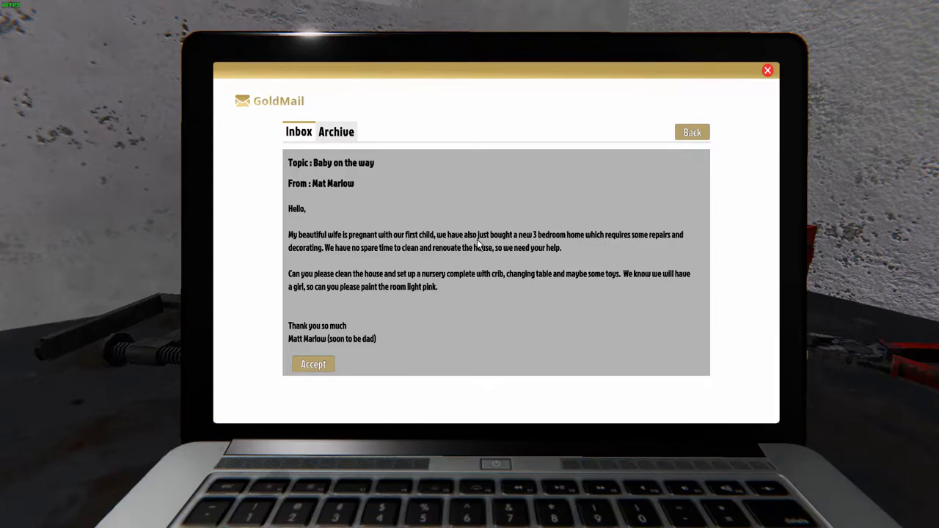
mouse_move(565, 246)
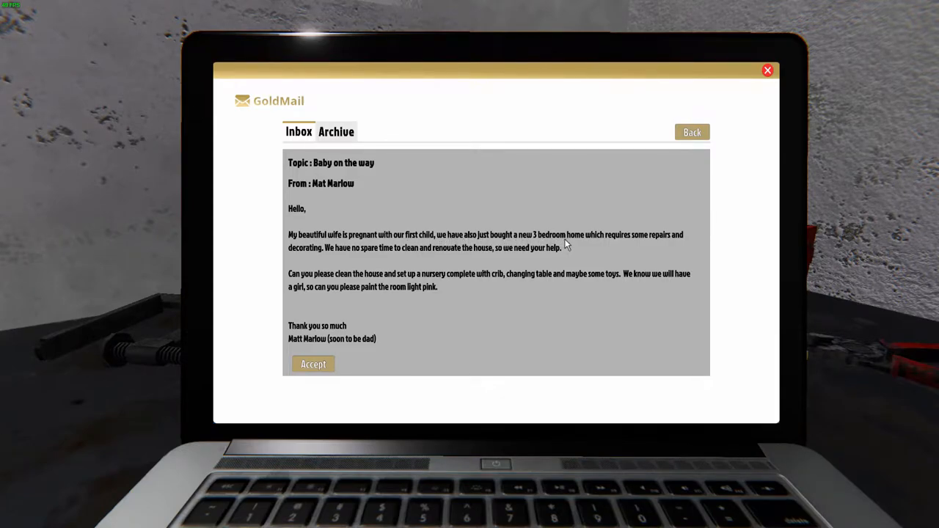
mouse_move(500, 245)
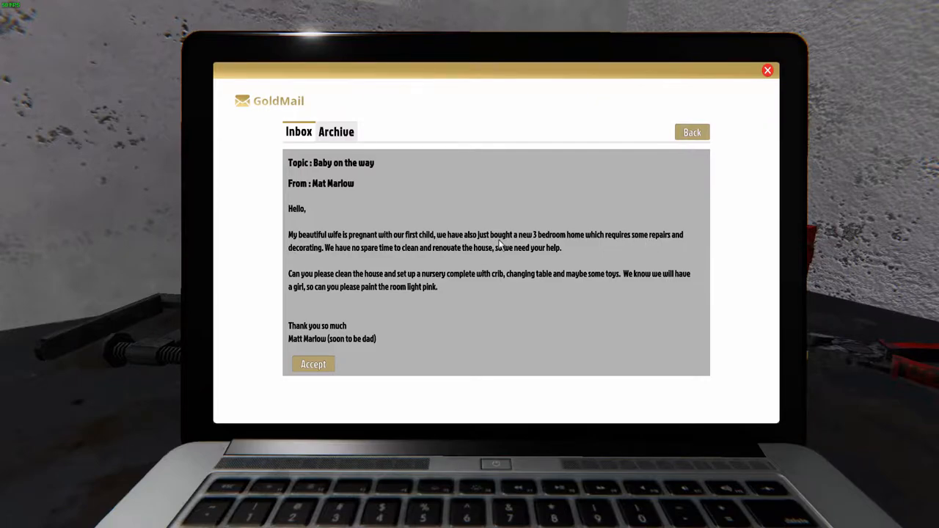
mouse_move(351, 255)
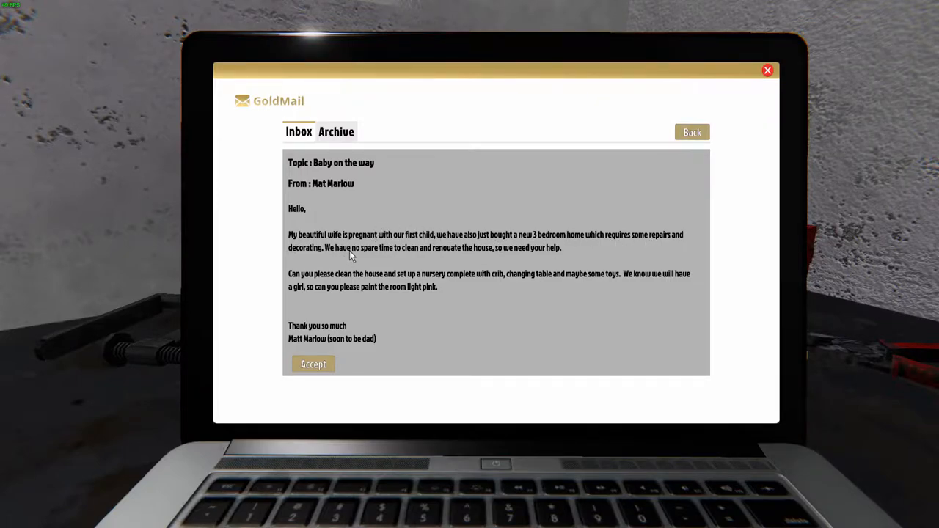
mouse_move(462, 265)
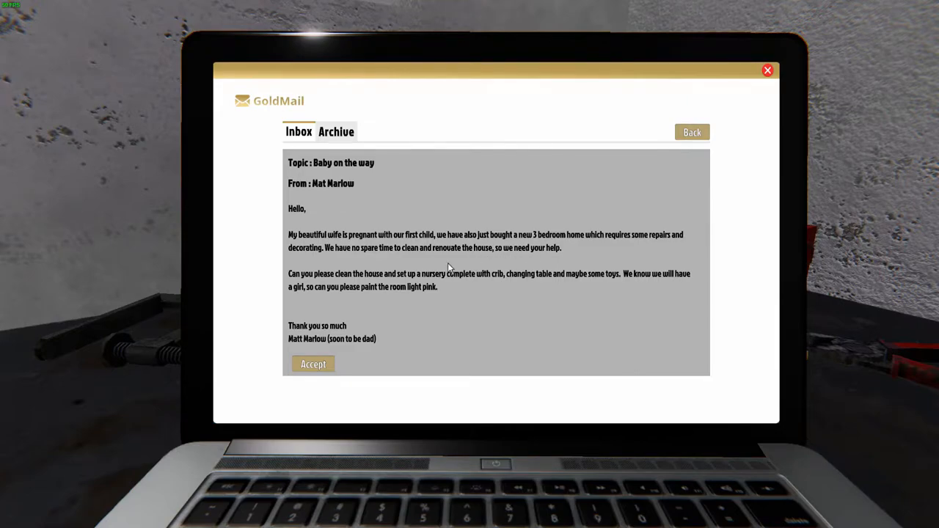
mouse_move(299, 284)
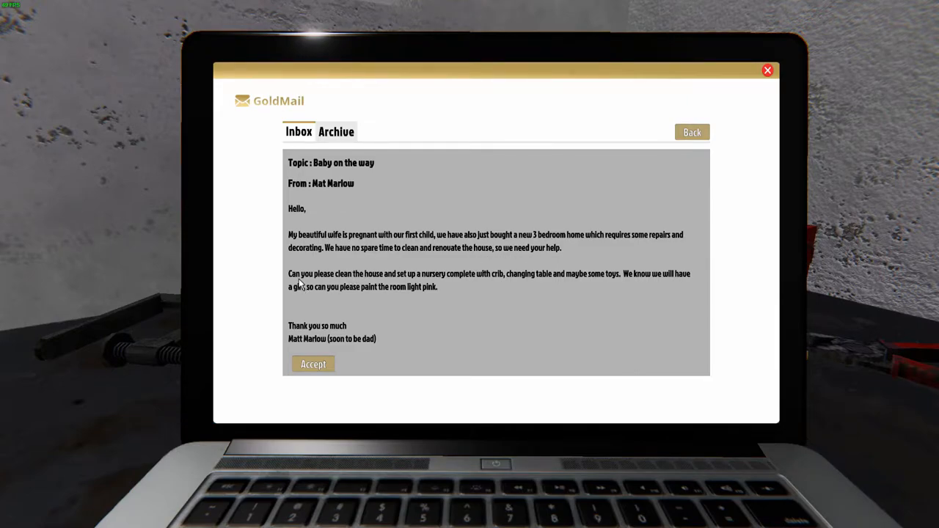
mouse_move(379, 285)
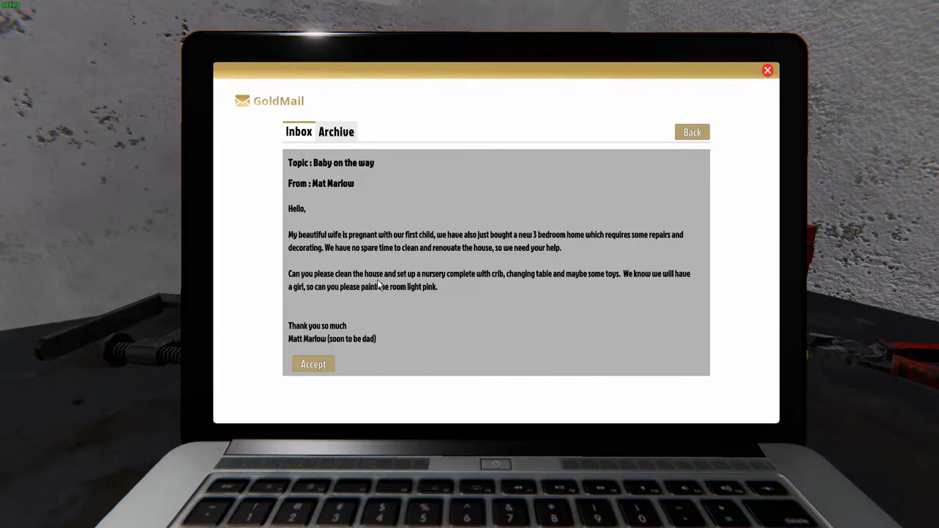
mouse_move(499, 287)
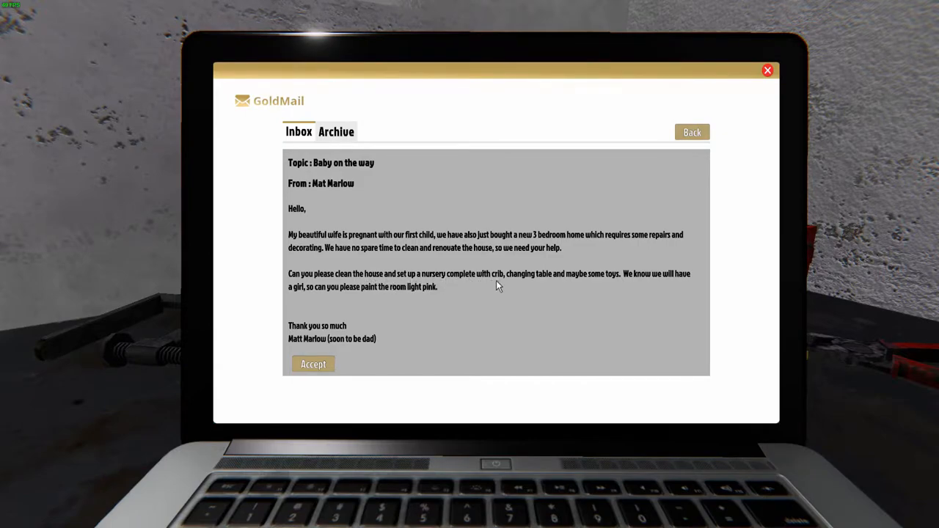
mouse_move(340, 346)
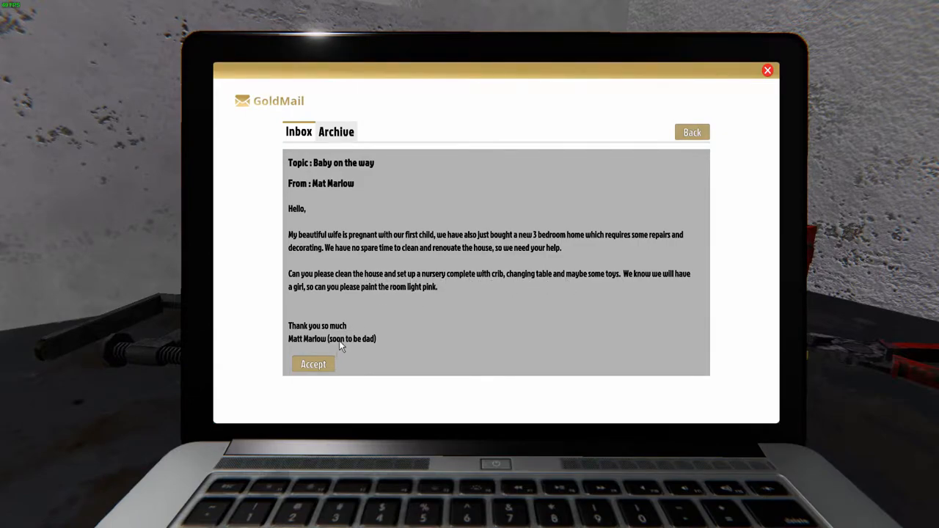
mouse_move(662, 284)
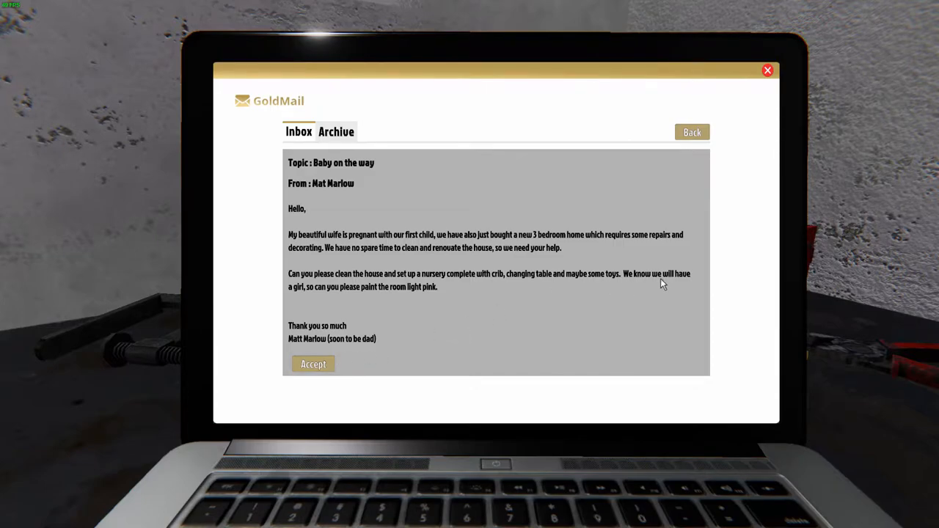
mouse_move(330, 309)
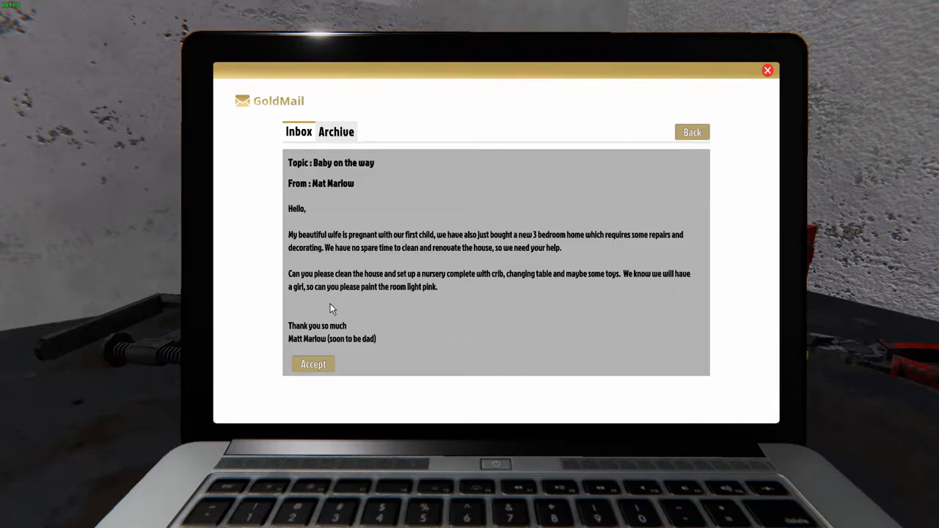
mouse_move(438, 304)
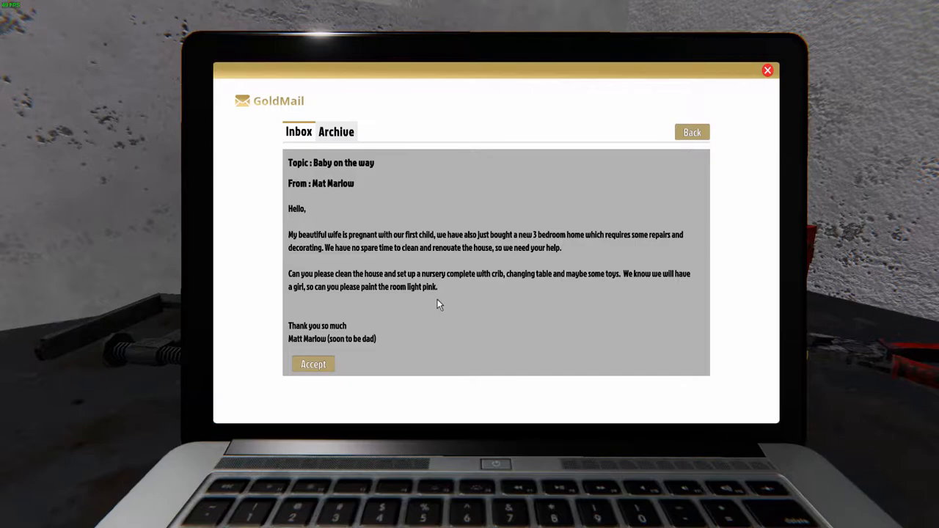
left_click(314, 364)
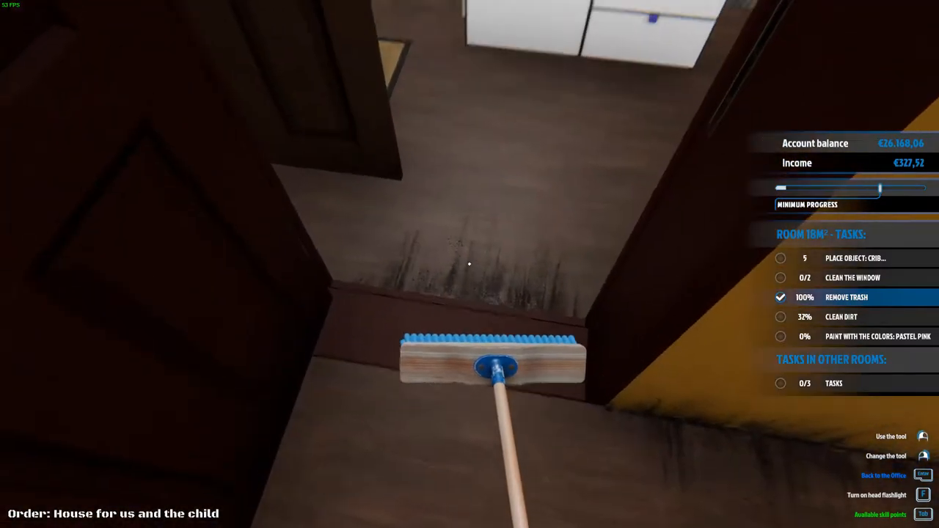
mouse_move(470, 264)
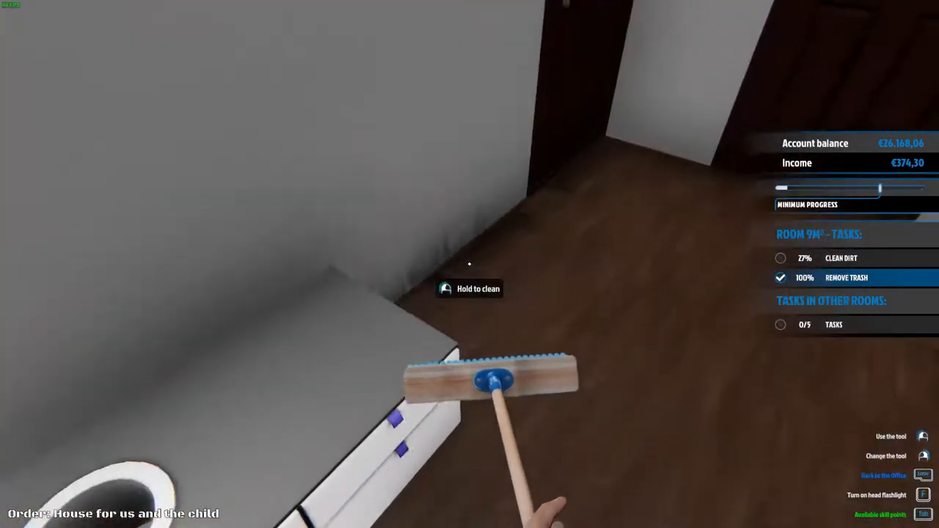
mouse_move(470, 265)
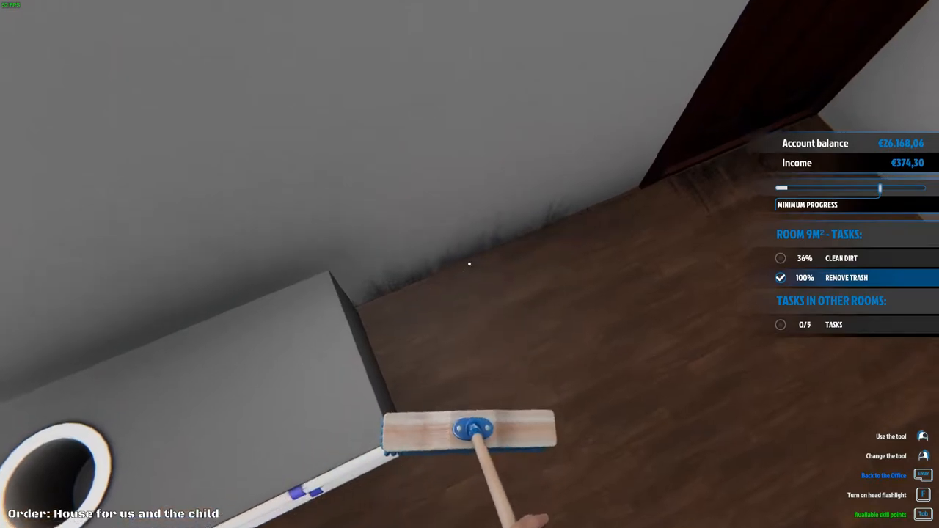
mouse_move(470, 264)
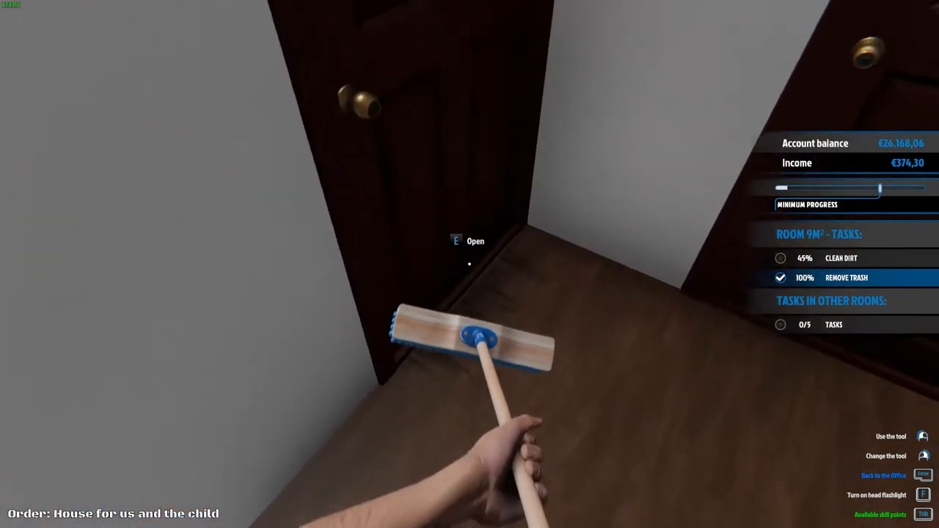
mouse_move(469, 265)
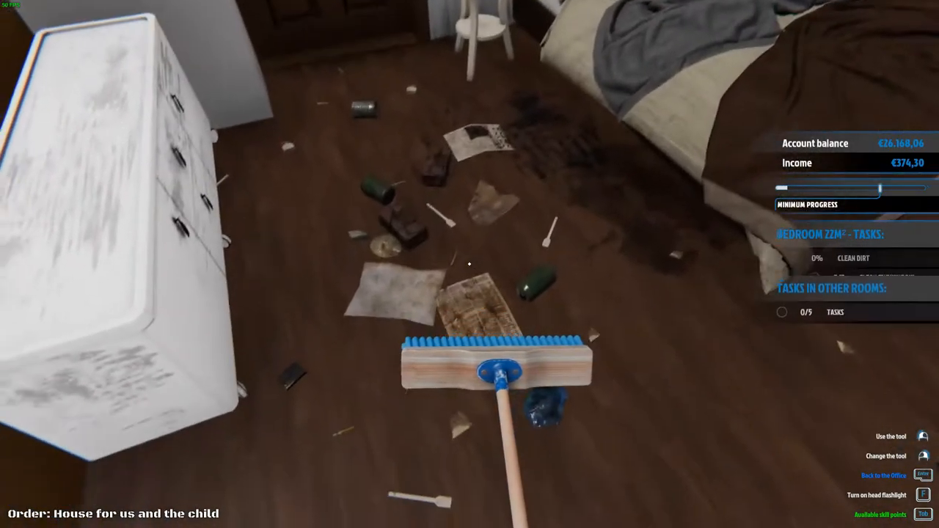
mouse_move(469, 264)
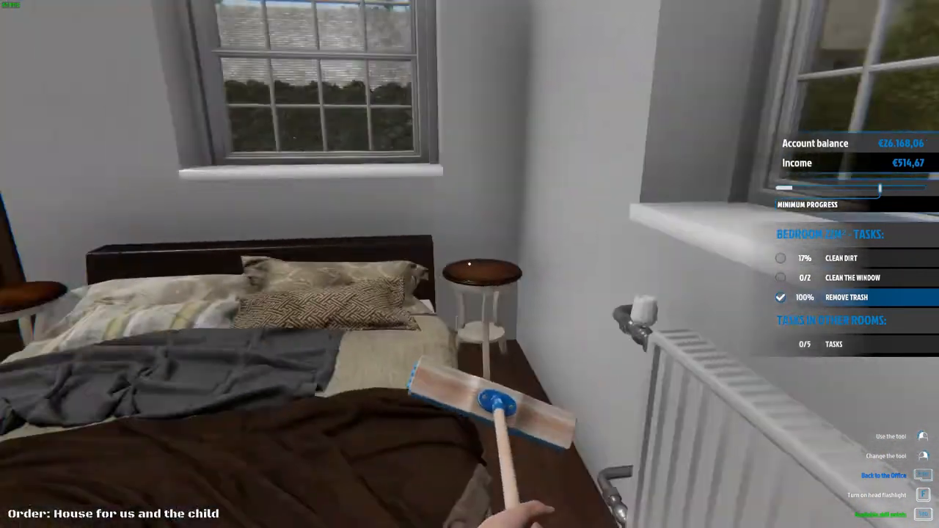
mouse_move(470, 265)
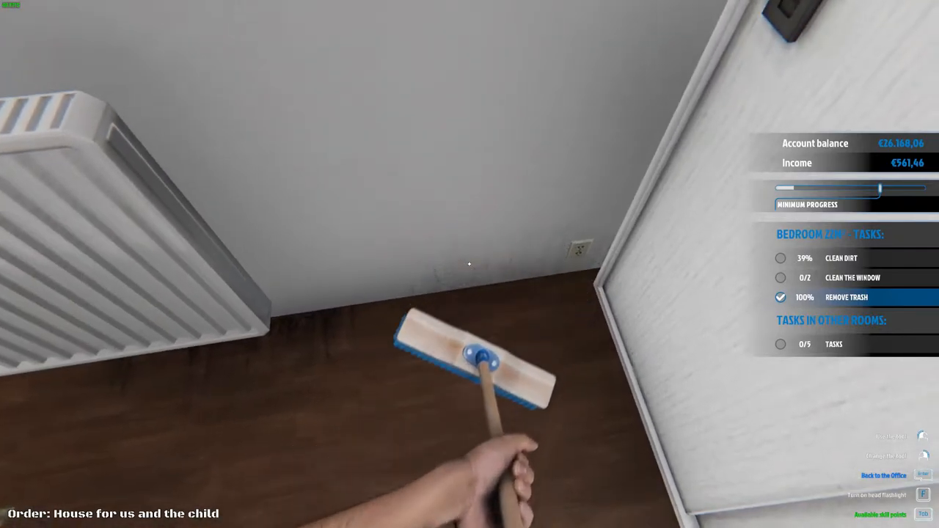
mouse_move(470, 264)
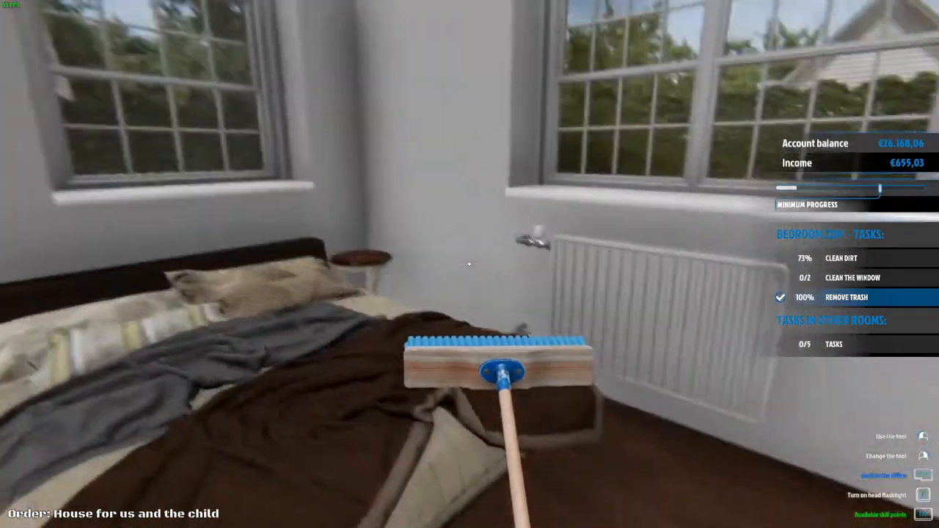
mouse_move(470, 265)
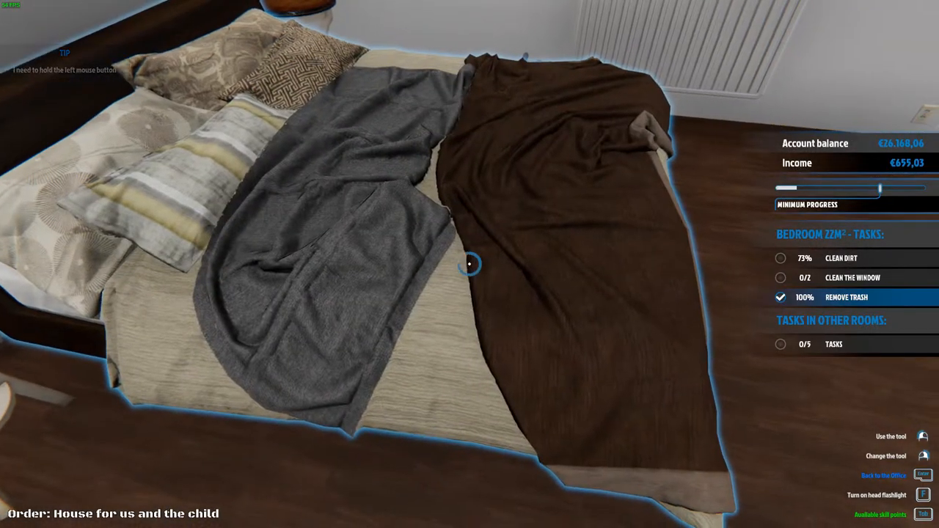
Brush away dirt near the bed, door and stool until bedroom cleaning reaches 78%
left_click(470, 262)
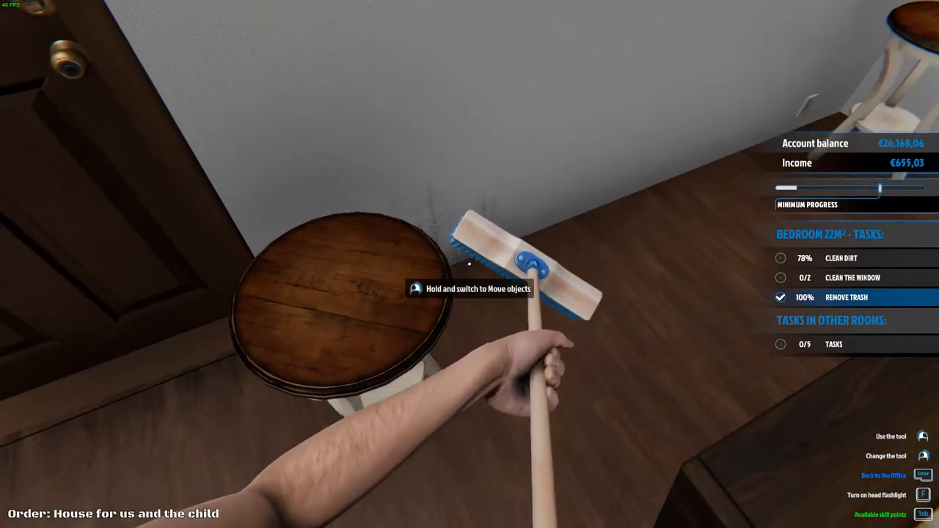
mouse_move(470, 264)
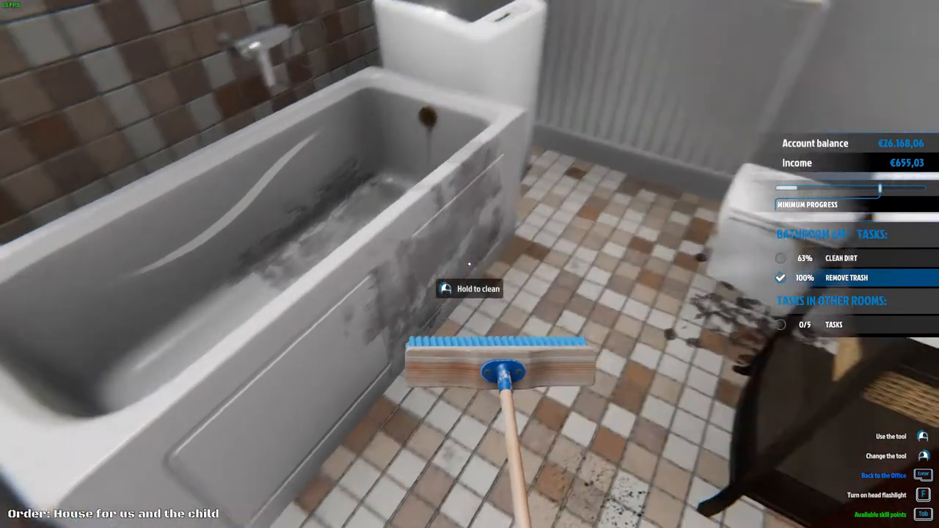
mouse_move(470, 265)
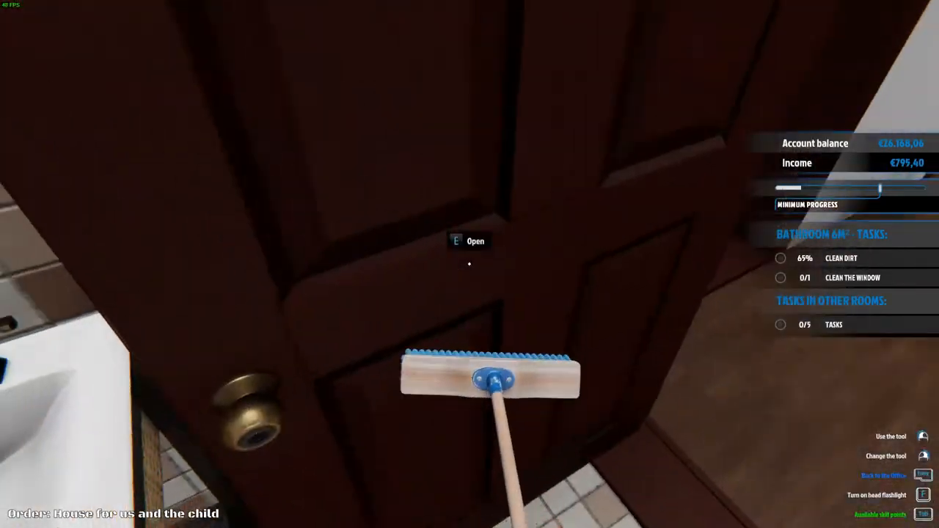
mouse_move(470, 264)
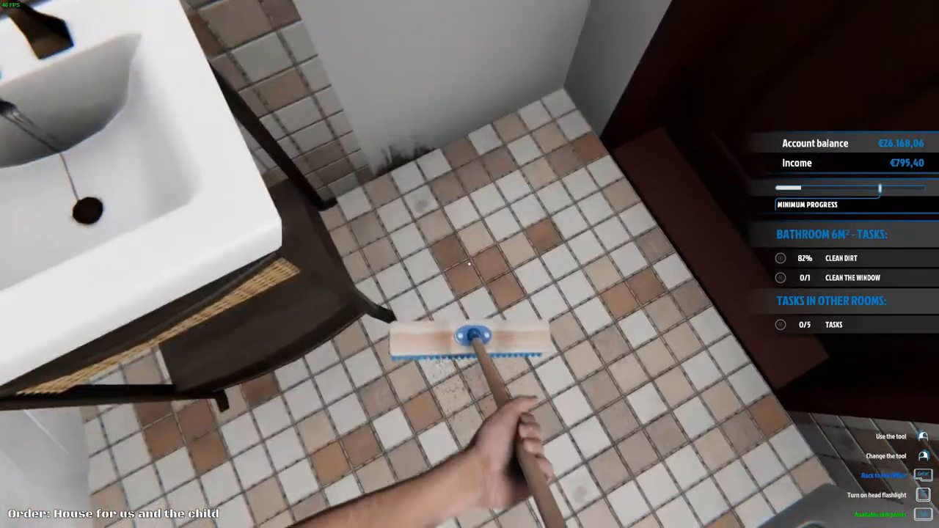
mouse_move(470, 265)
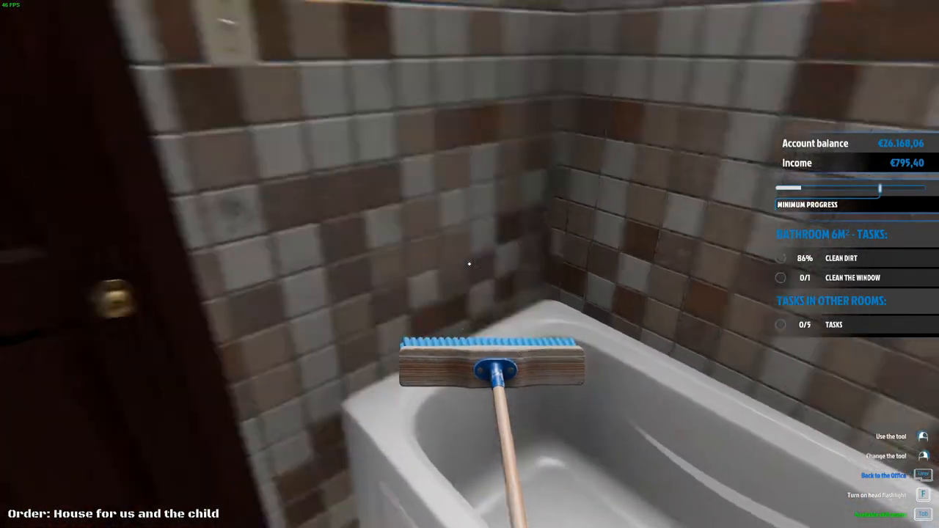
mouse_move(469, 264)
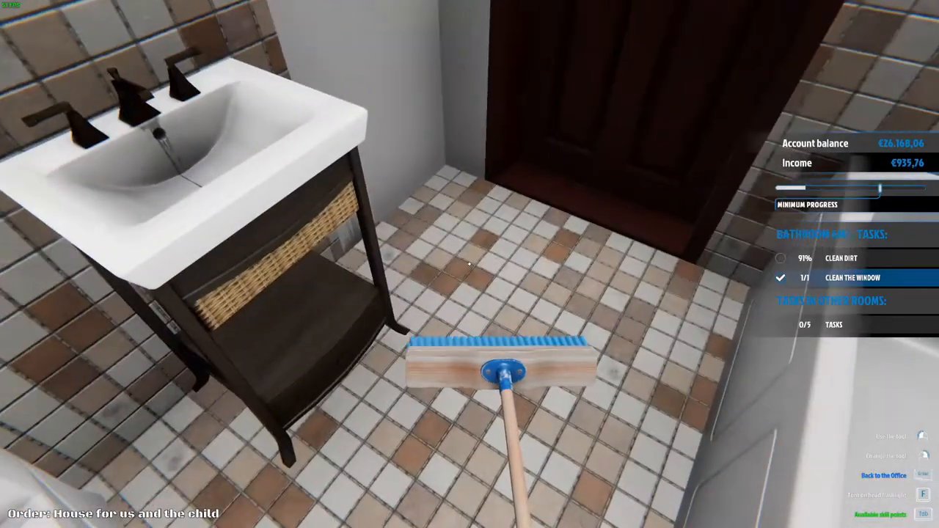
mouse_move(470, 264)
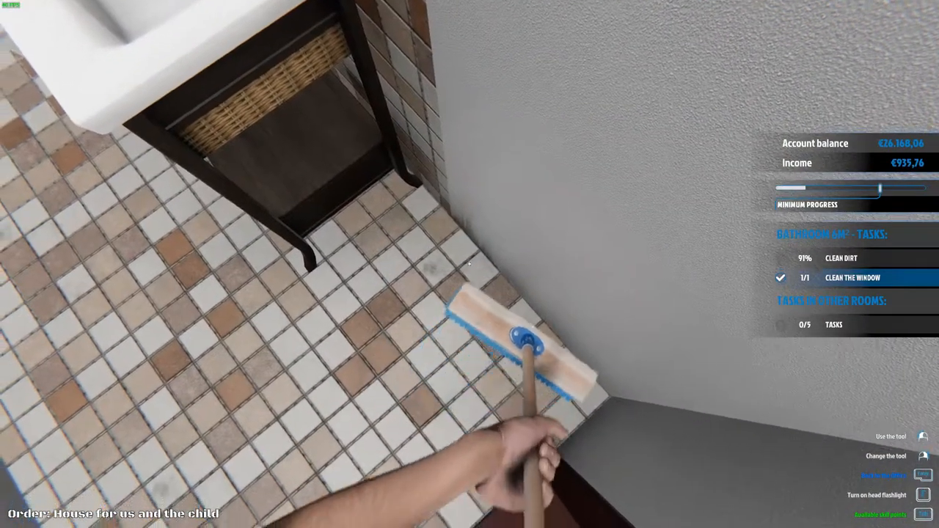
mouse_move(469, 264)
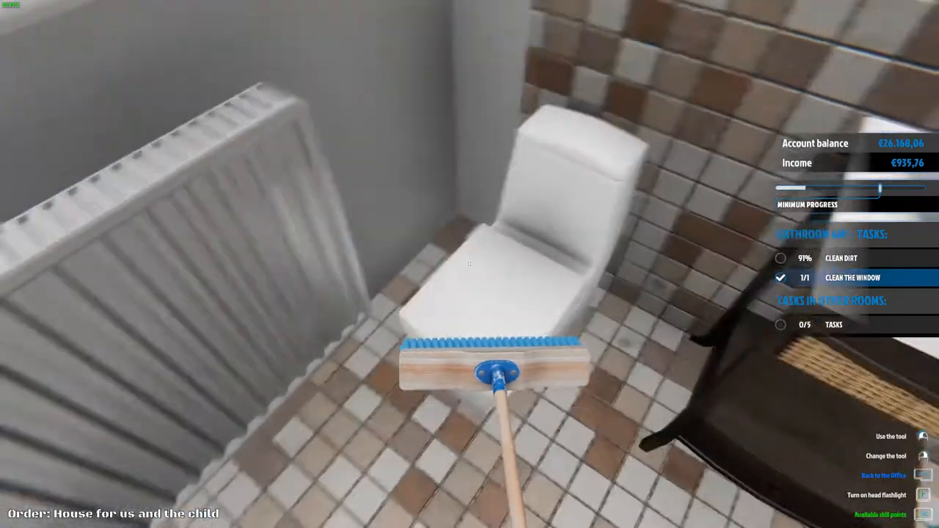
mouse_move(470, 264)
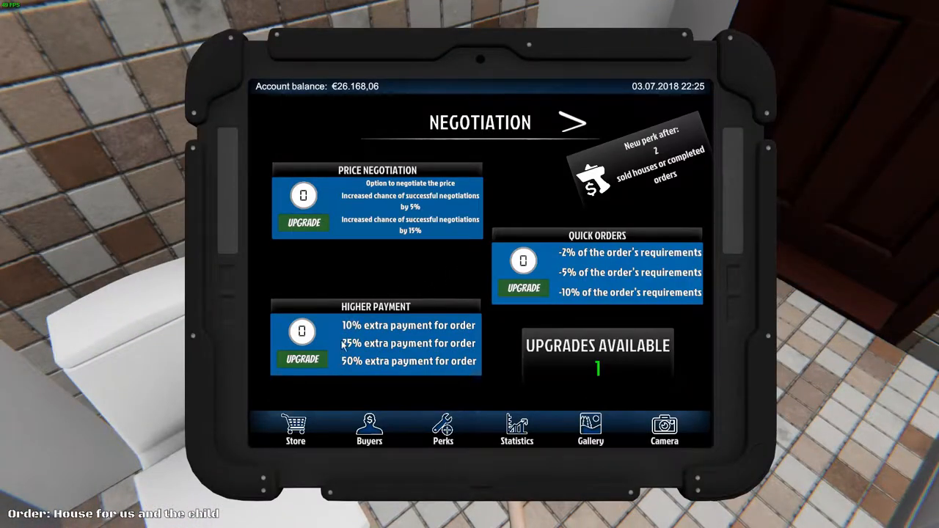
mouse_move(341, 264)
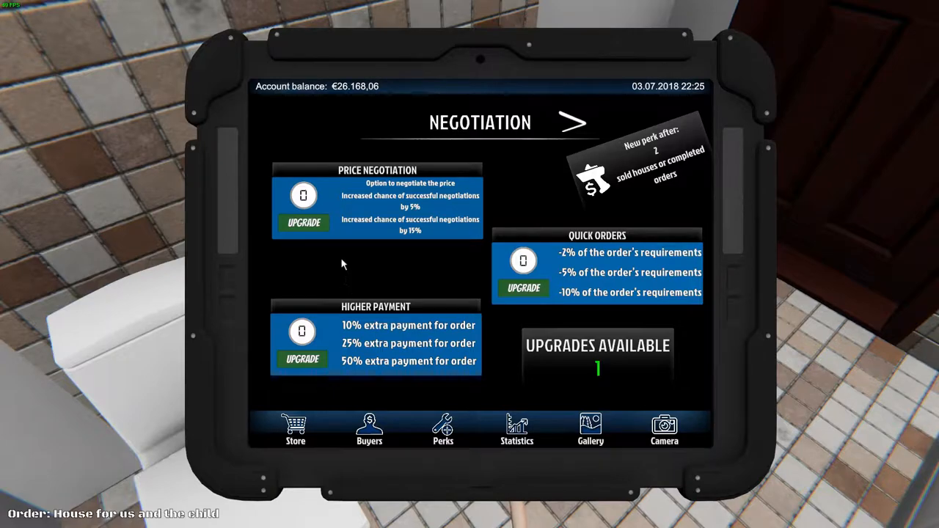
mouse_move(480, 273)
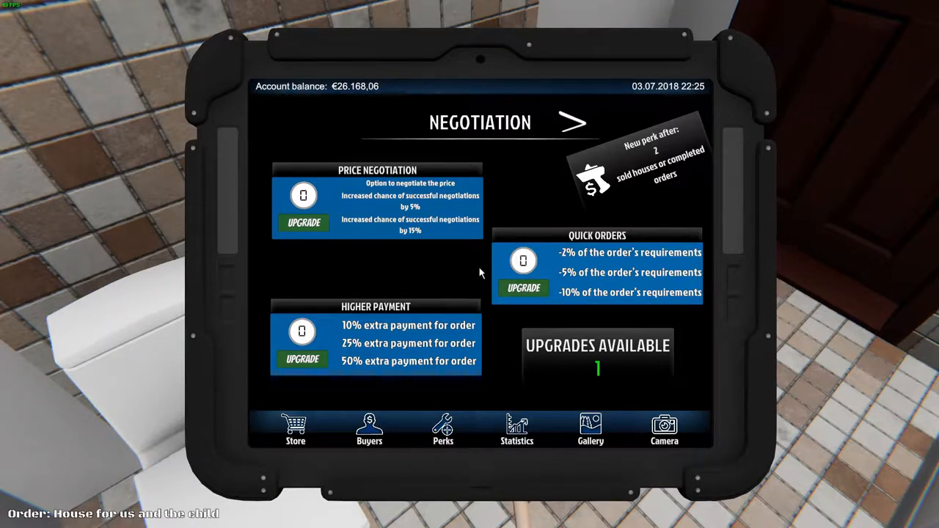
mouse_move(334, 213)
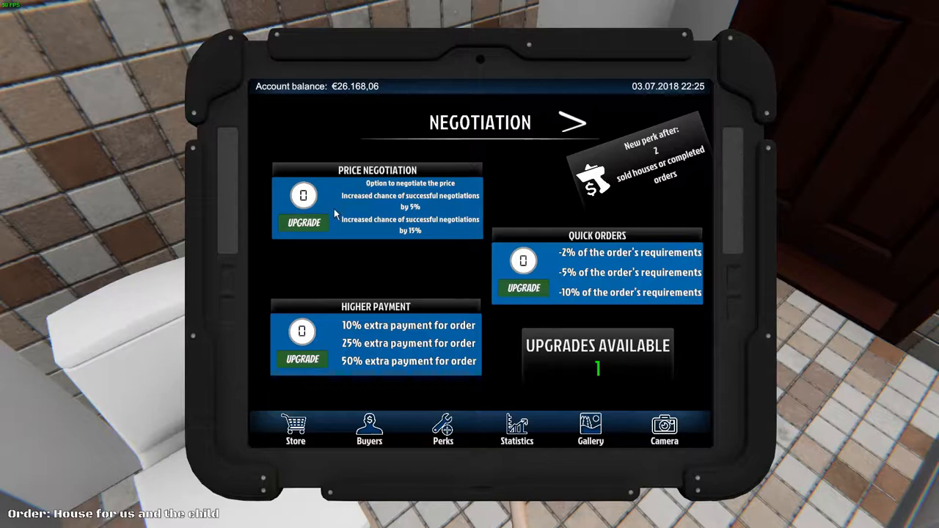
mouse_move(580, 377)
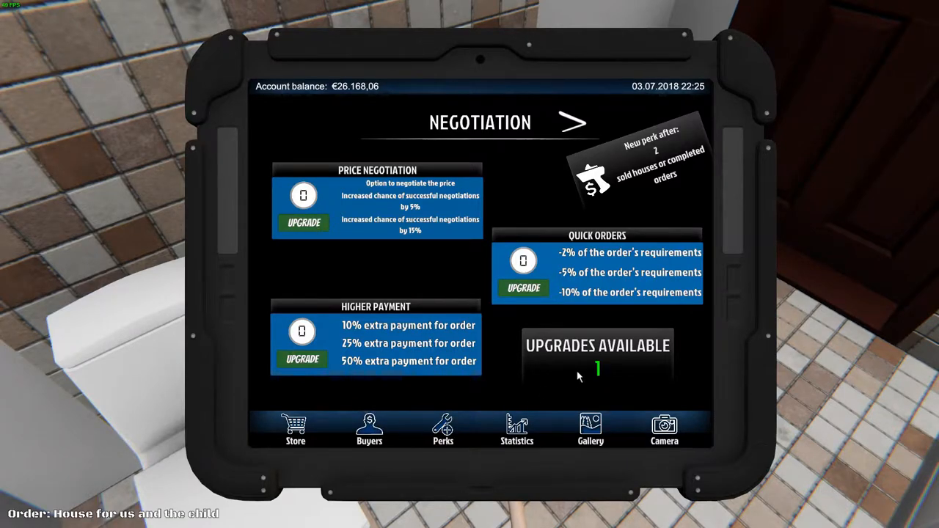
View the Negotiation page under the tablet's Perks
left_click(574, 122)
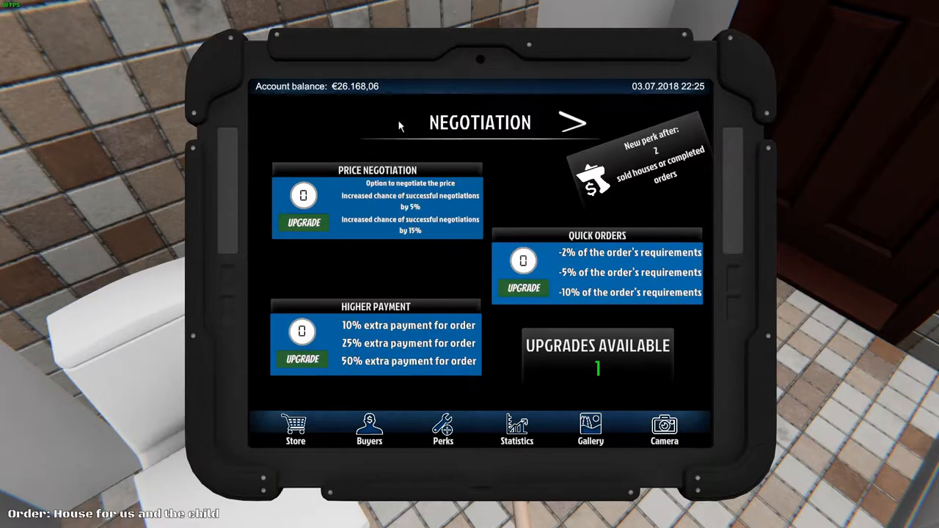
mouse_move(470, 246)
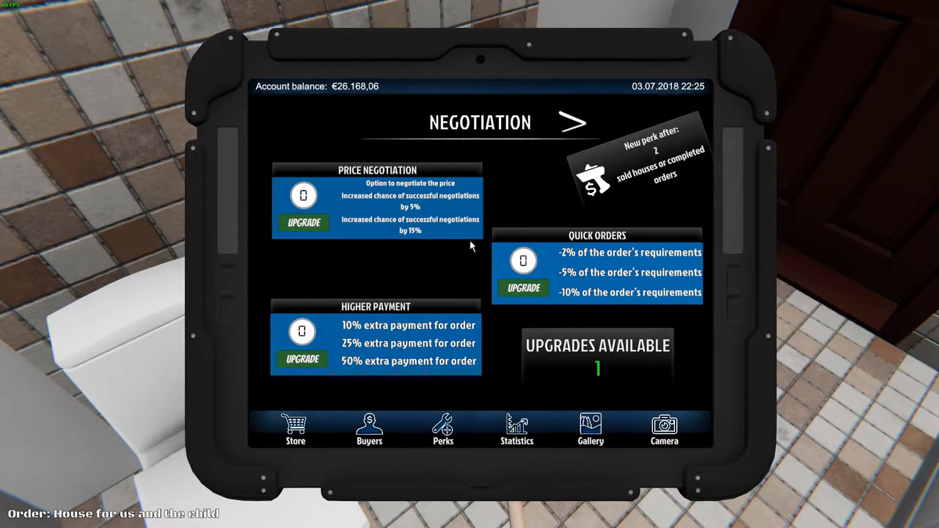
mouse_move(367, 328)
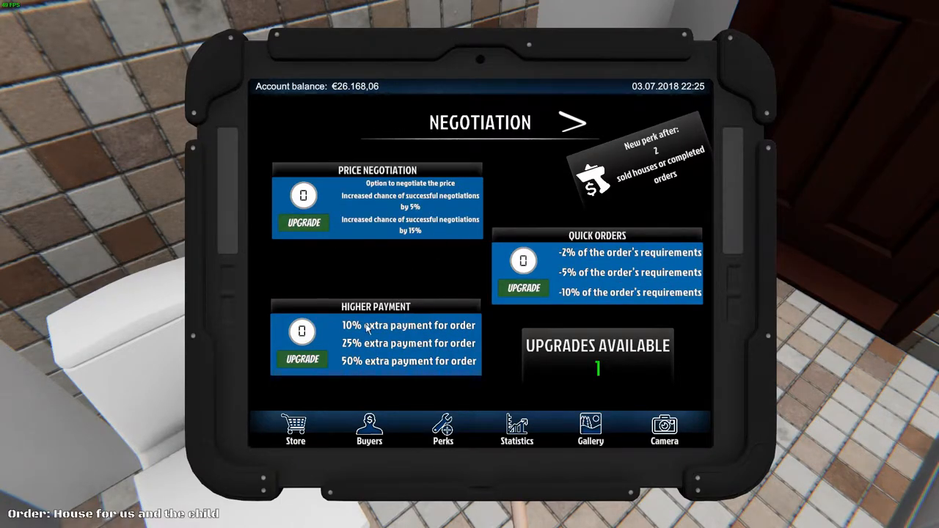
left_click(302, 359)
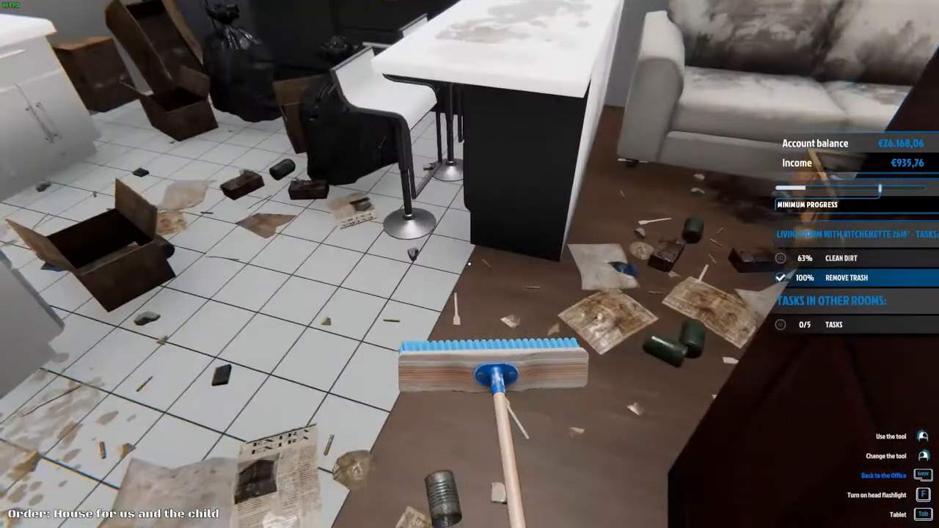
mouse_move(470, 265)
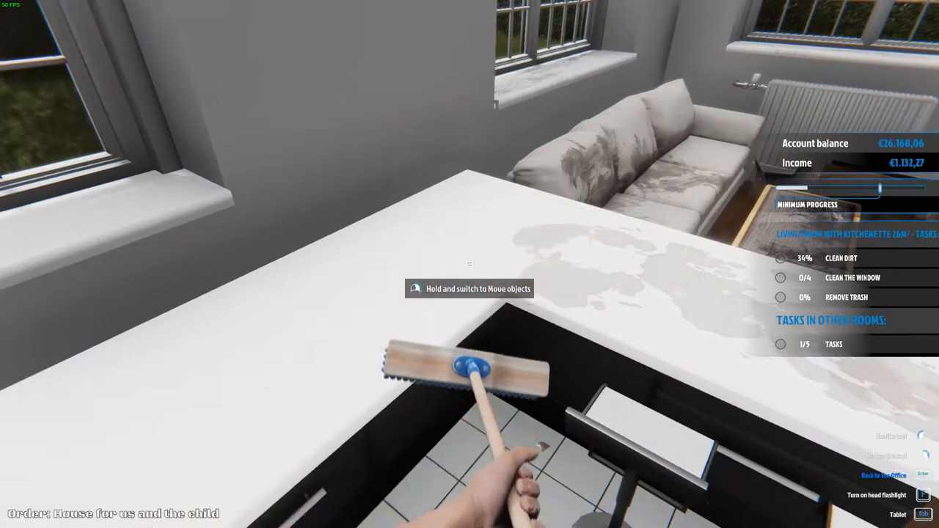
mouse_move(470, 264)
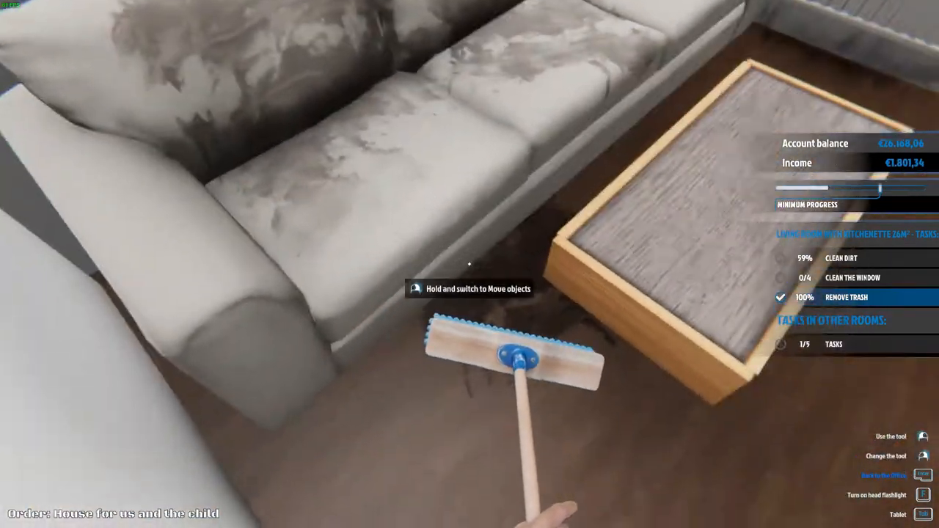
mouse_move(470, 264)
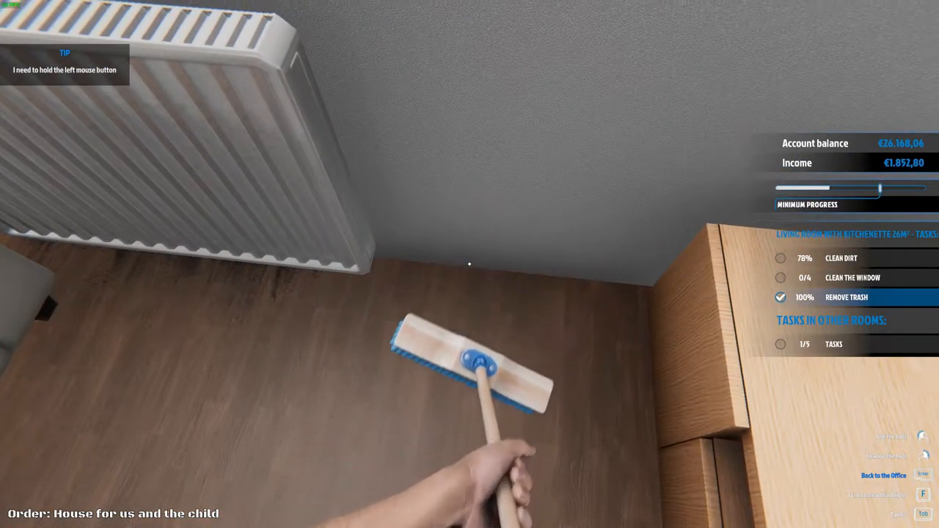
mouse_move(469, 264)
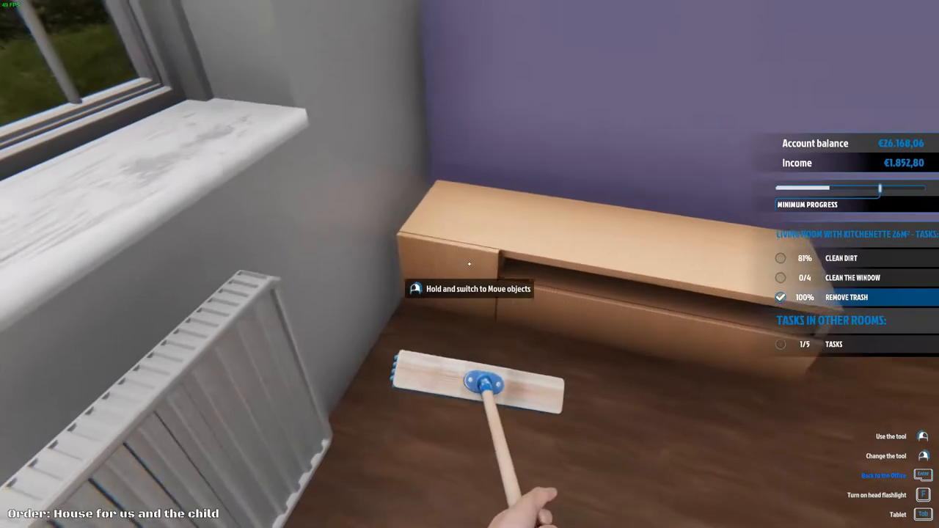
mouse_move(470, 264)
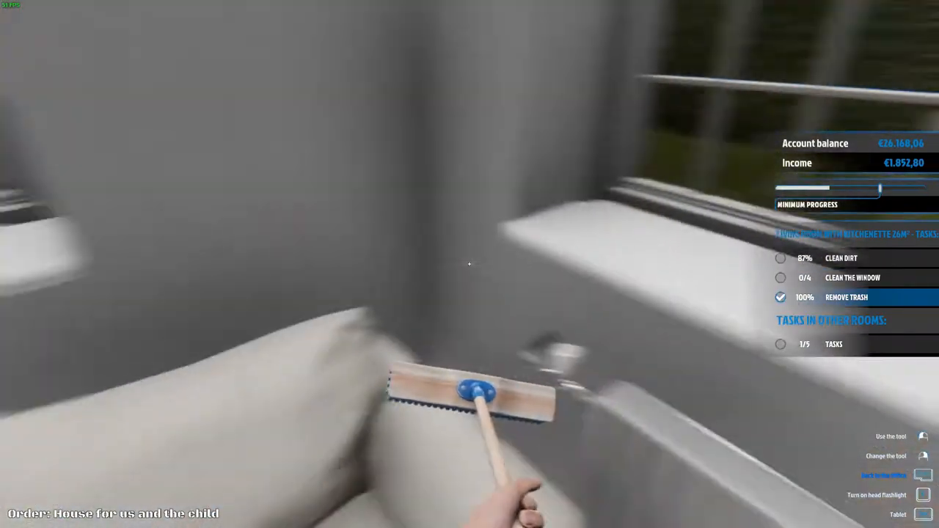
mouse_move(469, 264)
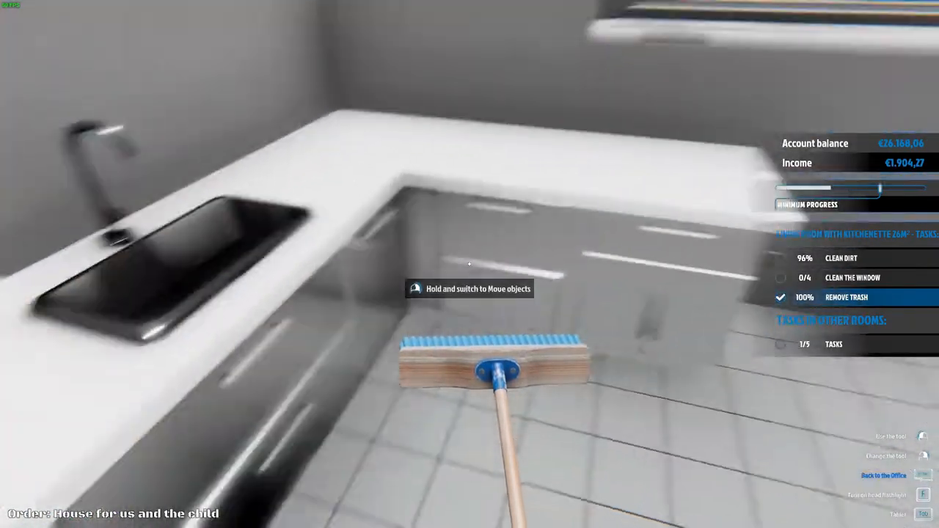
mouse_move(469, 264)
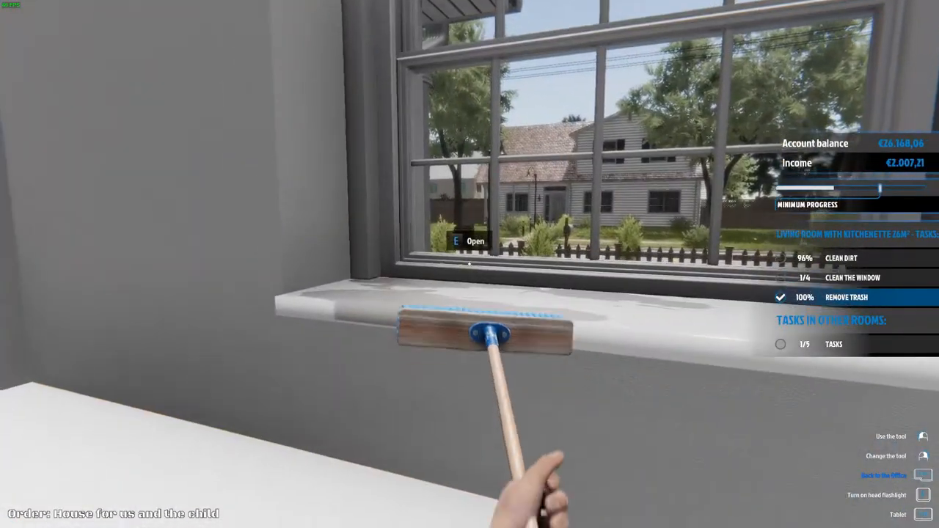
mouse_move(469, 264)
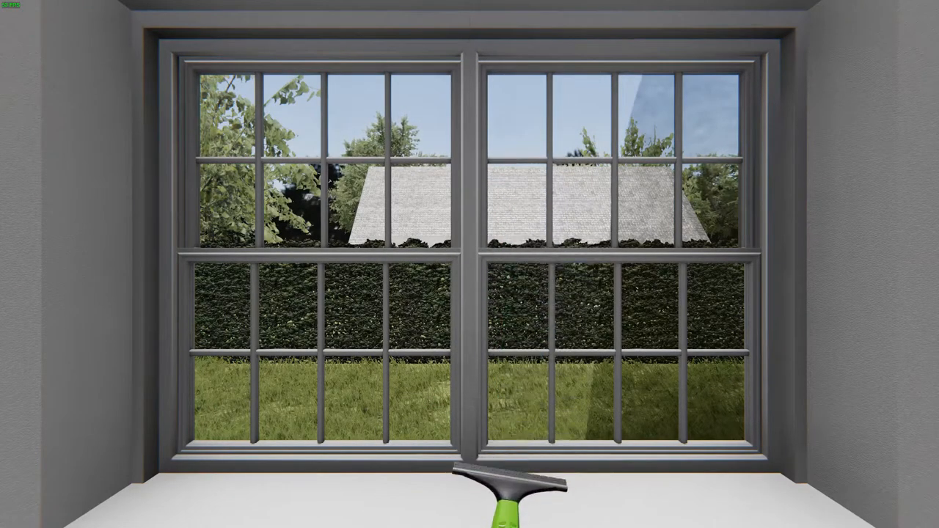
mouse_move(469, 264)
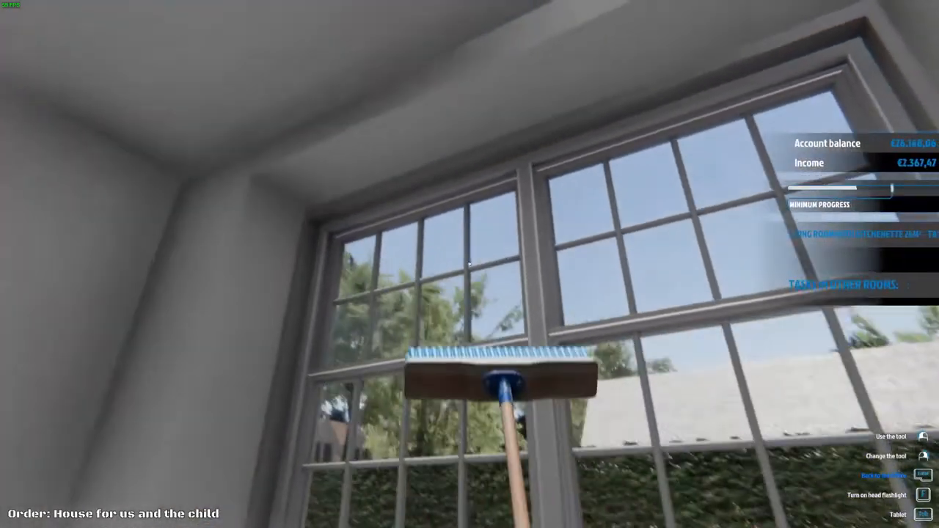
mouse_move(469, 264)
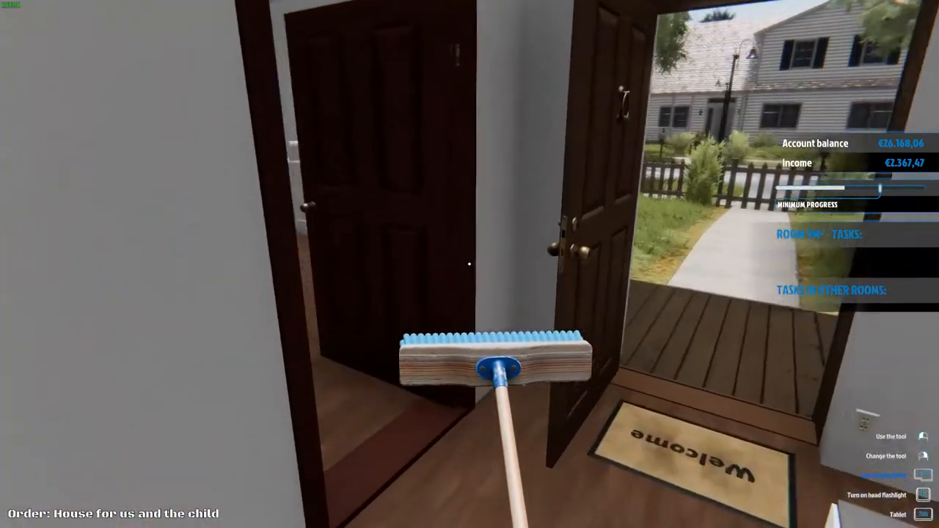
mouse_move(470, 264)
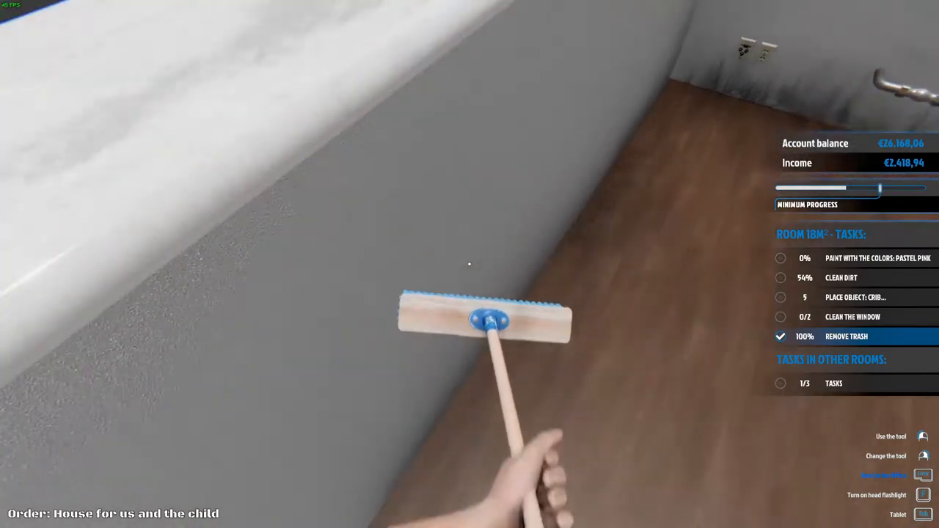
mouse_move(470, 264)
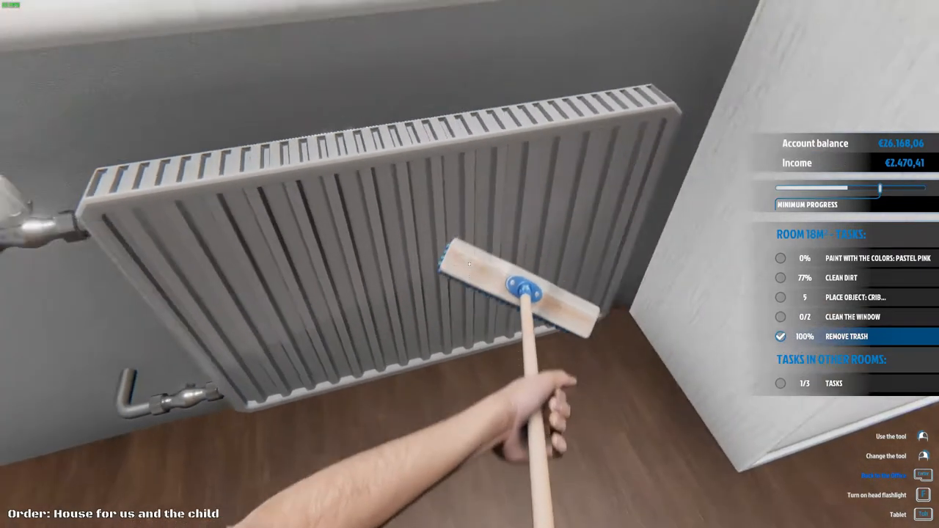
mouse_move(469, 264)
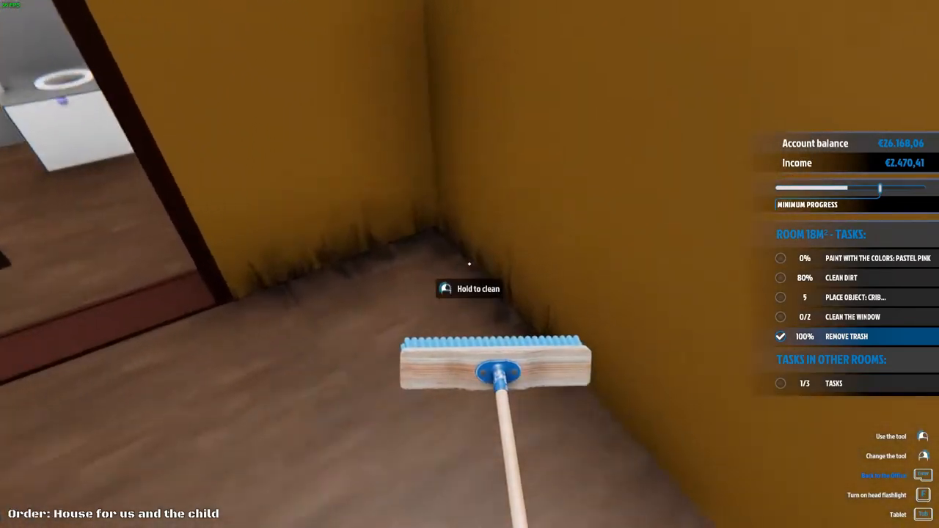
Mop the dirty wall-base corner, walls and floor until the 18 m² room is 93% clean
left_click(469, 264)
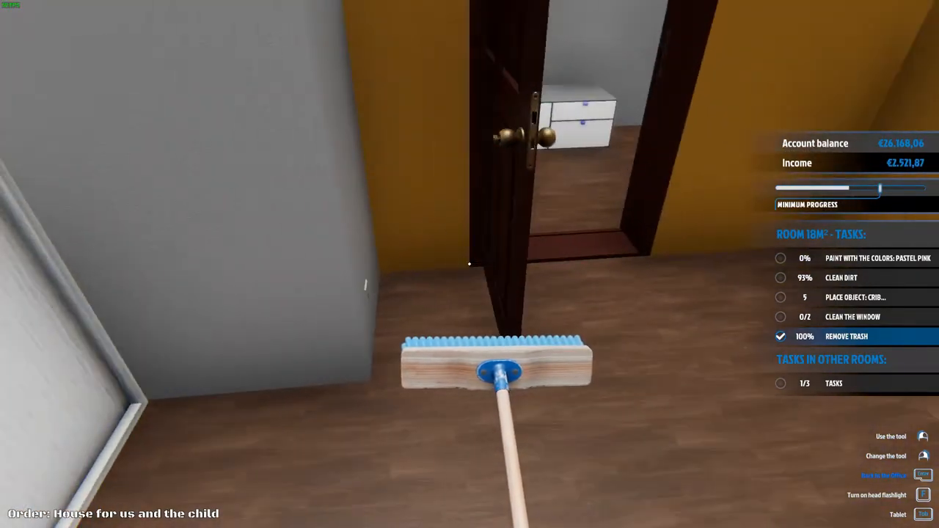
mouse_move(469, 264)
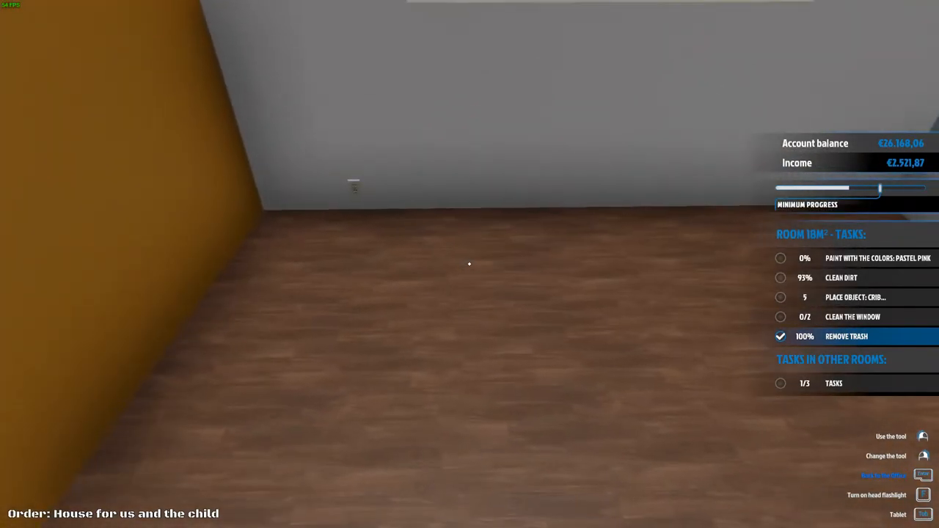
mouse_move(470, 264)
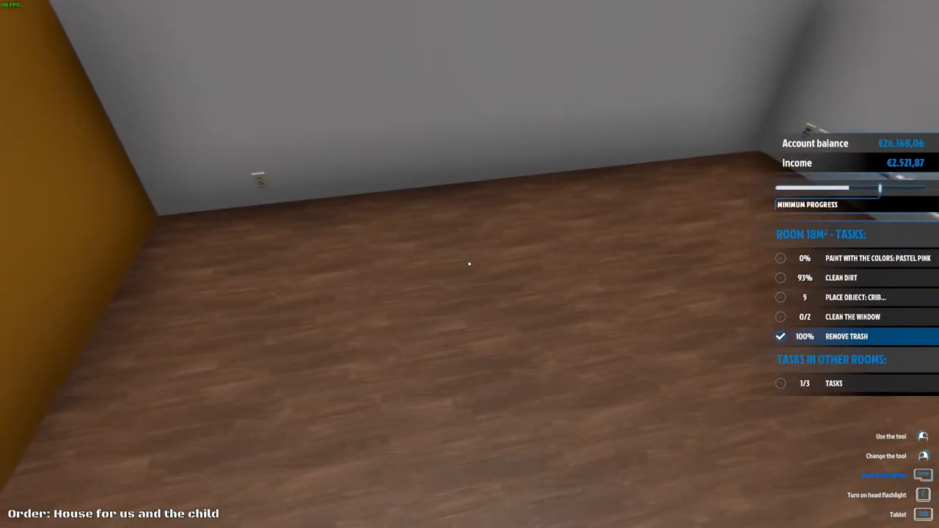
left_click(923, 513)
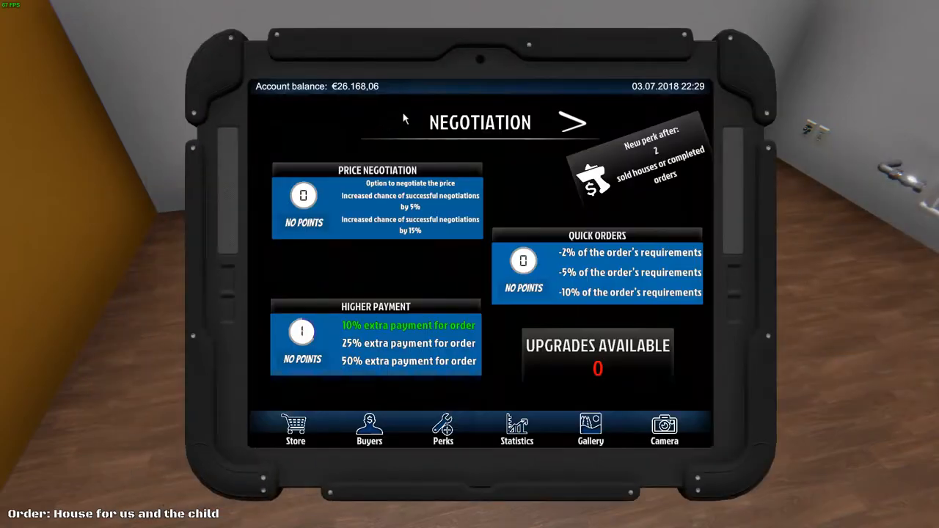
Buy Pastel Pink paint for €16.14 from the store's Paints category
left_click(295, 429)
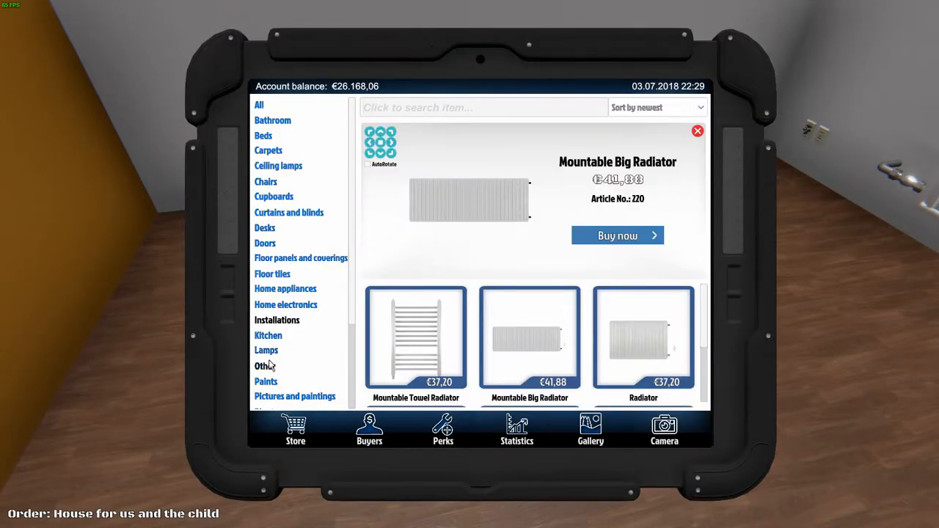
left_click(265, 381)
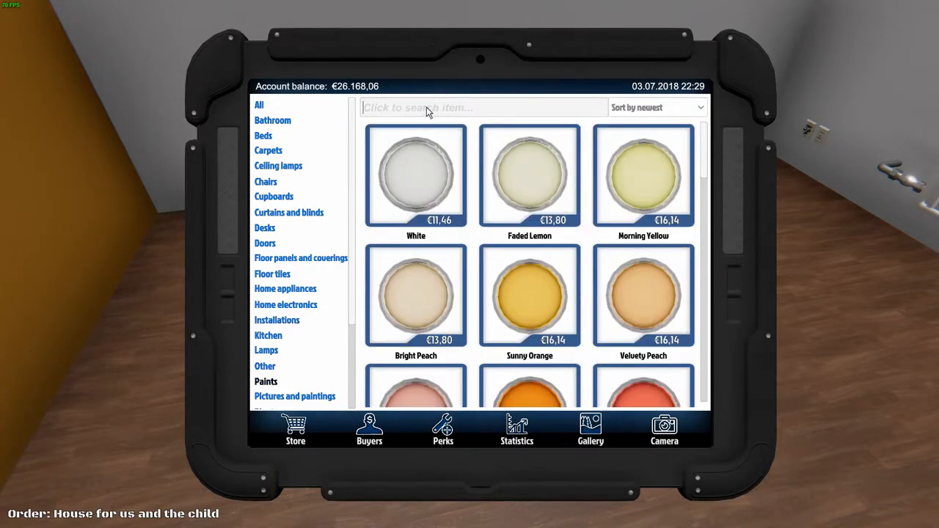
type("PINK")
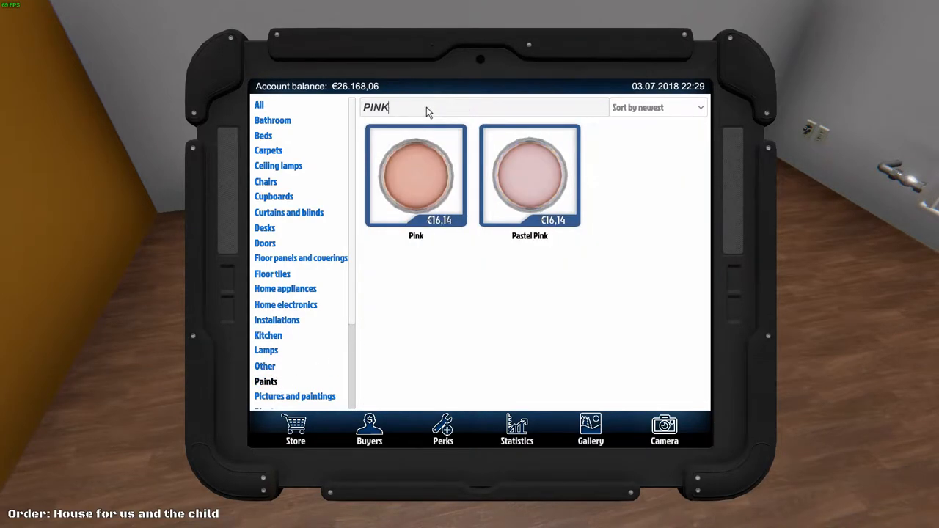
left_click(529, 176)
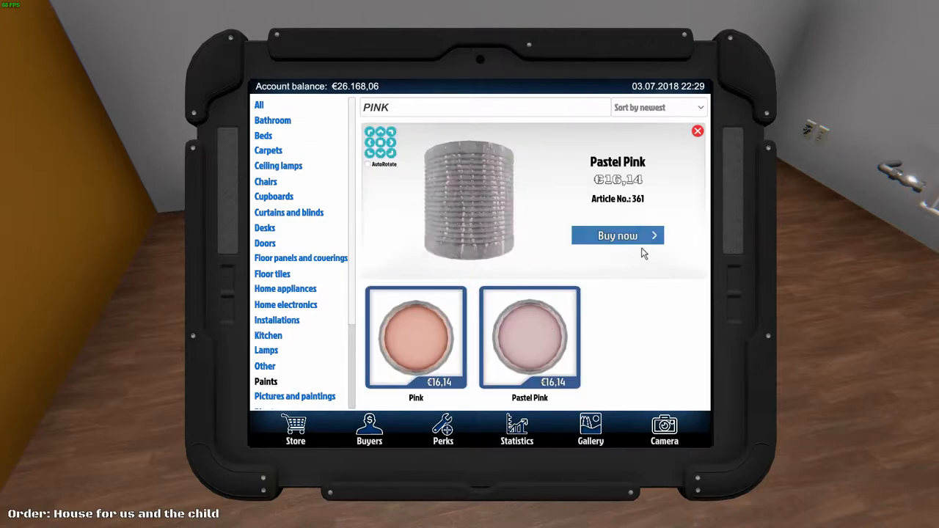
left_click(617, 235)
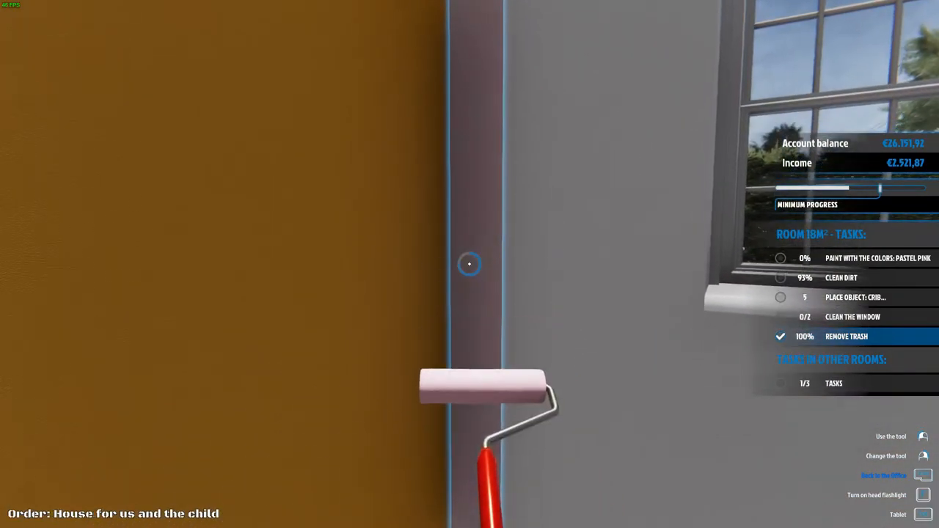
Roll Pastel Pink onto the 18 m² room's walls to 98% and clean both windows
left_click(469, 264)
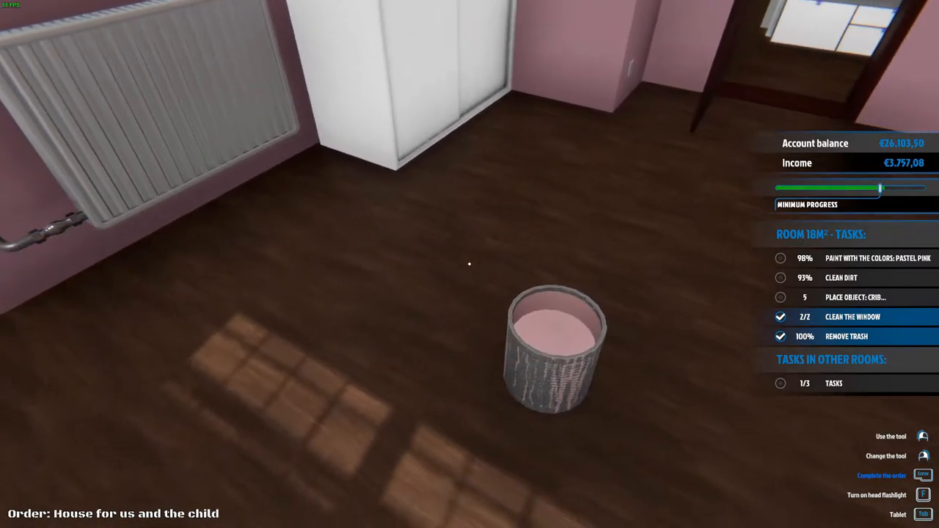
mouse_move(469, 265)
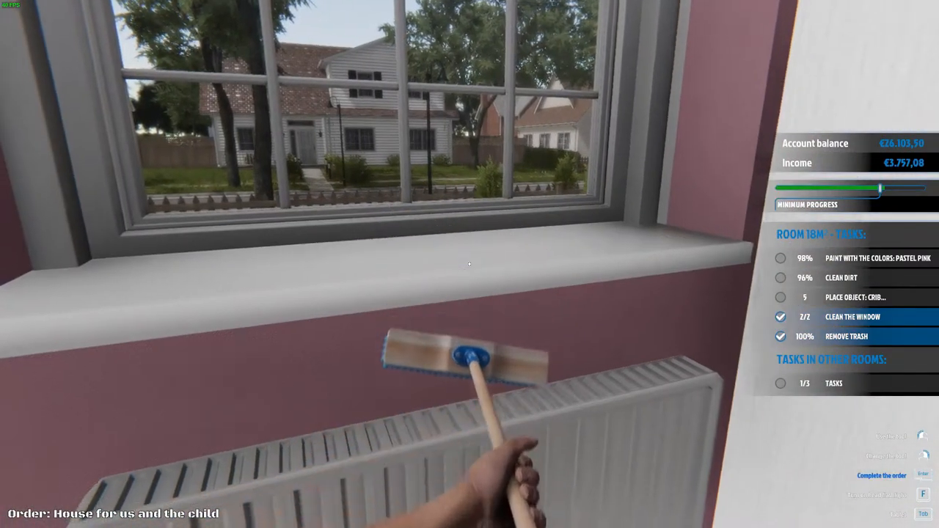
mouse_move(470, 265)
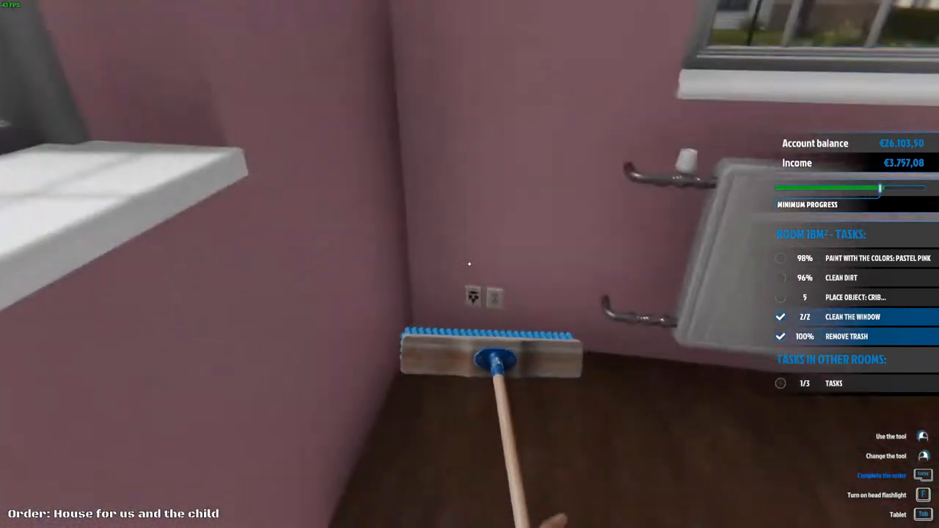
mouse_move(469, 264)
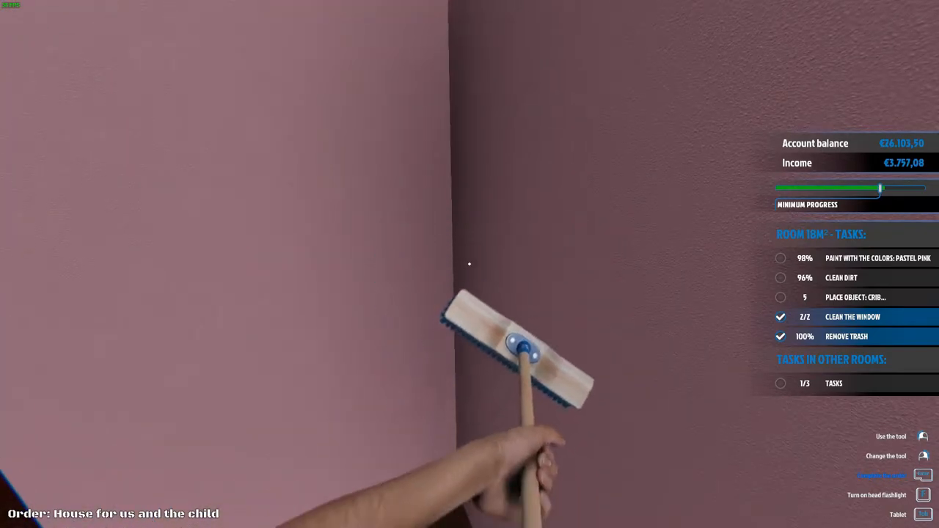
mouse_move(469, 264)
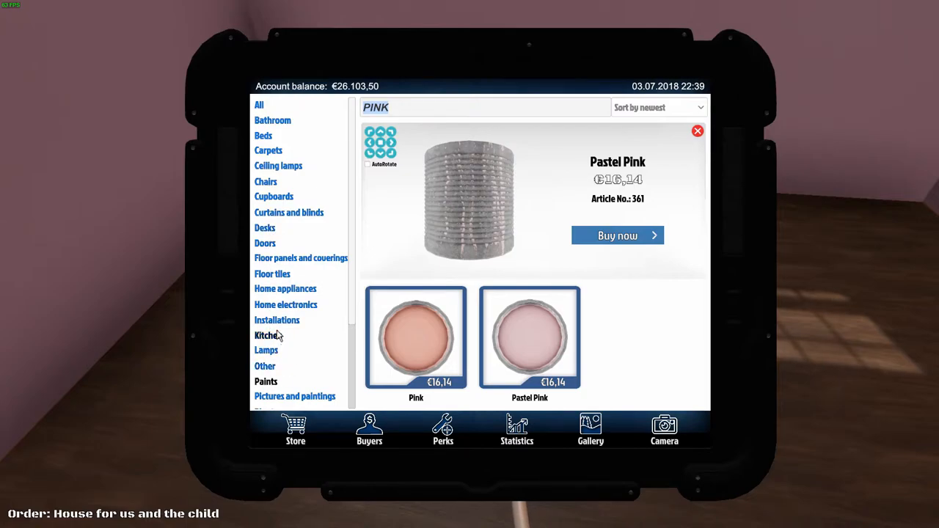
Scroll through the store's Other category items and begin a search for 'CRI'
scroll("down", 3)
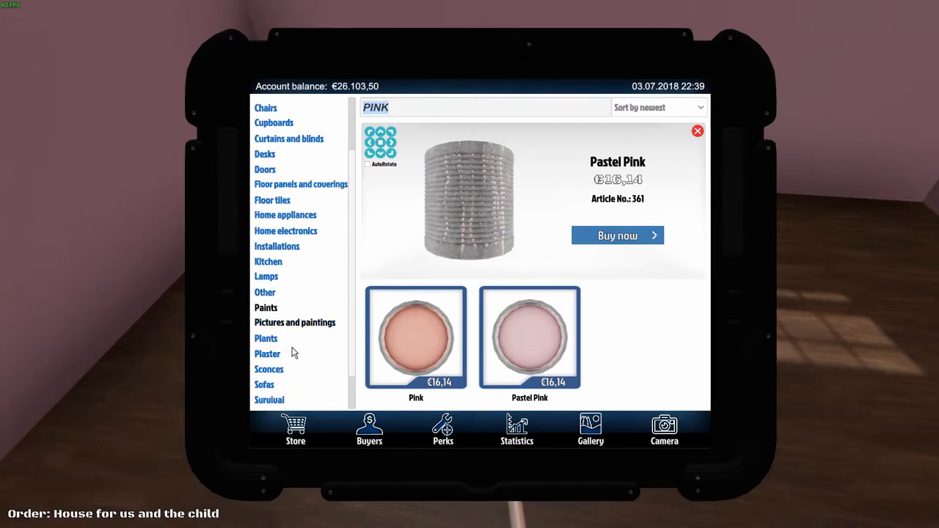
scroll("down", 3)
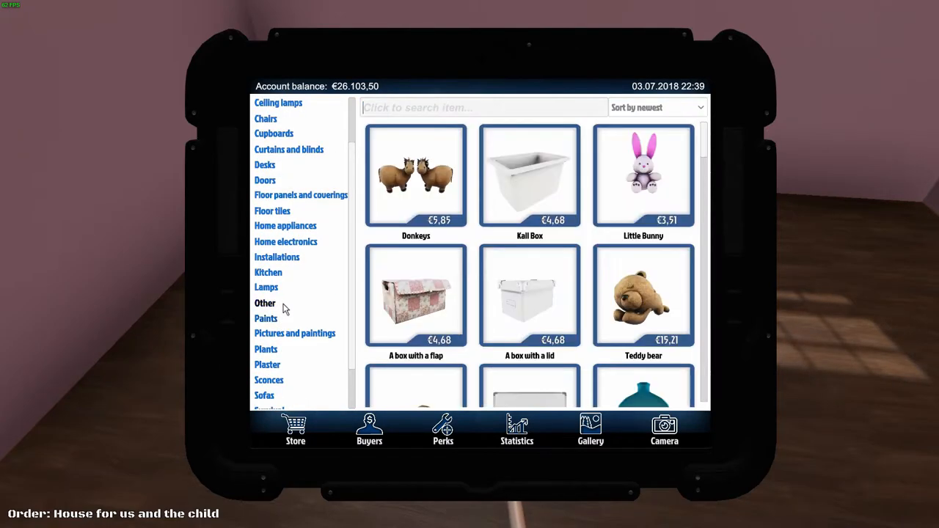
scroll("down", 3)
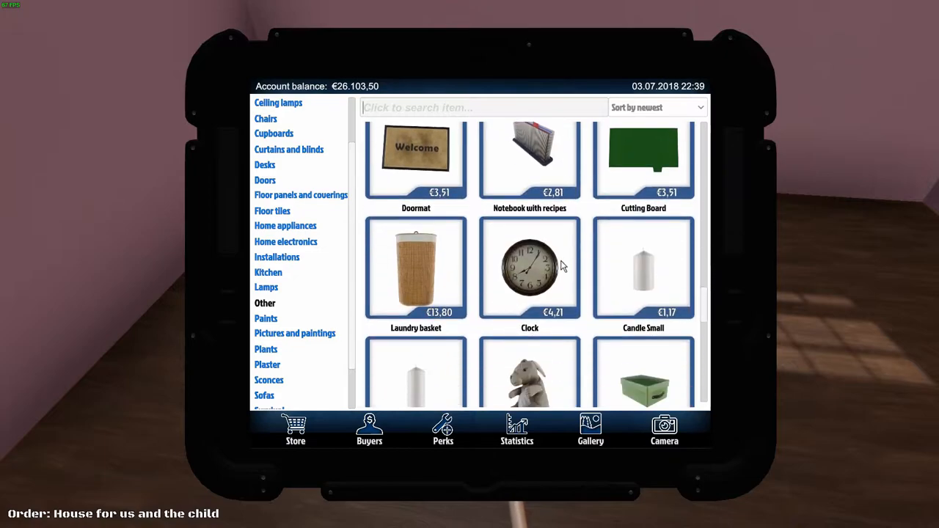
scroll("down", 3)
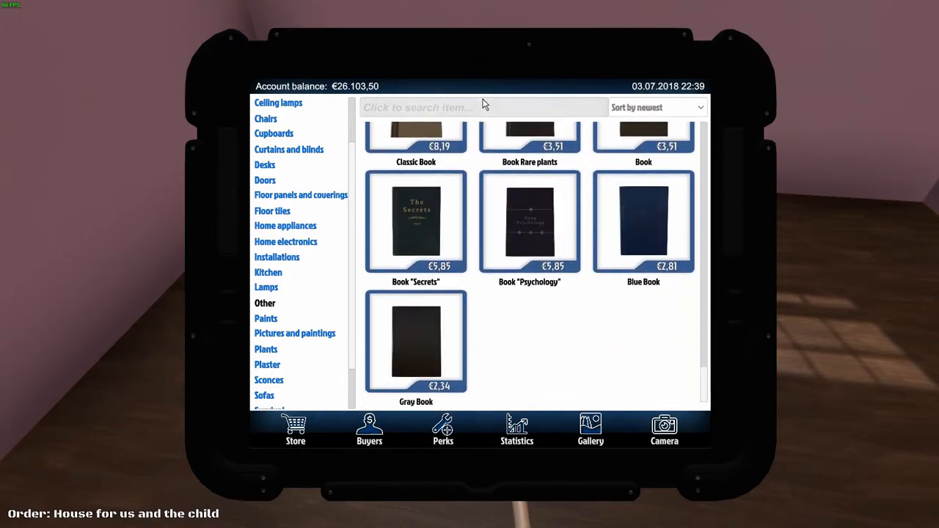
type("CRI")
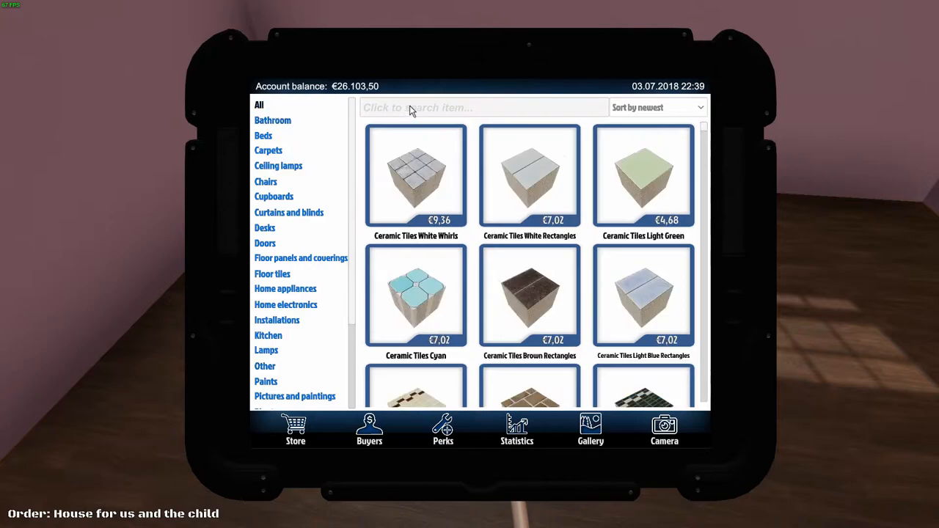
Buy the Crib with a light brown frame and white drawers and place it in the room
type("CRI")
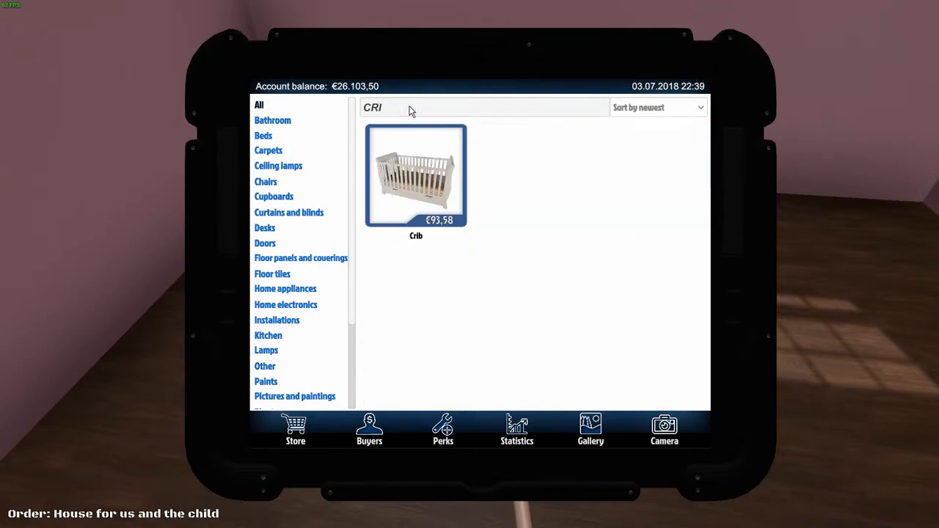
left_click(416, 177)
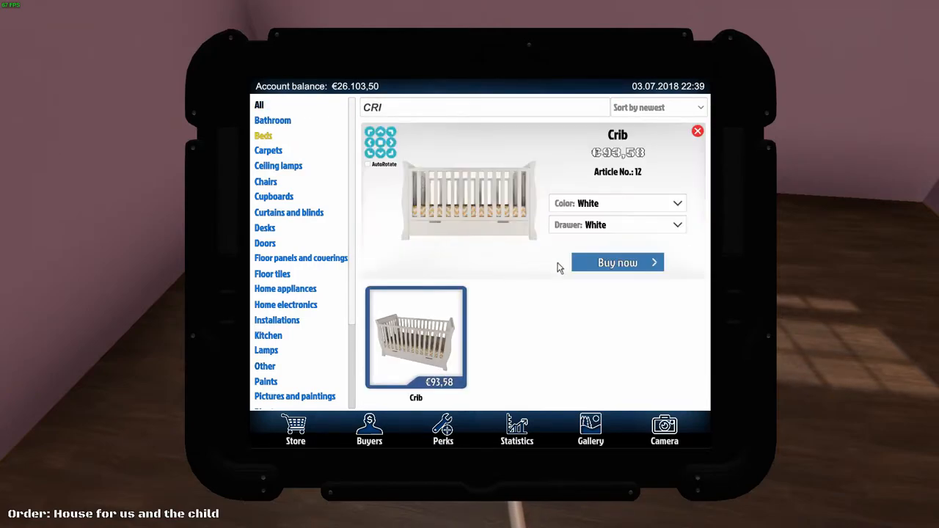
left_click(676, 224)
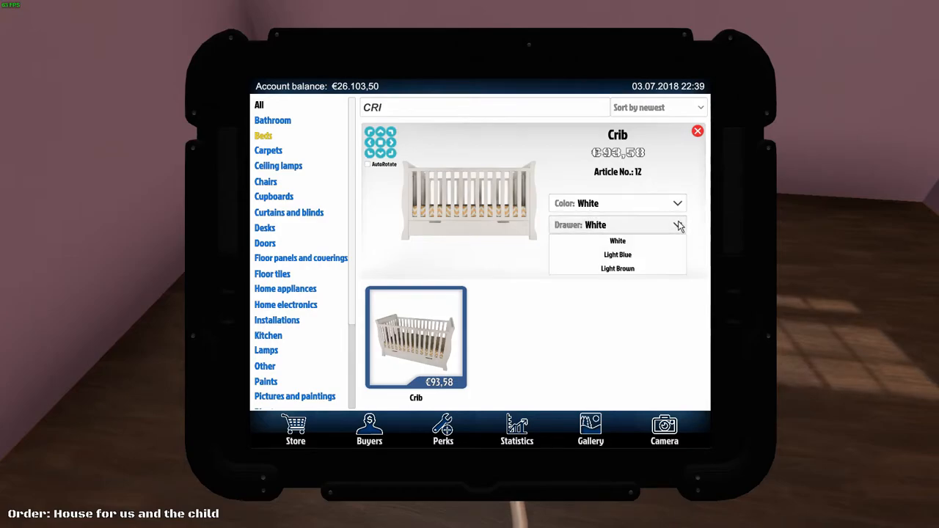
left_click(618, 254)
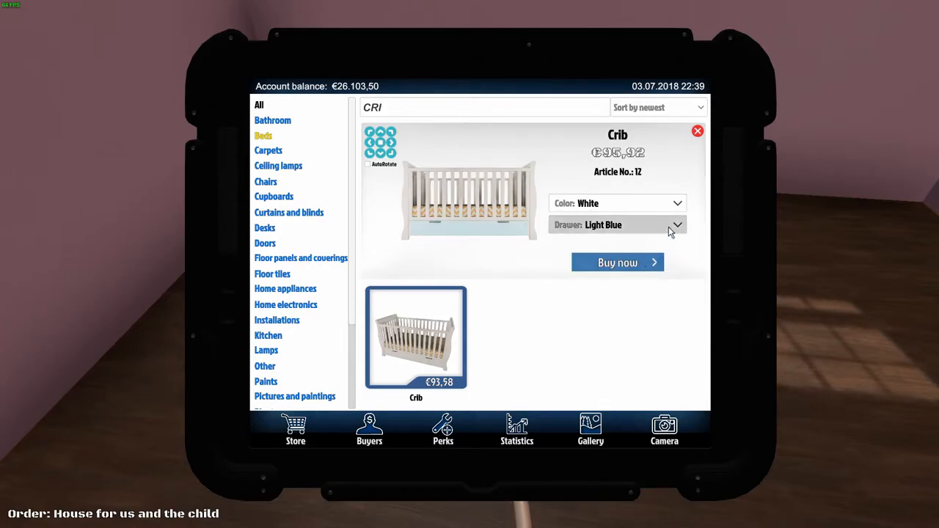
left_click(678, 225)
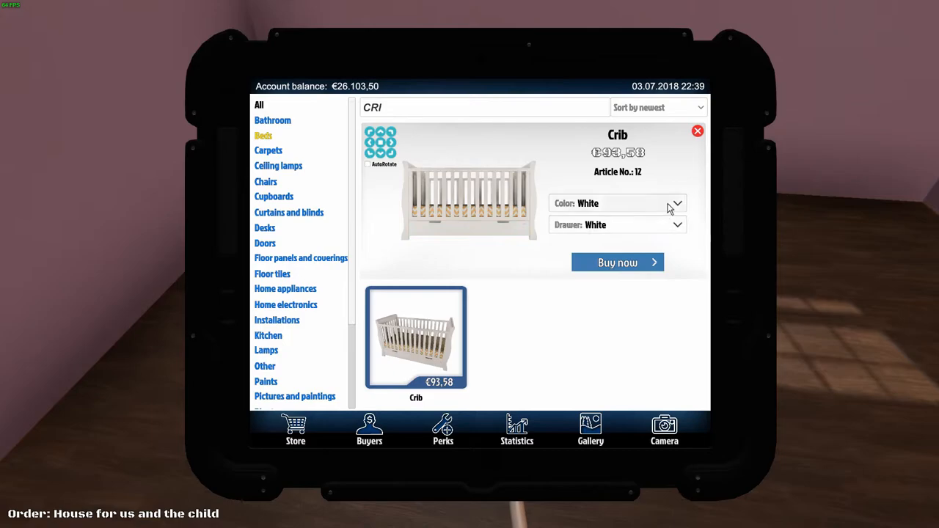
left_click(618, 203)
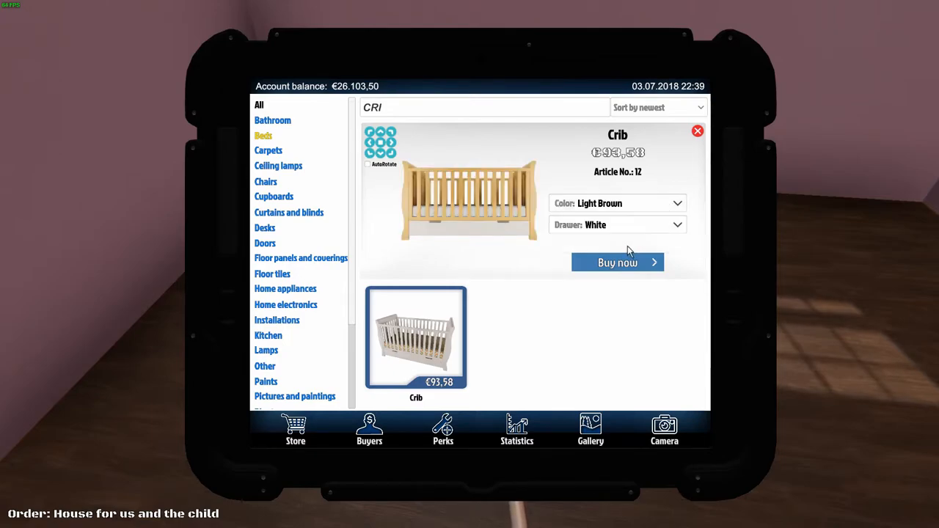
left_click(617, 262)
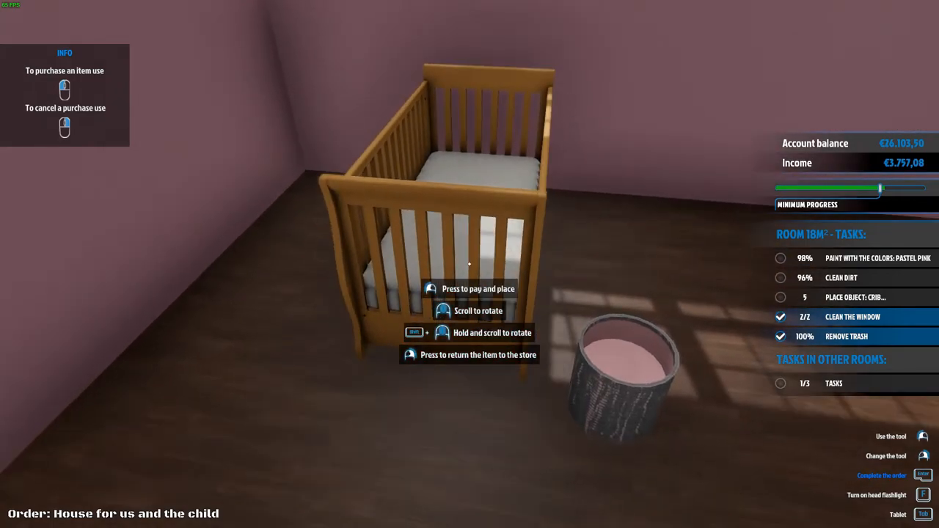
left_click(470, 288)
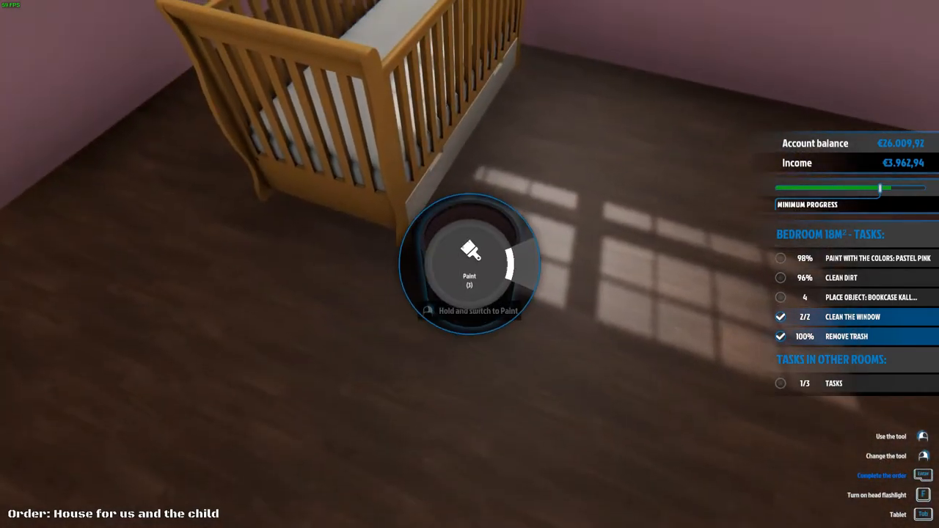
scroll("down", 3)
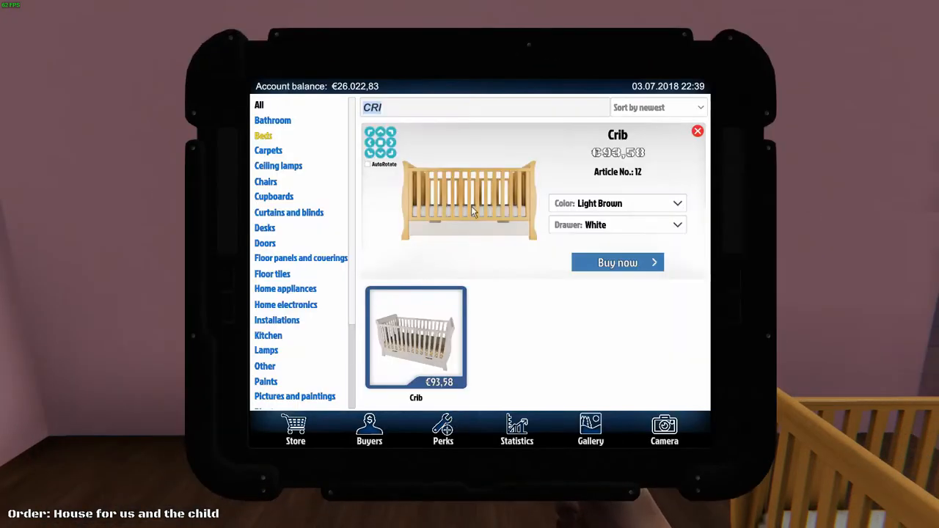
mouse_move(286, 113)
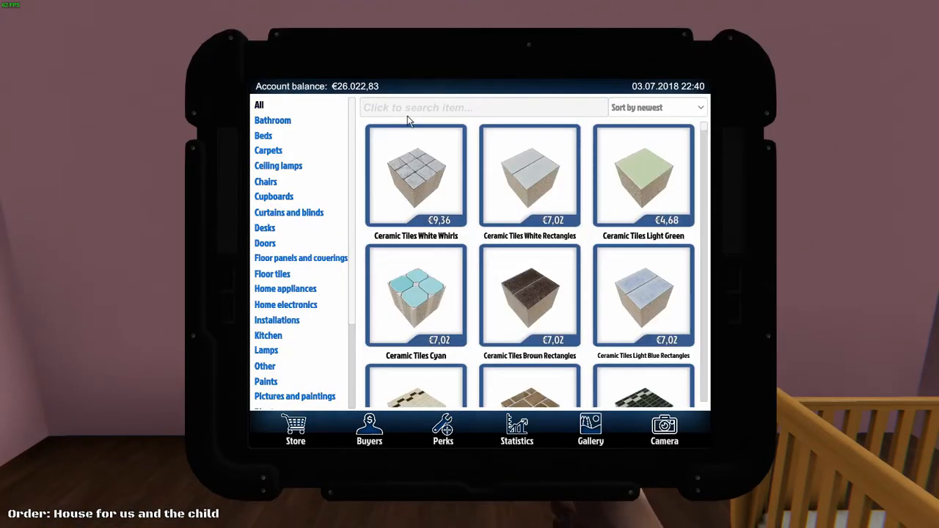
Find the white Bookcase Kall with a KAL search and buy it
type("KAL")
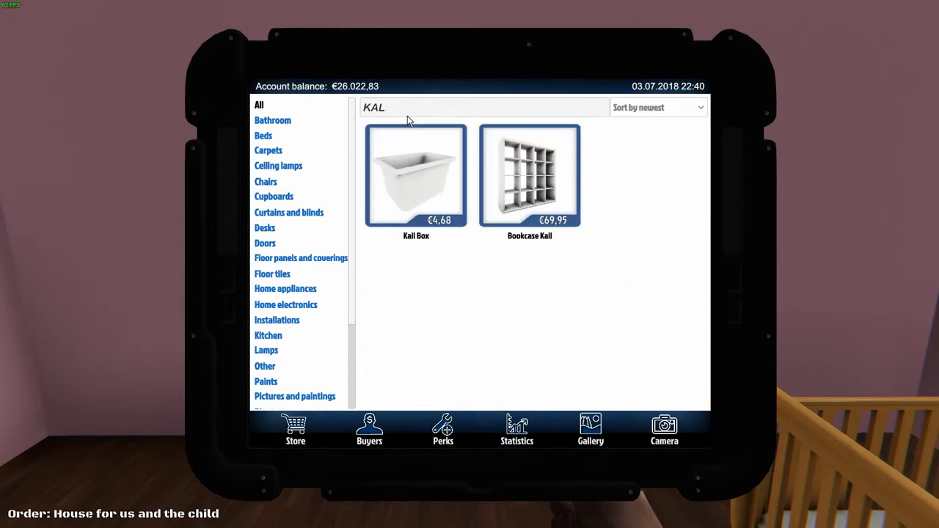
left_click(530, 176)
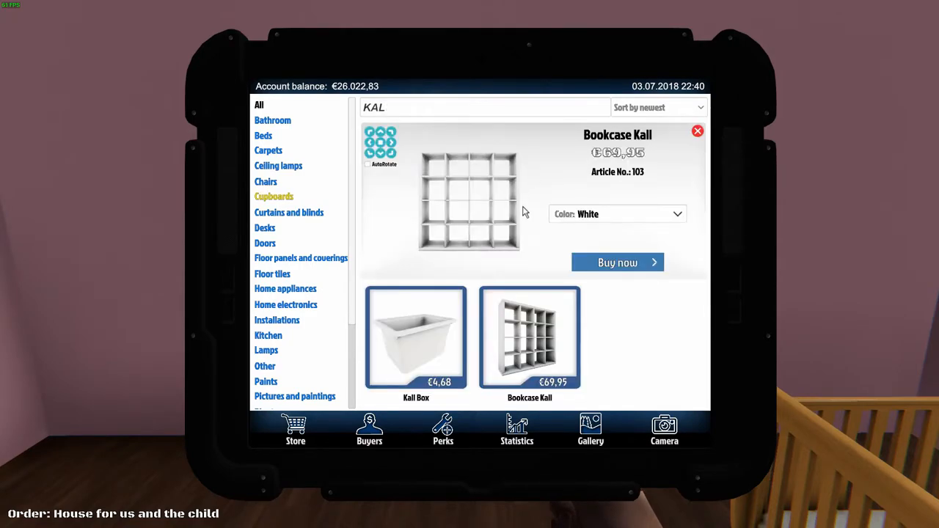
left_click(618, 262)
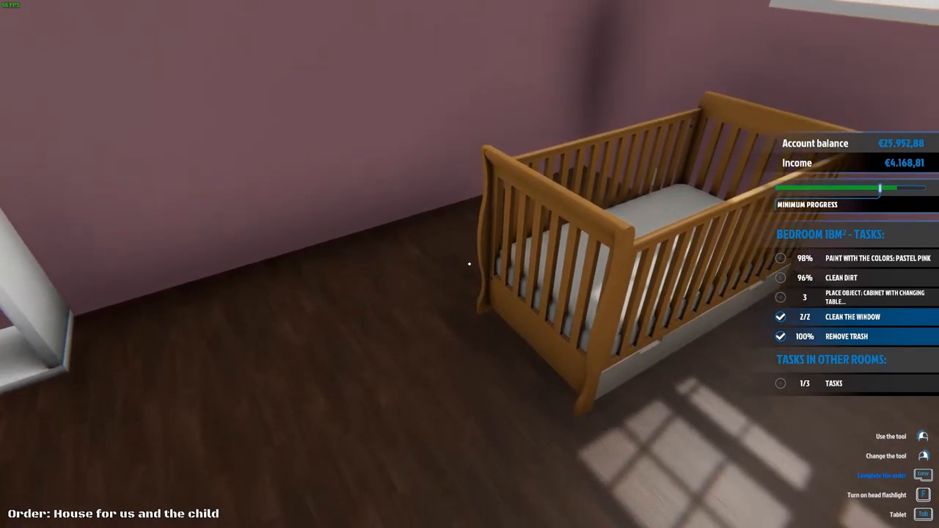
mouse_move(469, 264)
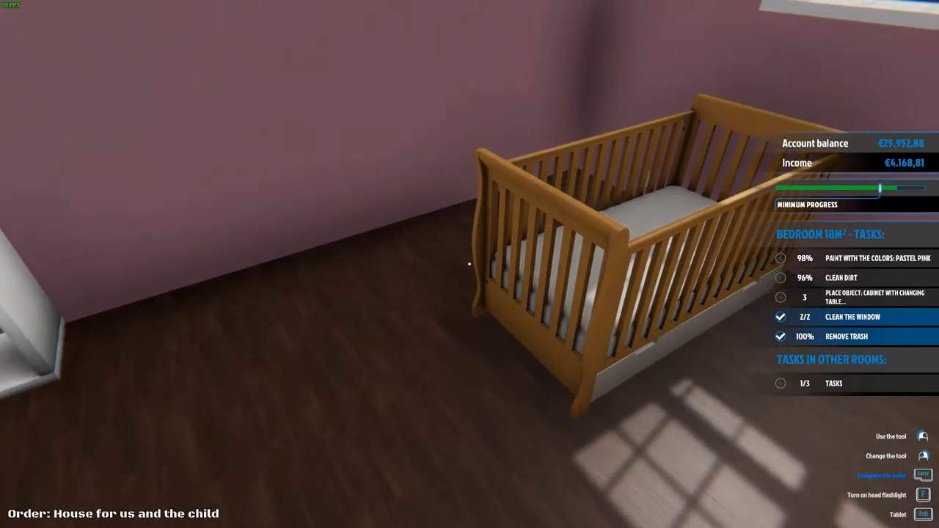
mouse_move(469, 264)
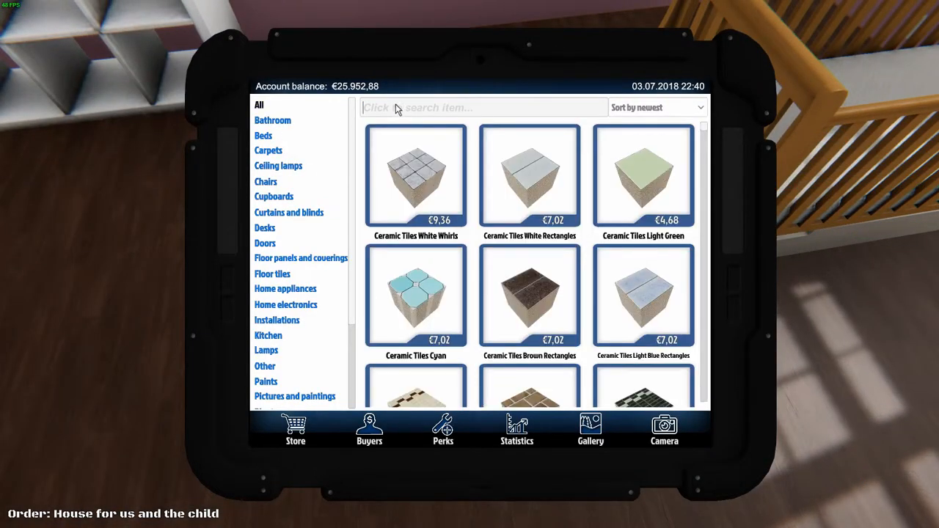
Search the store for CABIN and scroll through the results
type("CABIN")
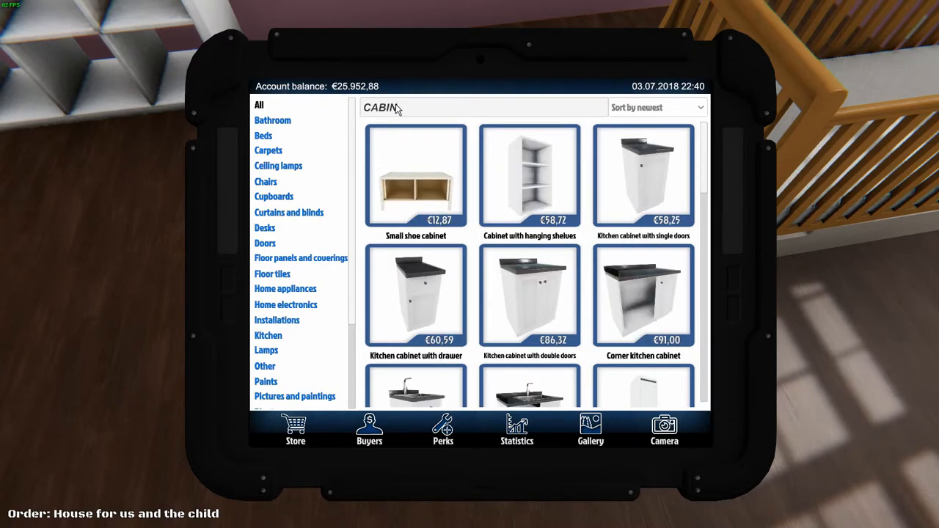
scroll("down", 3)
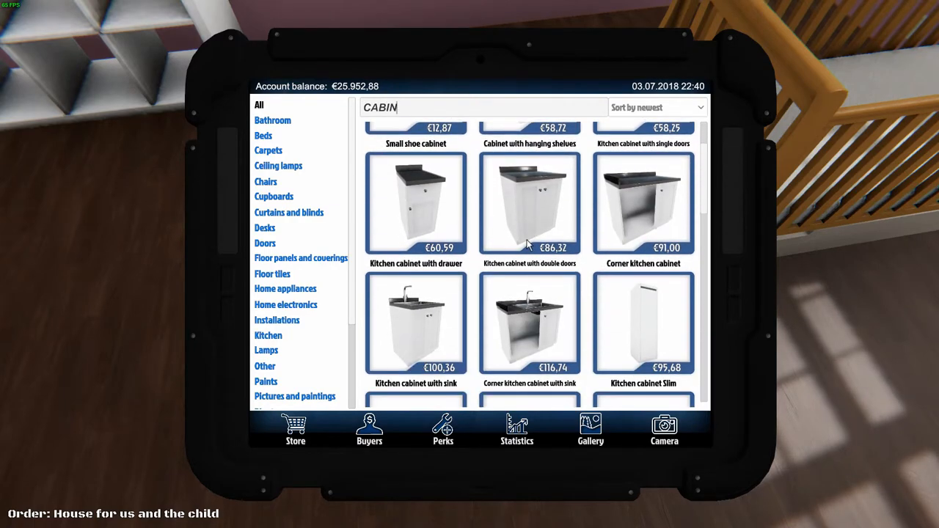
scroll("down", 3)
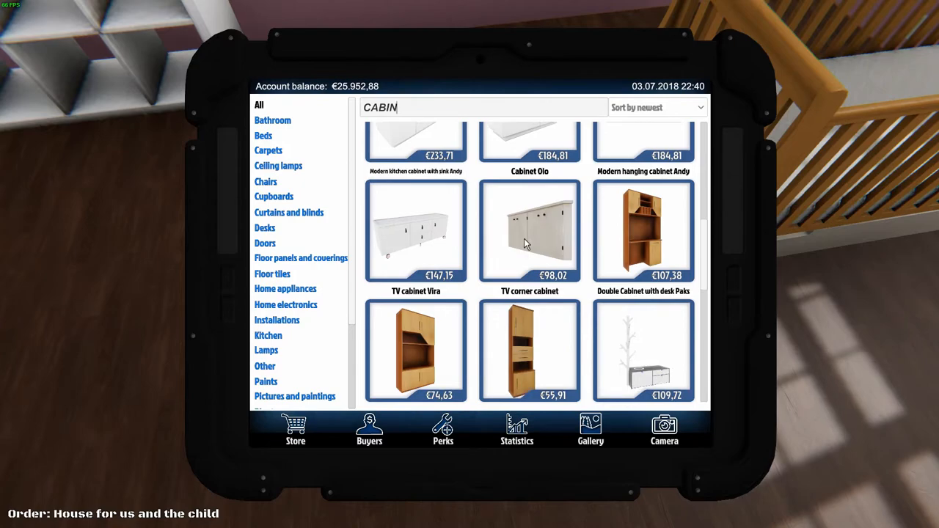
mouse_move(534, 343)
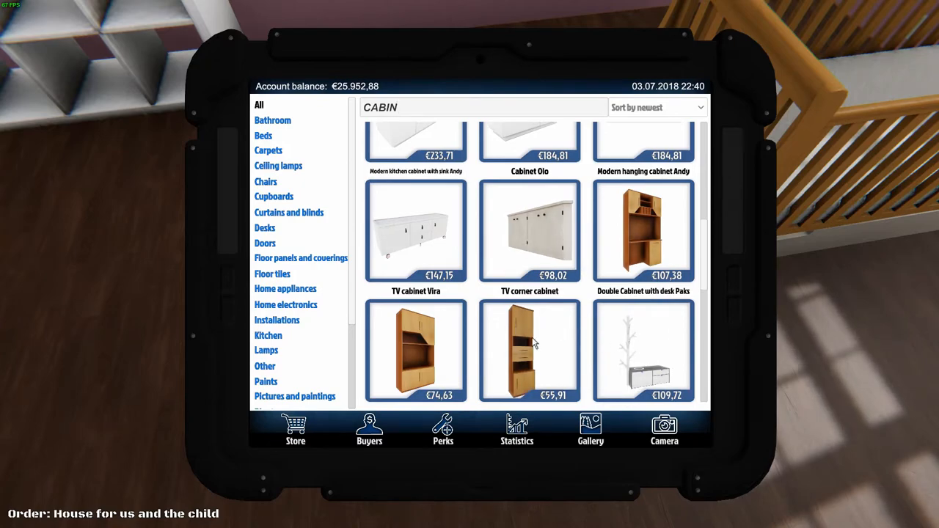
scroll("down", 3)
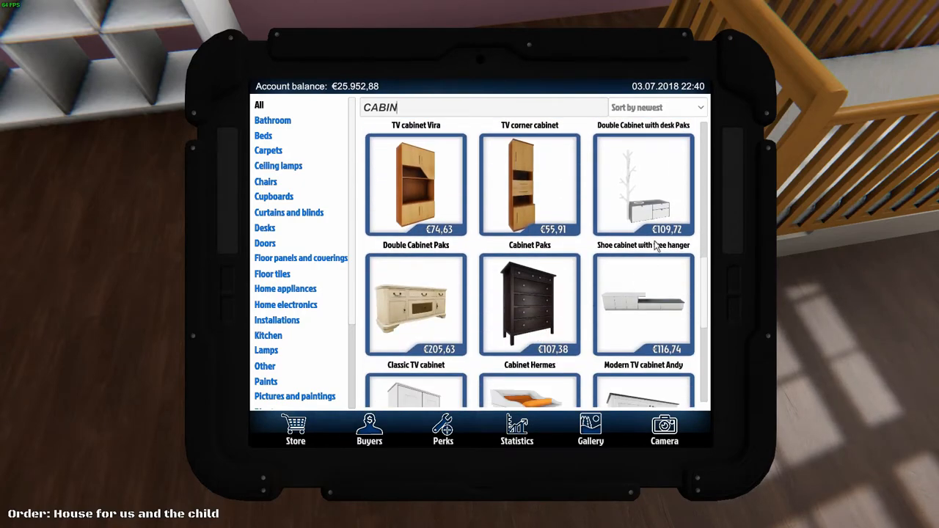
scroll("down", 3)
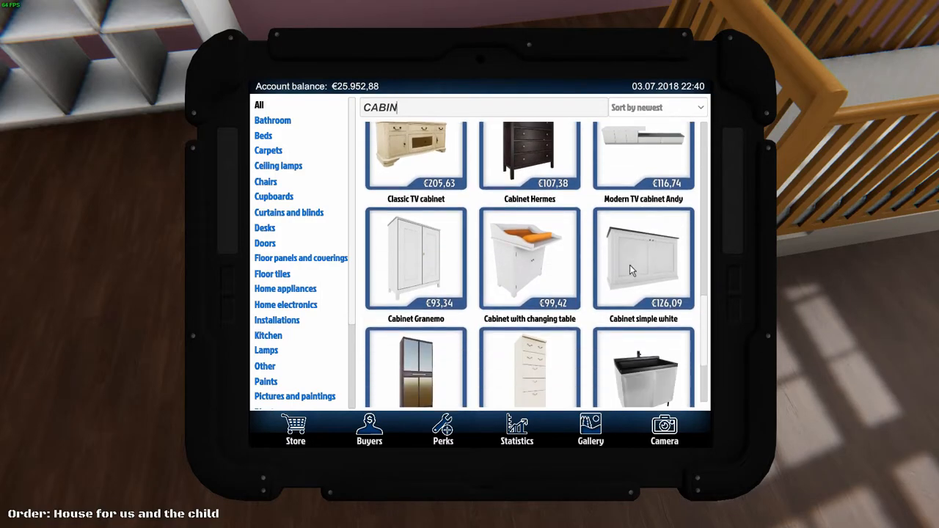
scroll("down", 3)
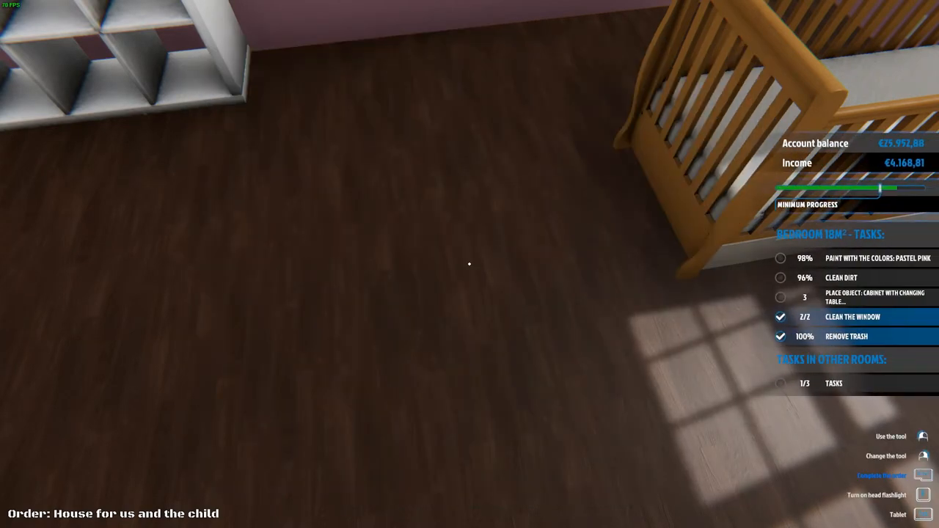
Search for CHANG and choose the Cabinet with changing table
left_click(898, 513)
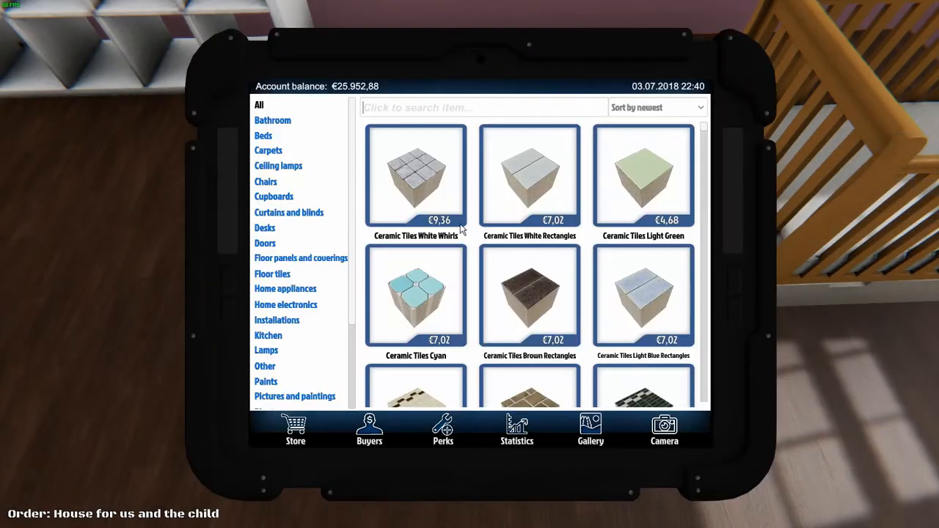
type("CH")
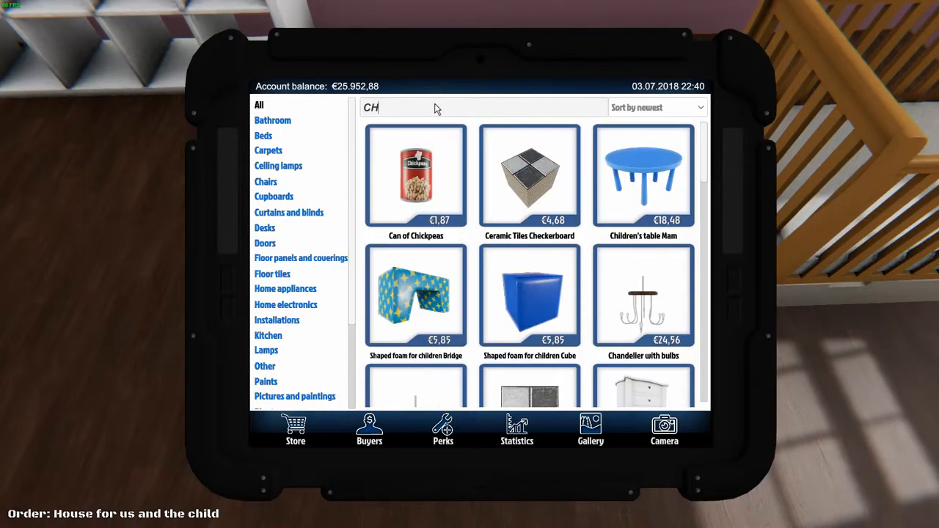
type("ANG")
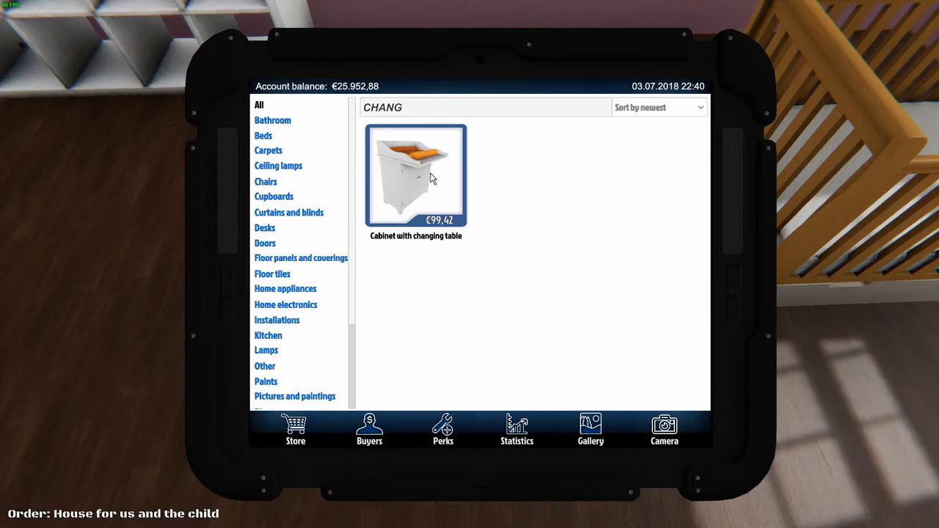
left_click(415, 175)
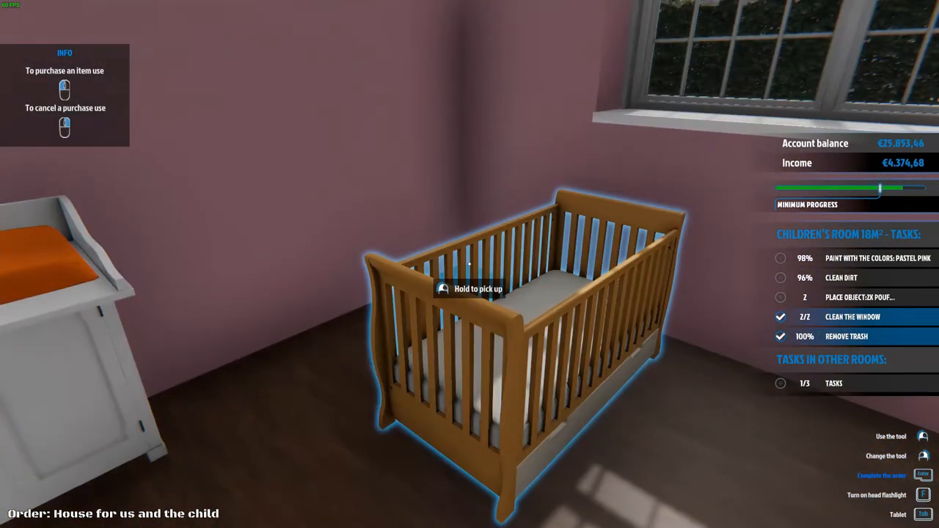
mouse_move(470, 265)
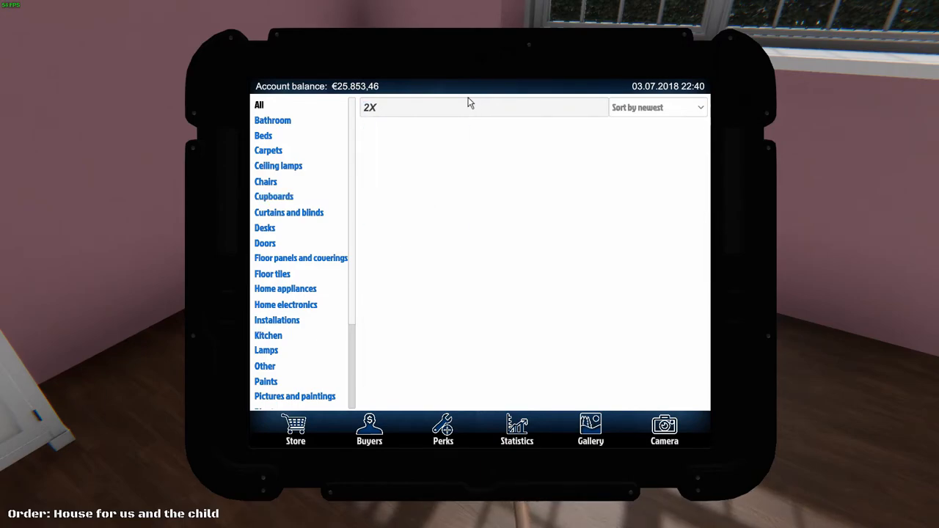
Search for POU, buy the Pouf and place it near the radiator
left_click(272, 273)
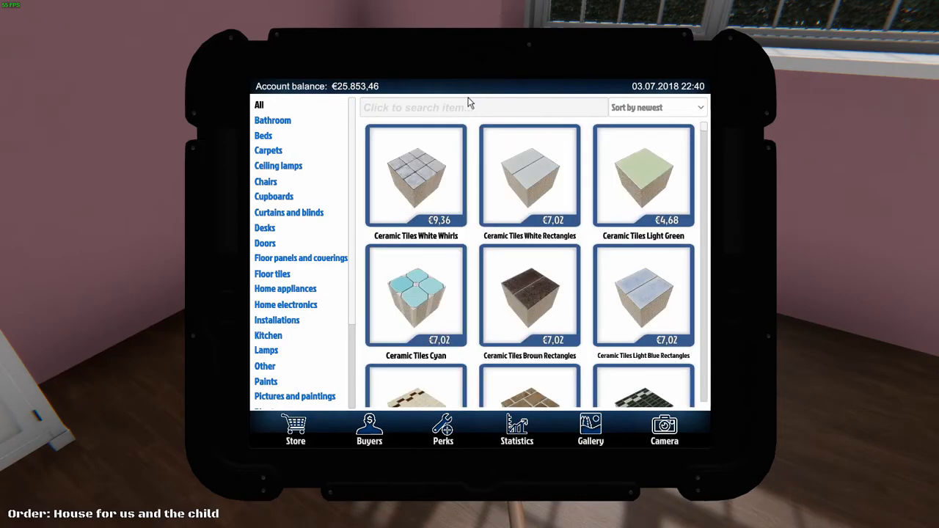
type("POU")
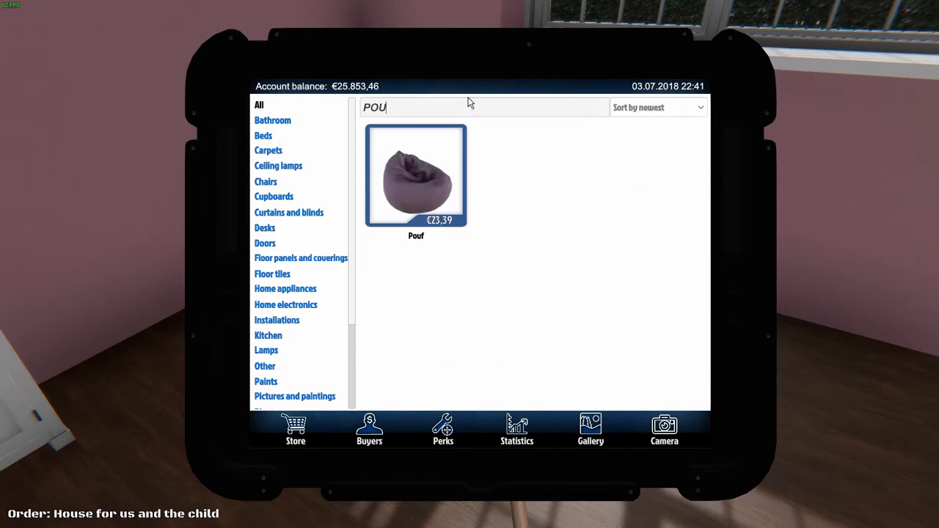
left_click(416, 176)
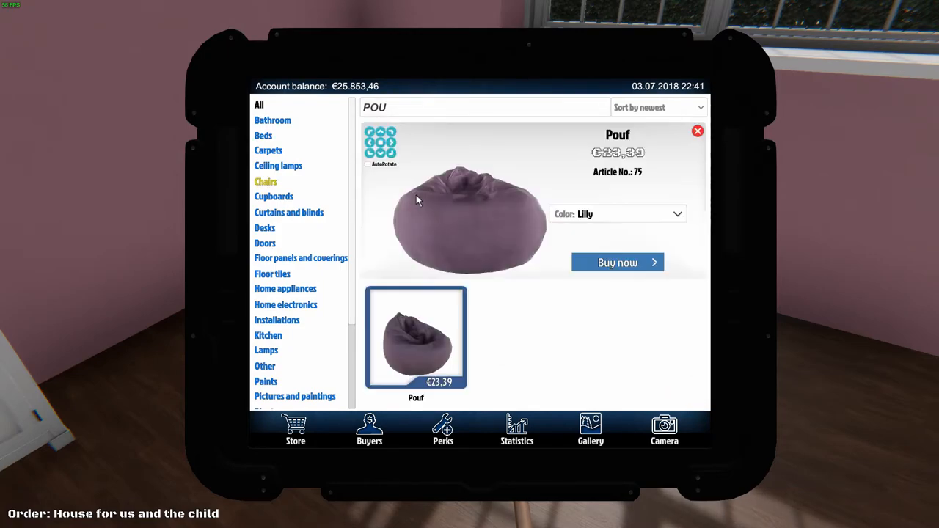
left_click(617, 262)
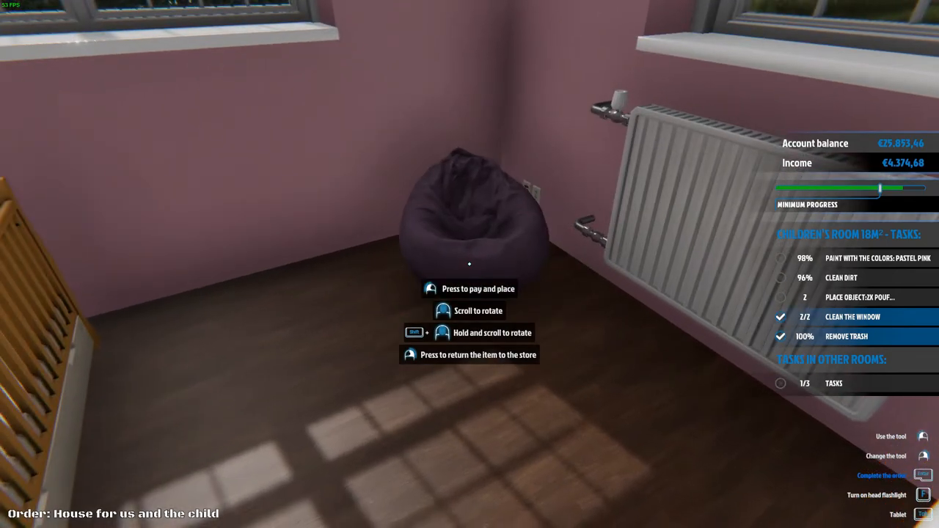
left_click(469, 289)
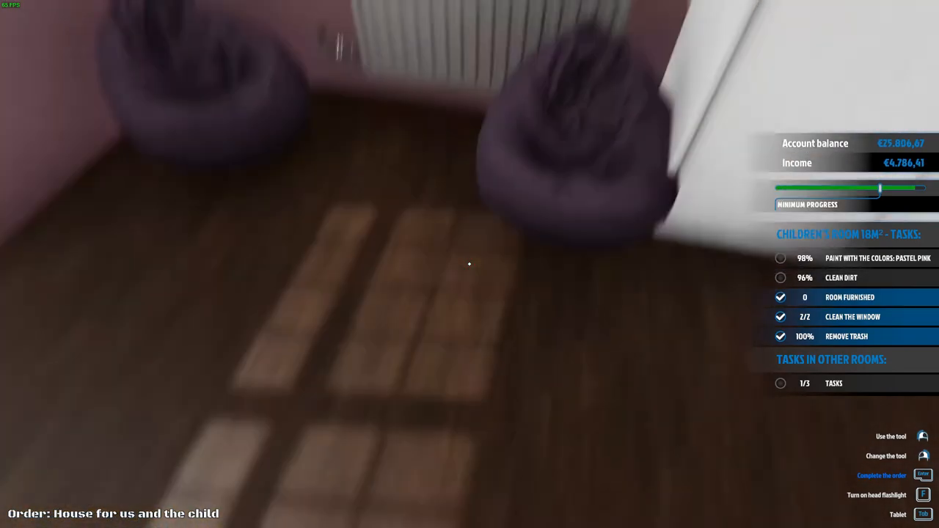
mouse_move(470, 265)
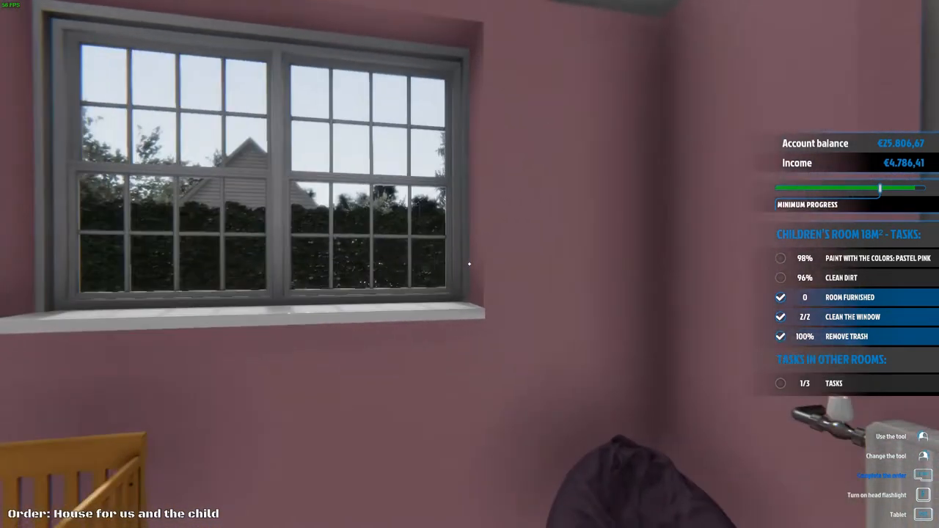
mouse_move(470, 264)
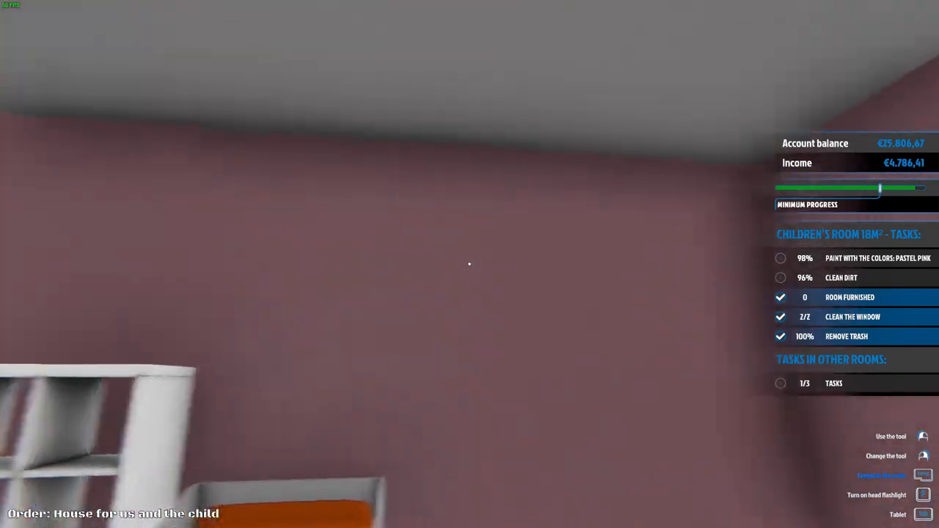
mouse_move(470, 264)
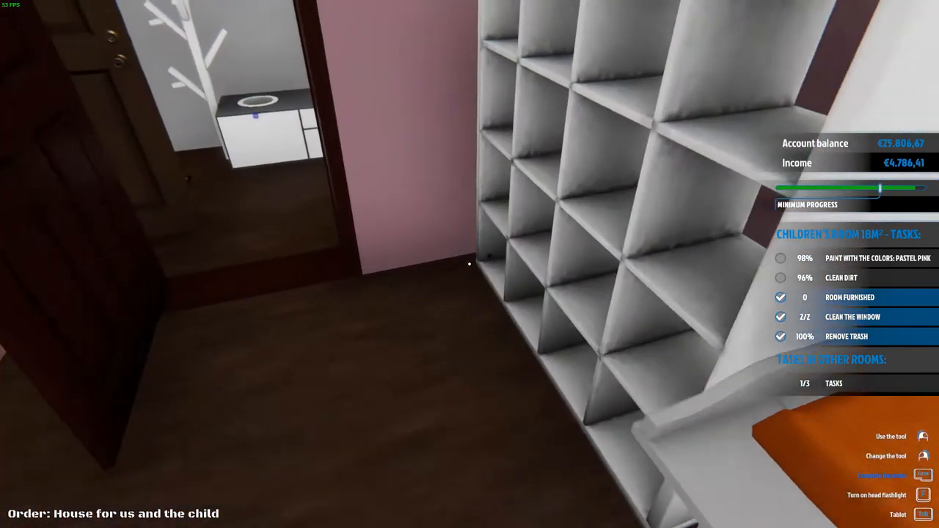
mouse_move(470, 264)
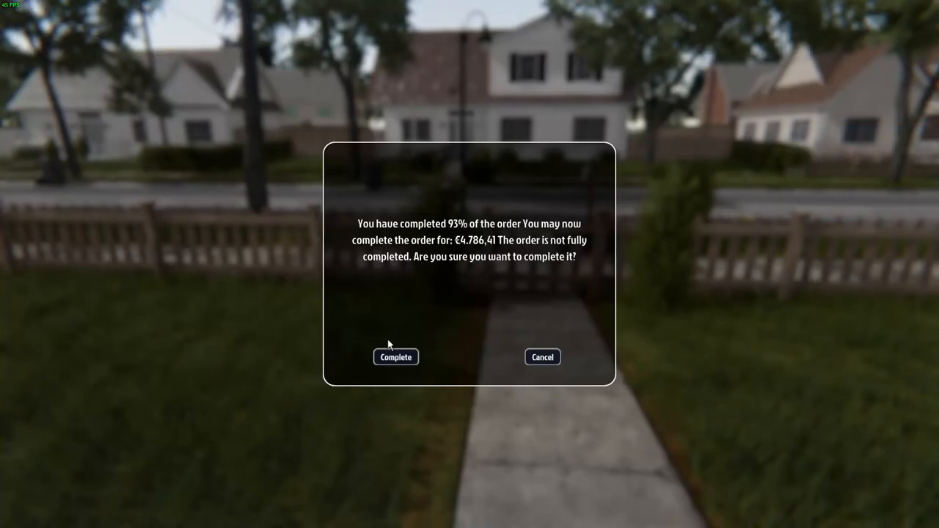
Confirm completing the nursery order at 93% for €4,786.41
left_click(396, 357)
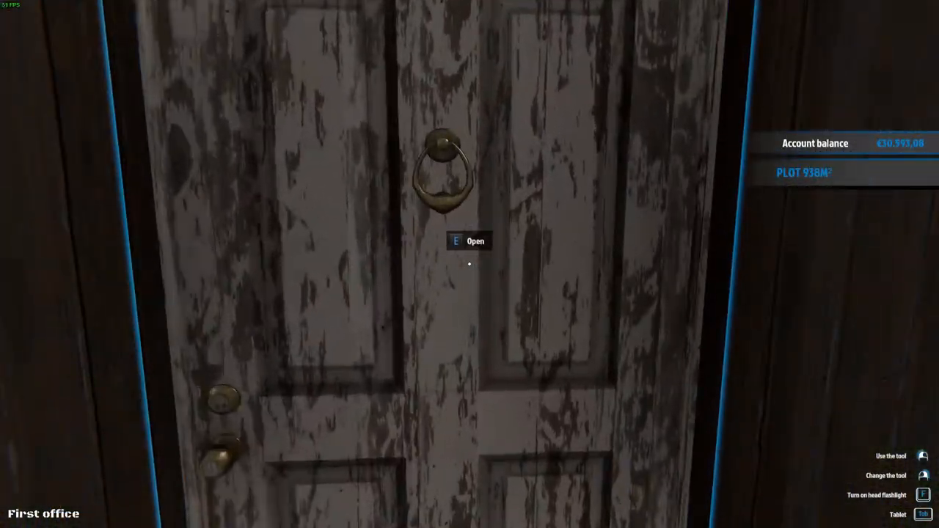
Open the office door to step inside
key("e")
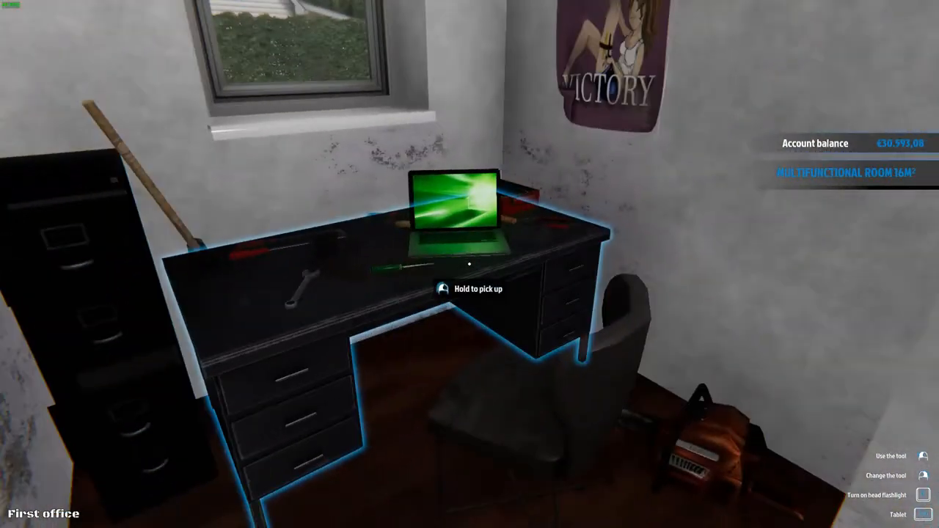
mouse_move(470, 264)
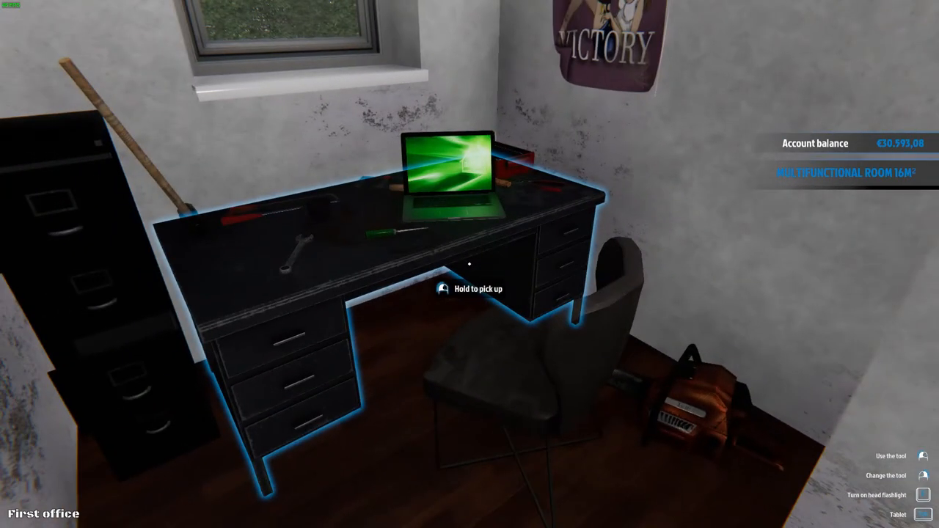
mouse_move(470, 264)
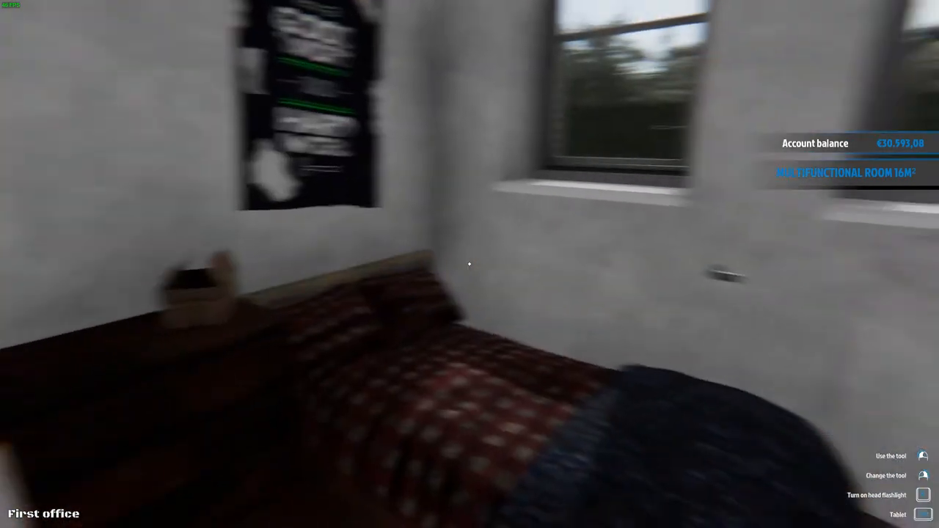
mouse_move(469, 264)
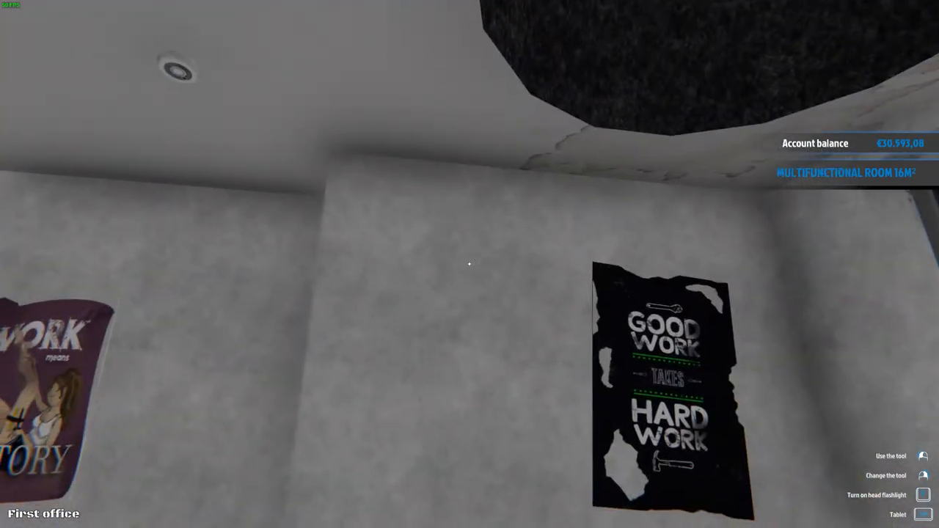
mouse_move(469, 264)
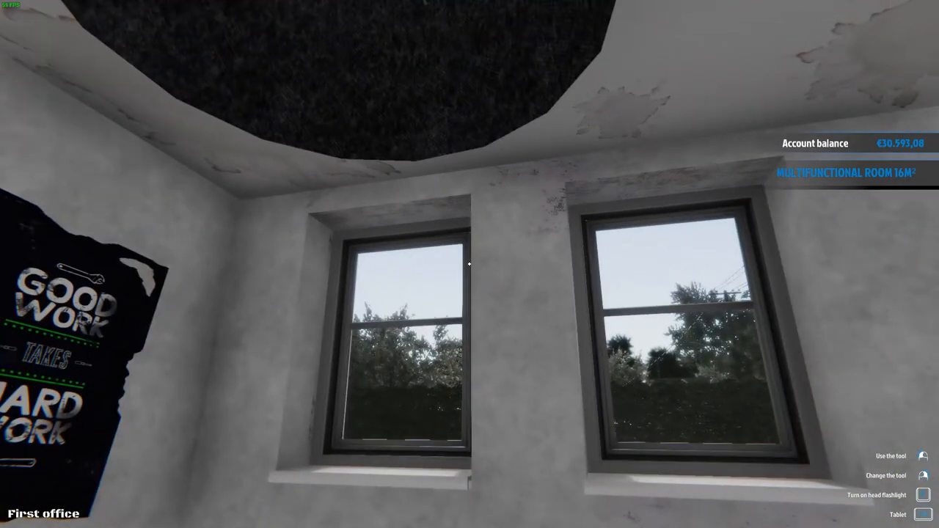
mouse_move(470, 264)
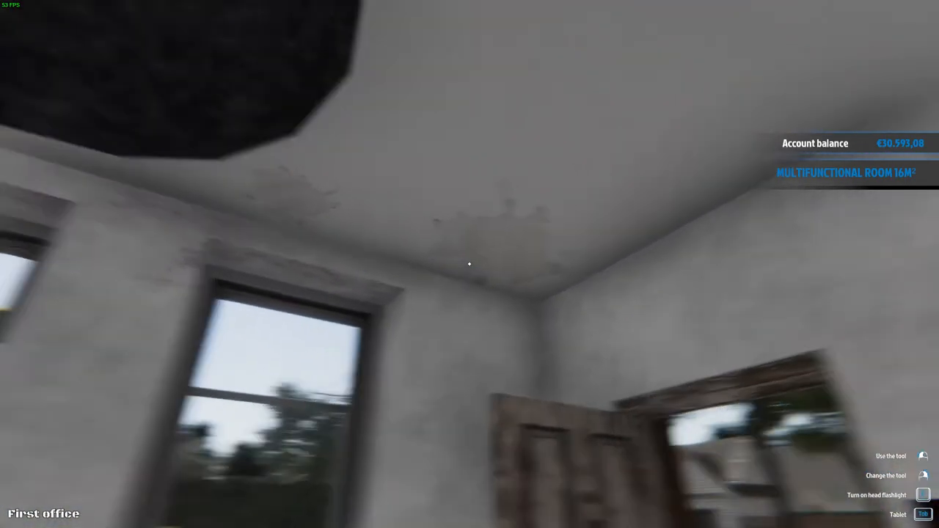